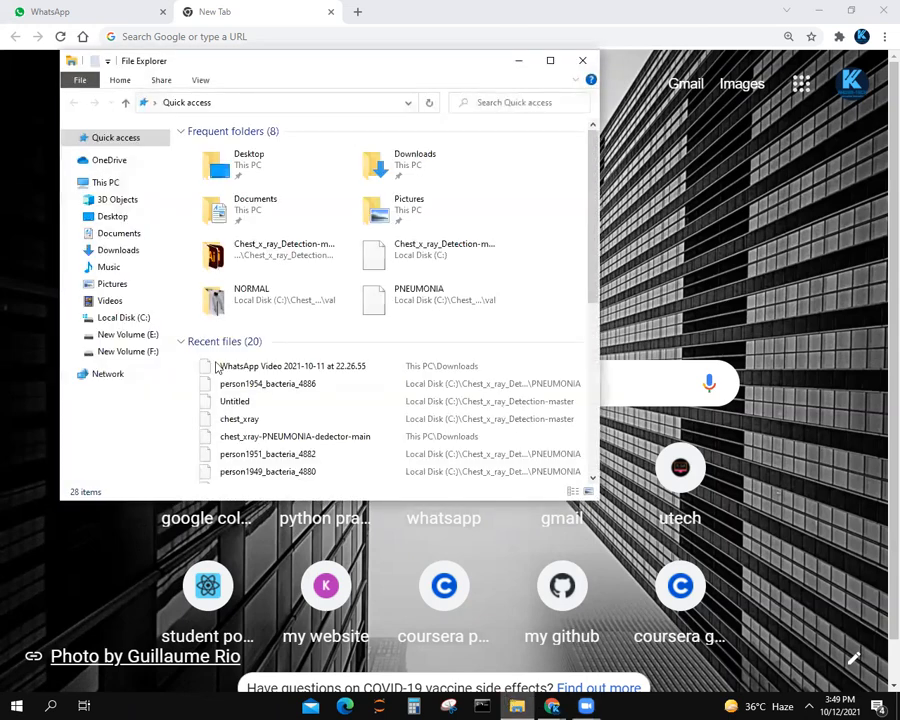
Launch Jupyter Notebook from the Chest_x_ray_Detection-master folder with 'jupyter notebook'
{"action": "left_click", "coordinate": [123, 317]}
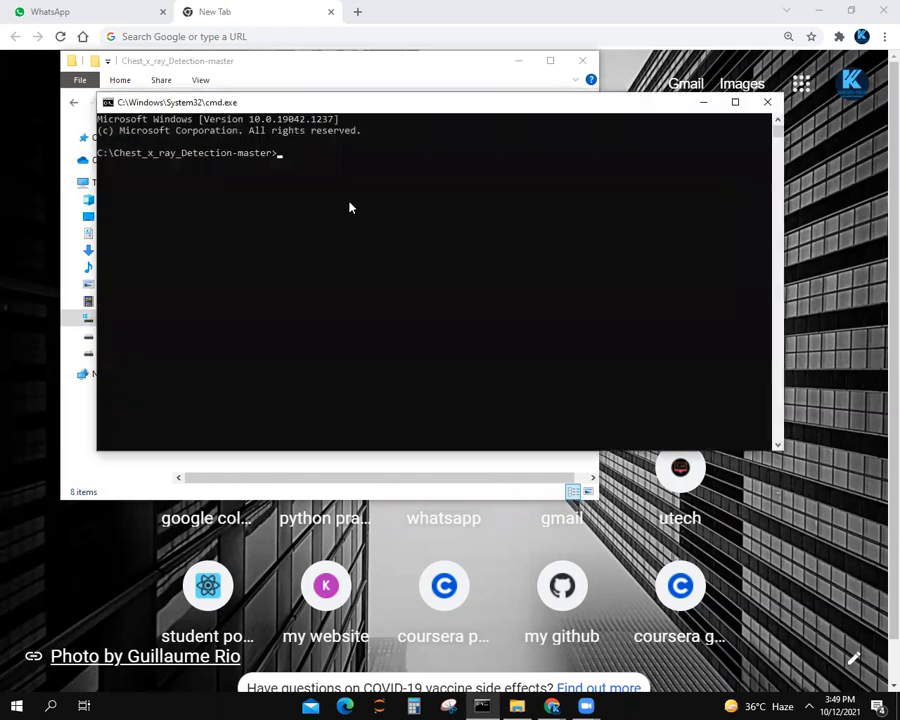
{"action": "type", "text": "jupyter note"}
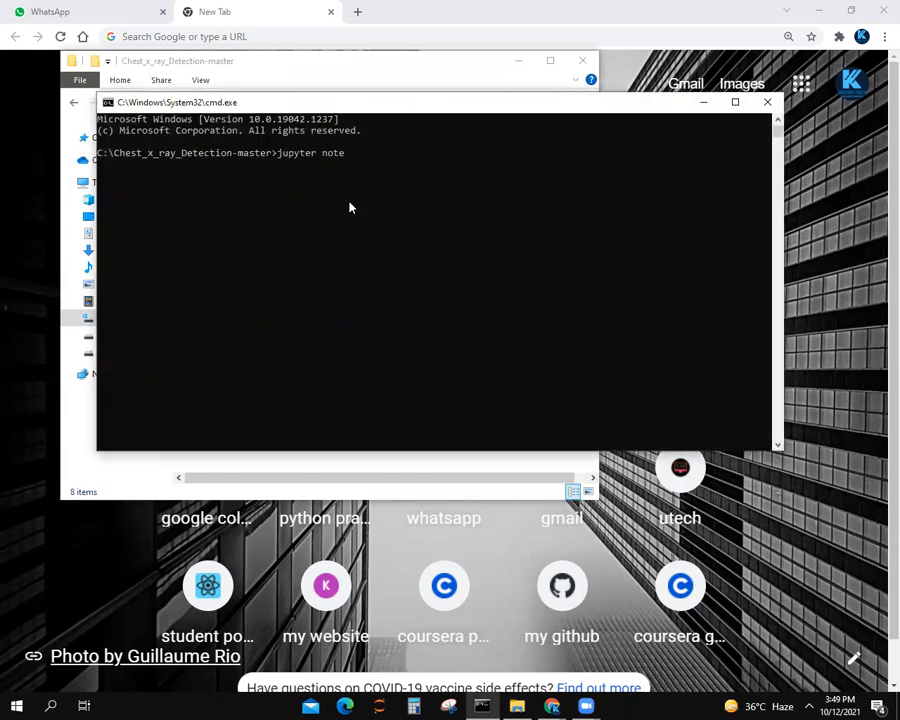
{"action": "type", "text": "book"}
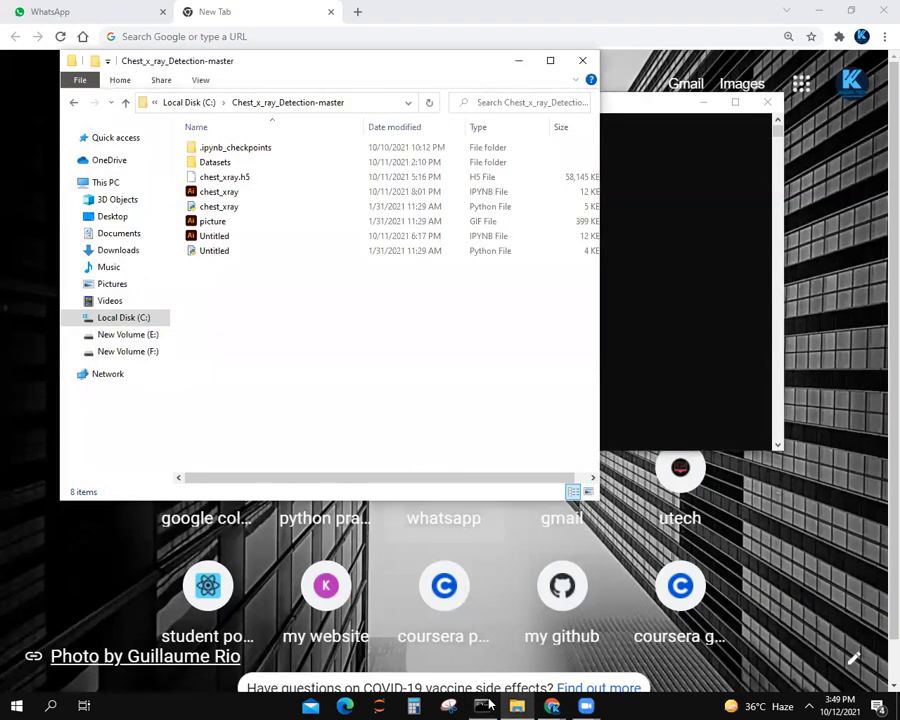
{"action": "mouse_move", "coordinate": [260, 704]}
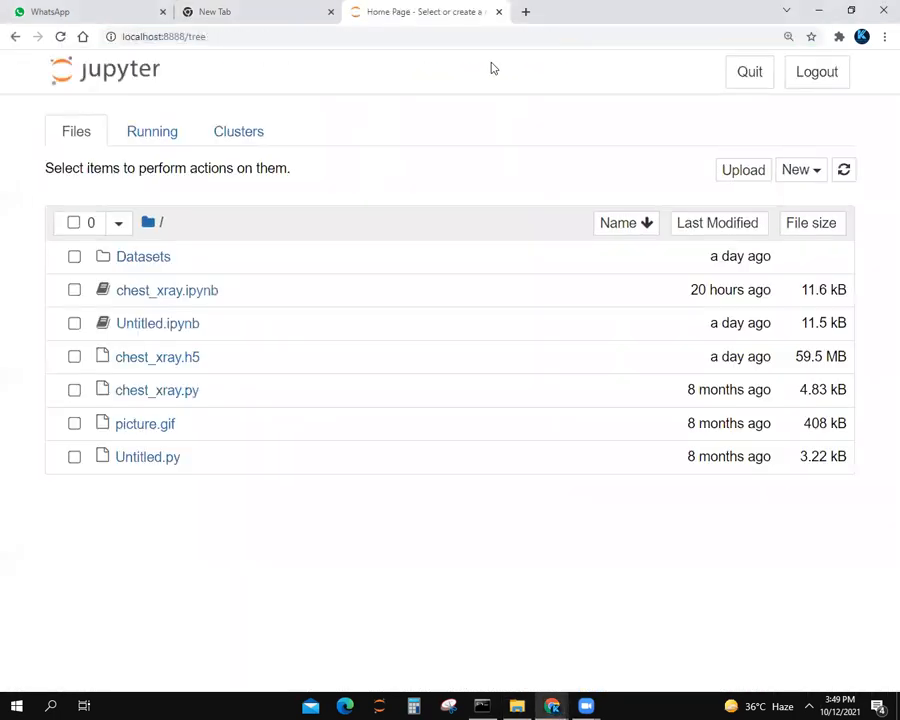
{"action": "mouse_move", "coordinate": [518, 511]}
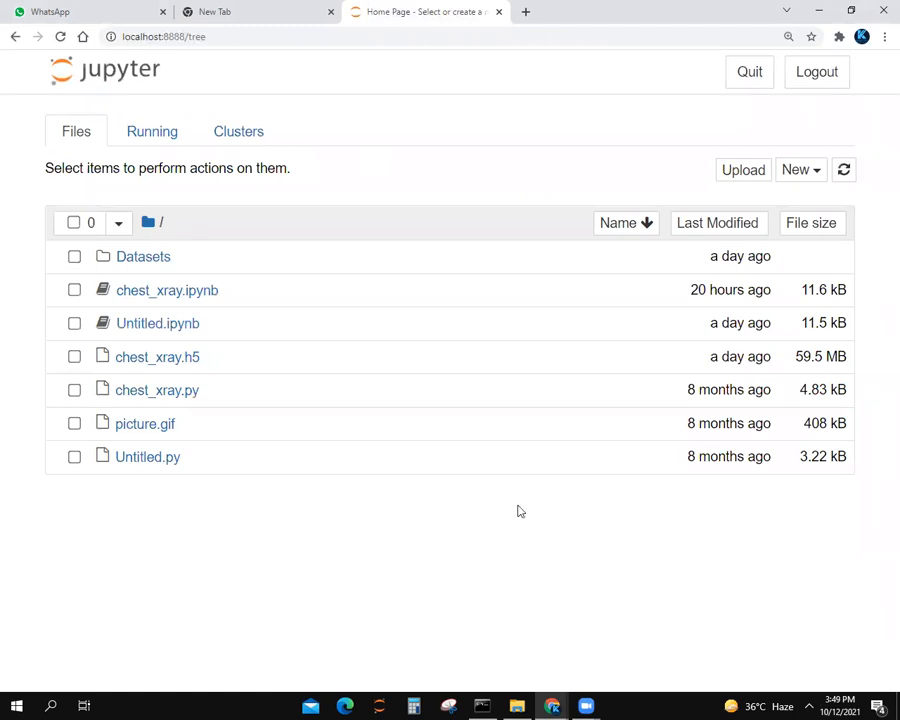
{"action": "mouse_move", "coordinate": [503, 613]}
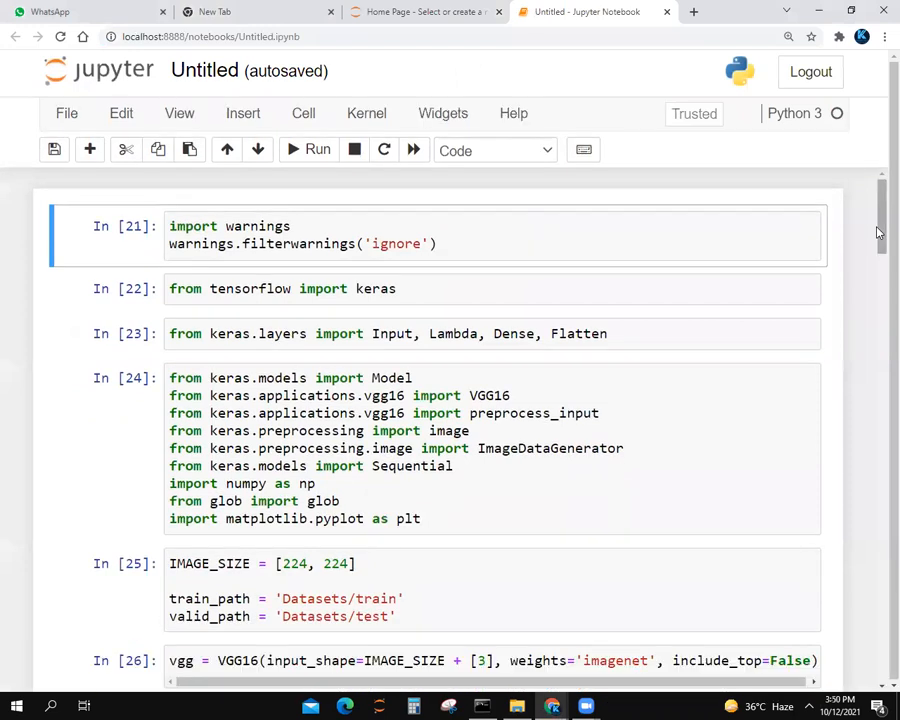
{"action": "scroll", "scroll_direction": "down", "scroll_amount": 3}
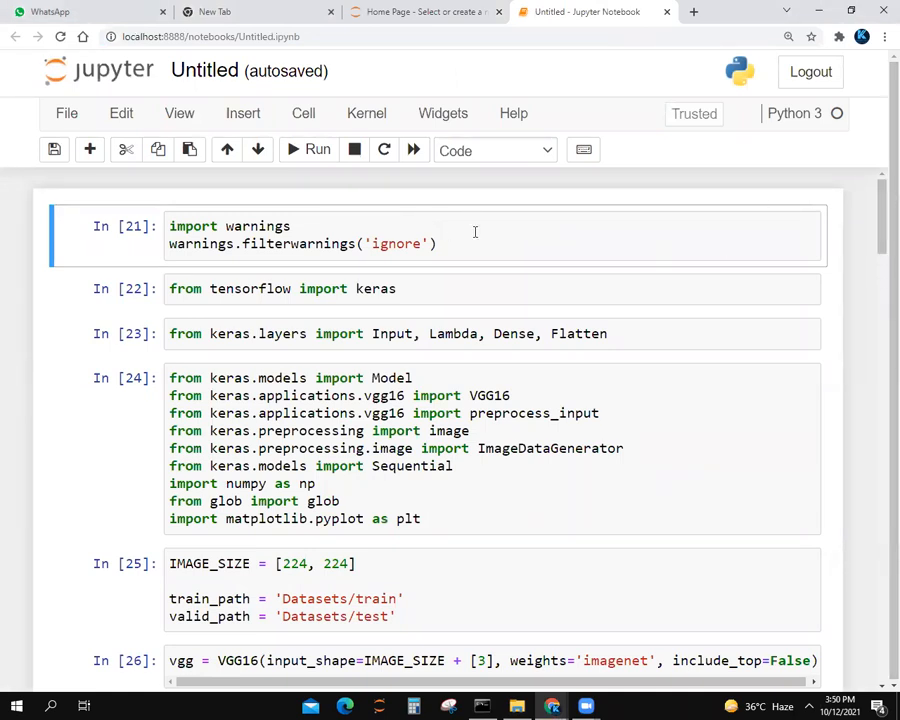
{"action": "left_click", "coordinate": [400, 235]}
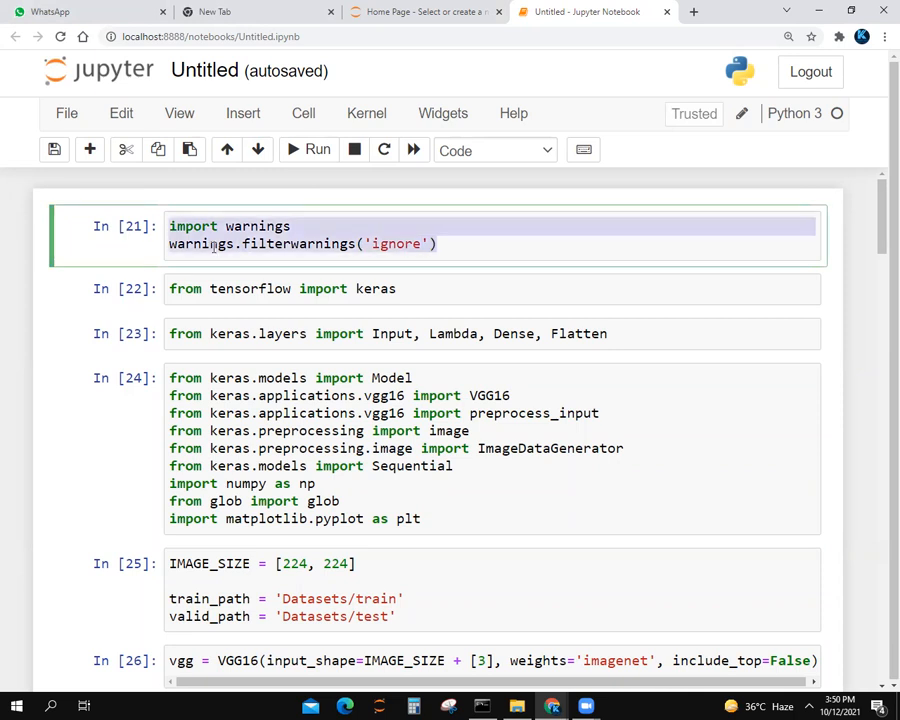
{"action": "left_click", "coordinate": [293, 226]}
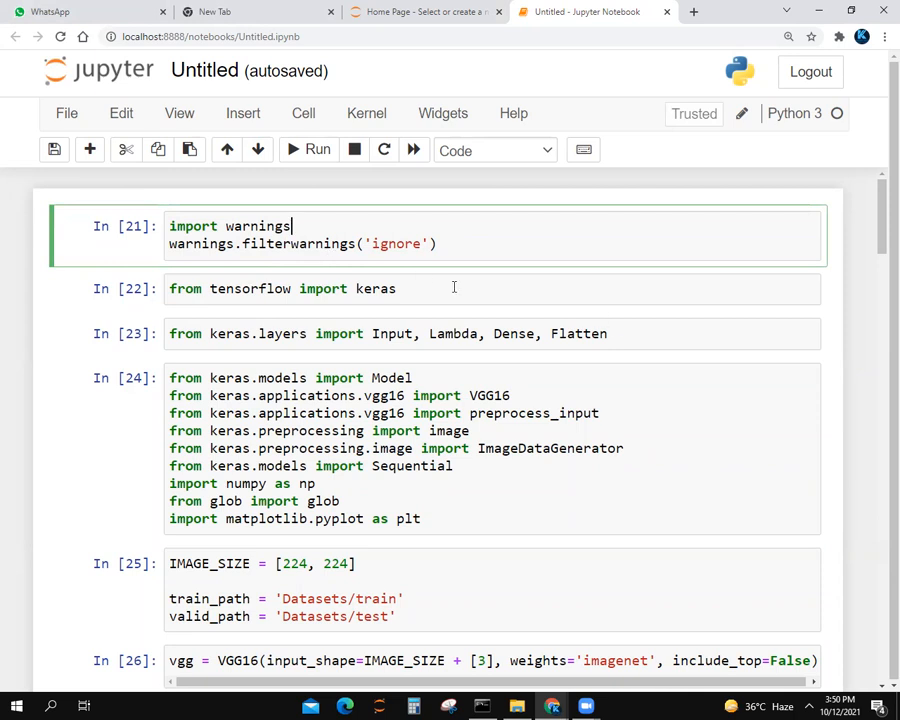
{"action": "mouse_move", "coordinate": [675, 315]}
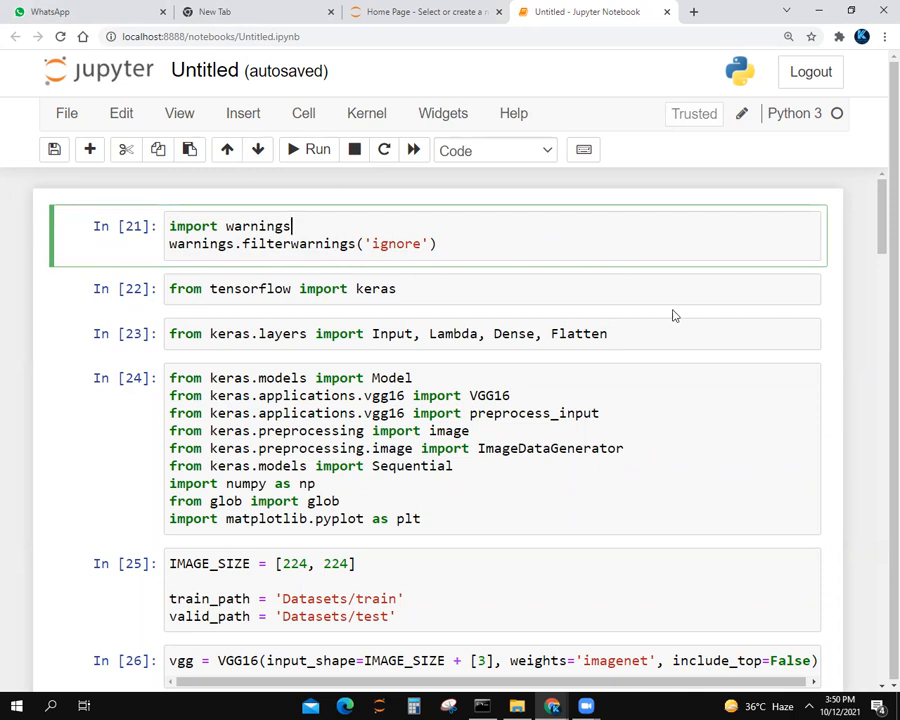
{"action": "mouse_move", "coordinate": [718, 233]}
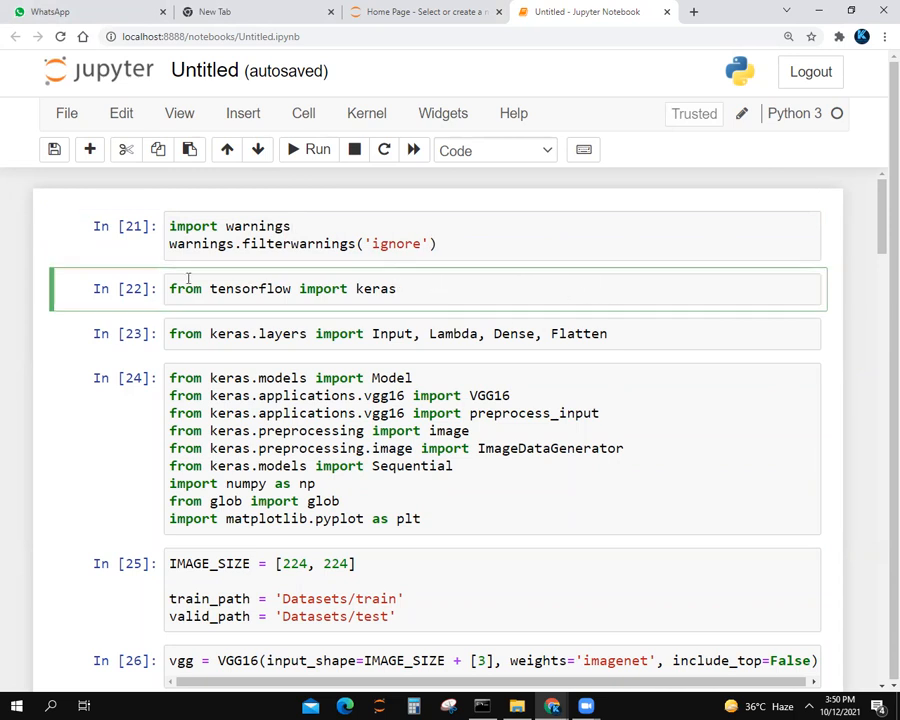
{"action": "triple_click", "coordinate": [282, 288]}
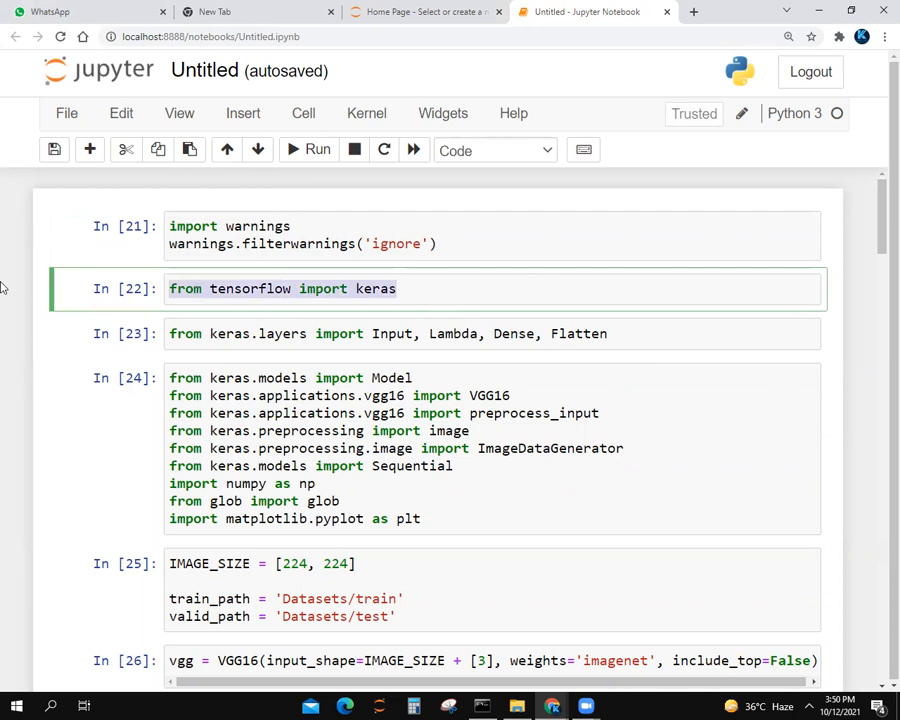
{"action": "left_click", "coordinate": [462, 288]}
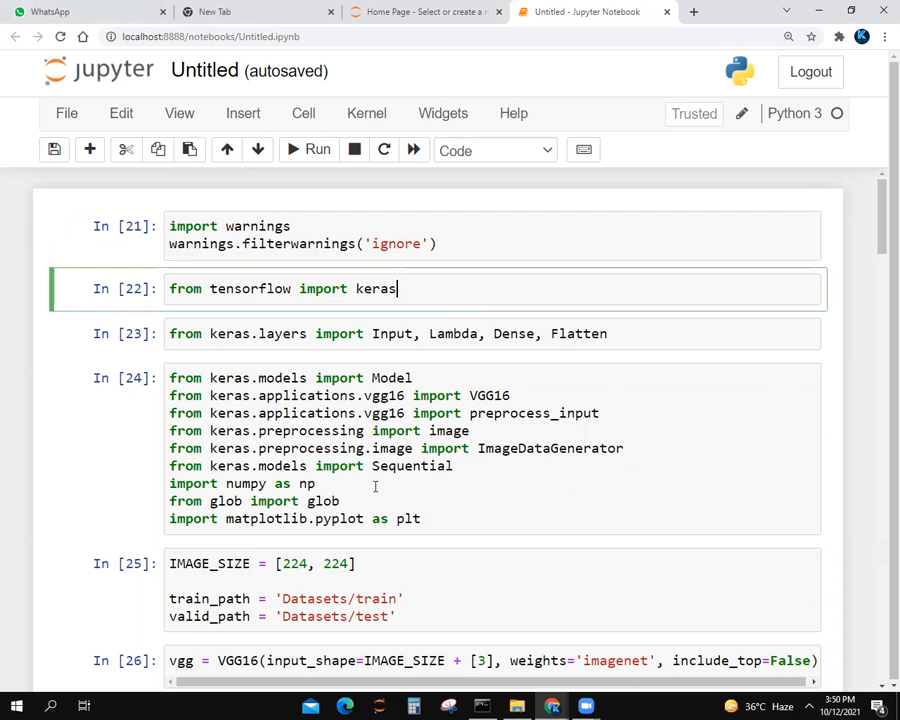
{"action": "left_click", "coordinate": [400, 333]}
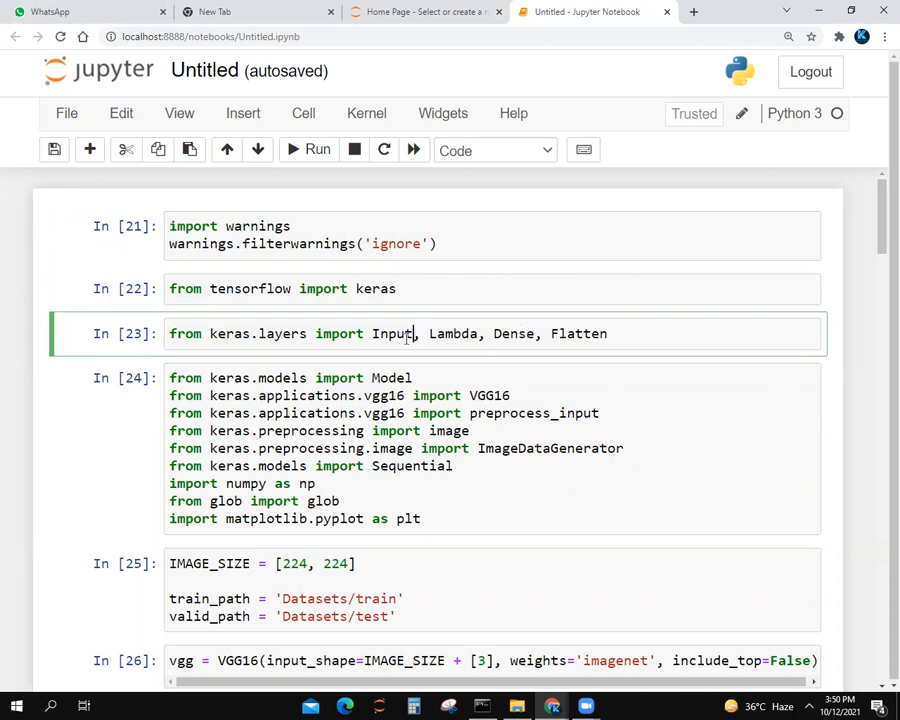
{"action": "mouse_move", "coordinate": [614, 361]}
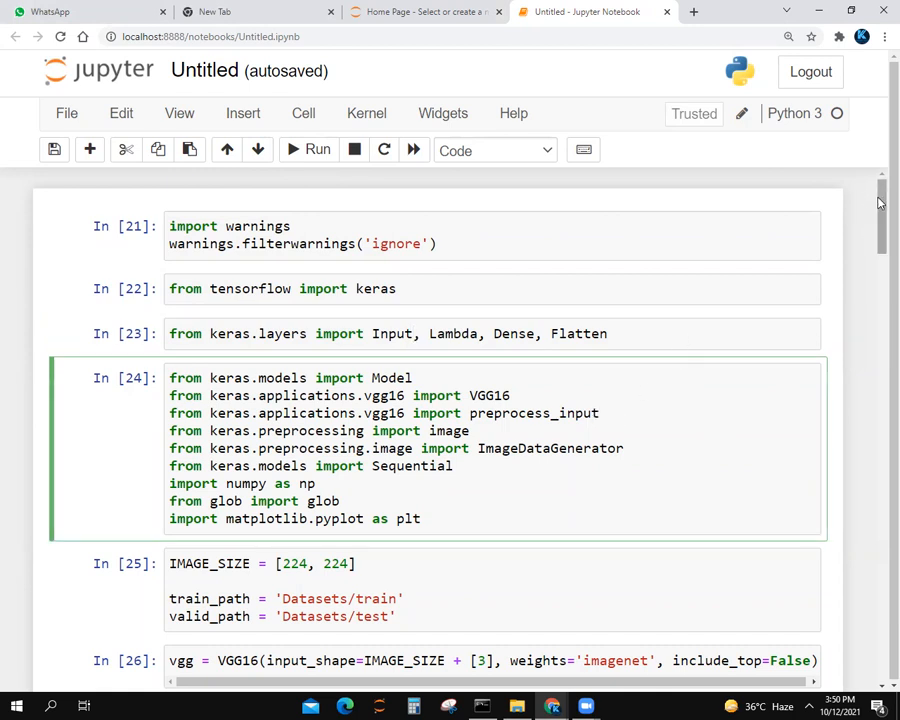
{"action": "scroll", "scroll_direction": "down", "scroll_amount": 3}
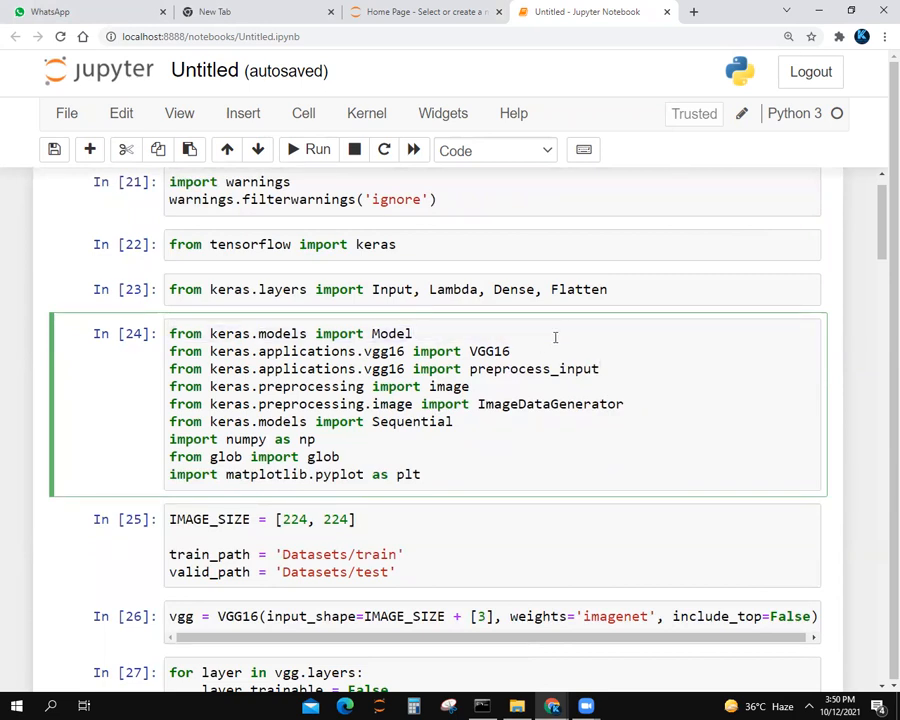
{"action": "mouse_move", "coordinate": [735, 356]}
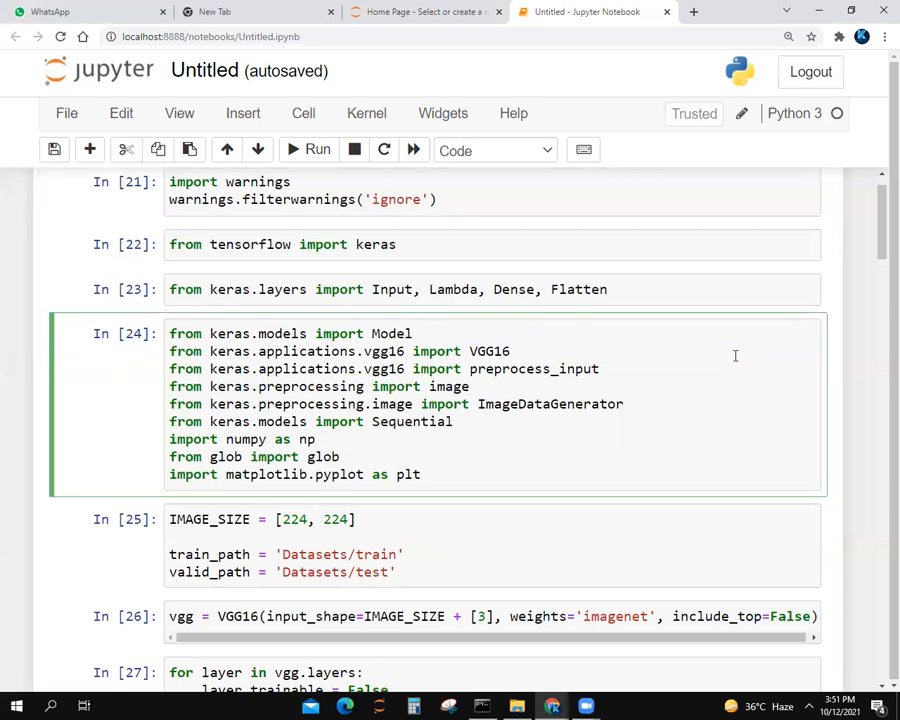
{"action": "mouse_move", "coordinate": [732, 353]}
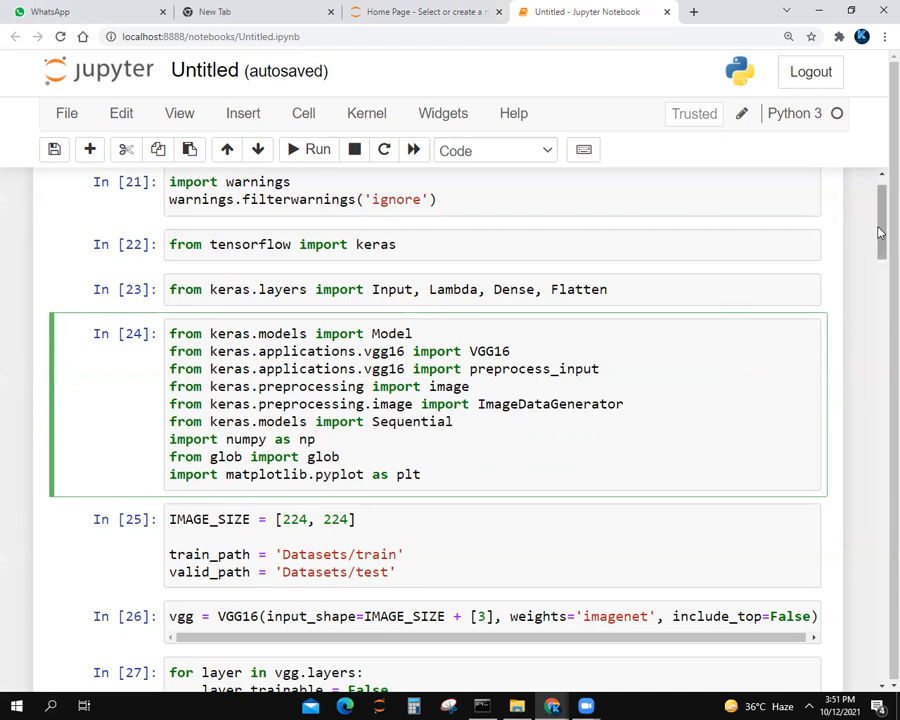
{"action": "scroll", "scroll_direction": "down", "scroll_amount": 3}
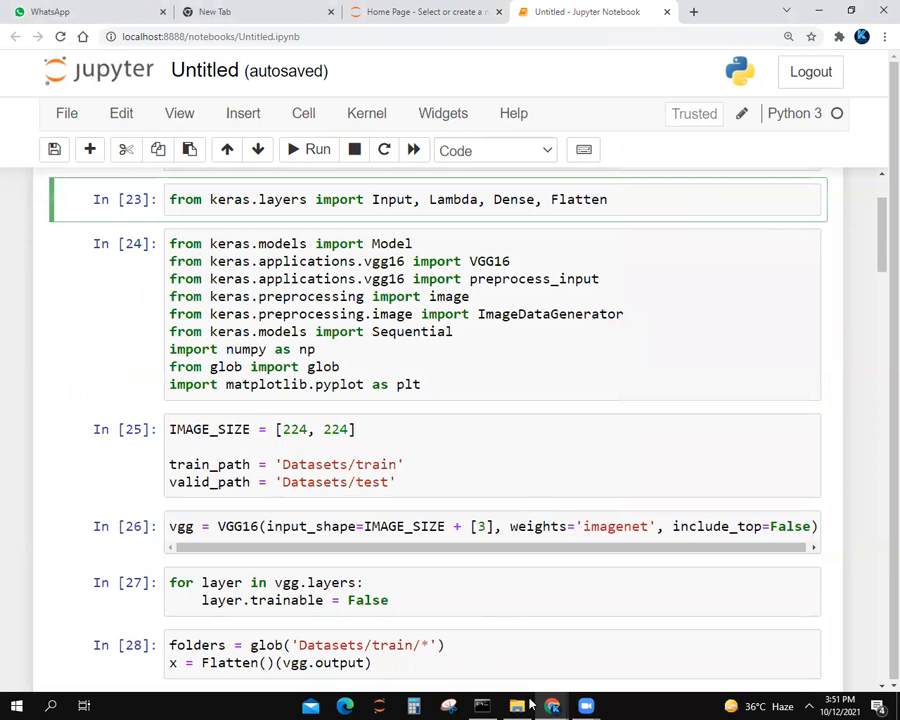
Browse the Datasets train and val folders, each holding NORMAL and PNEUMONIA, then minimize Explorer
{"action": "left_click", "coordinate": [516, 707]}
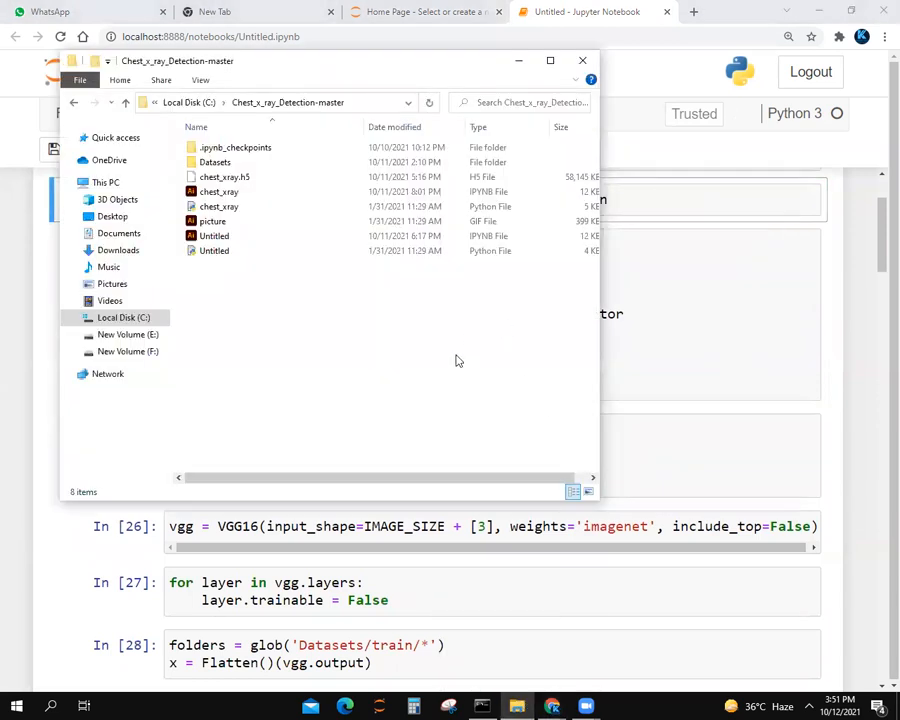
{"action": "double_click", "coordinate": [215, 162]}
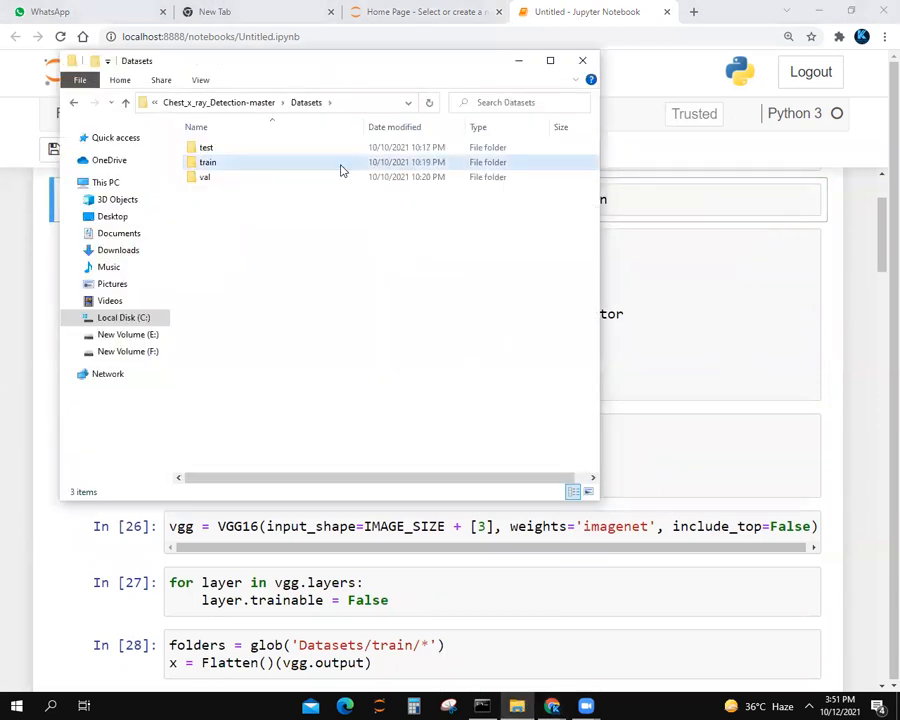
{"action": "double_click", "coordinate": [207, 162]}
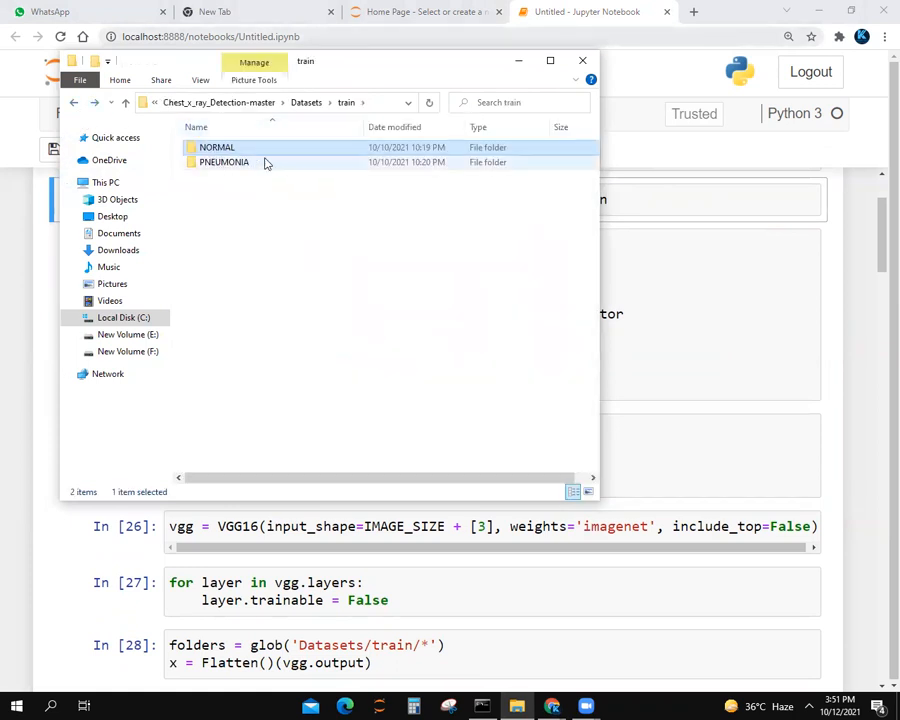
{"action": "double_click", "coordinate": [217, 147]}
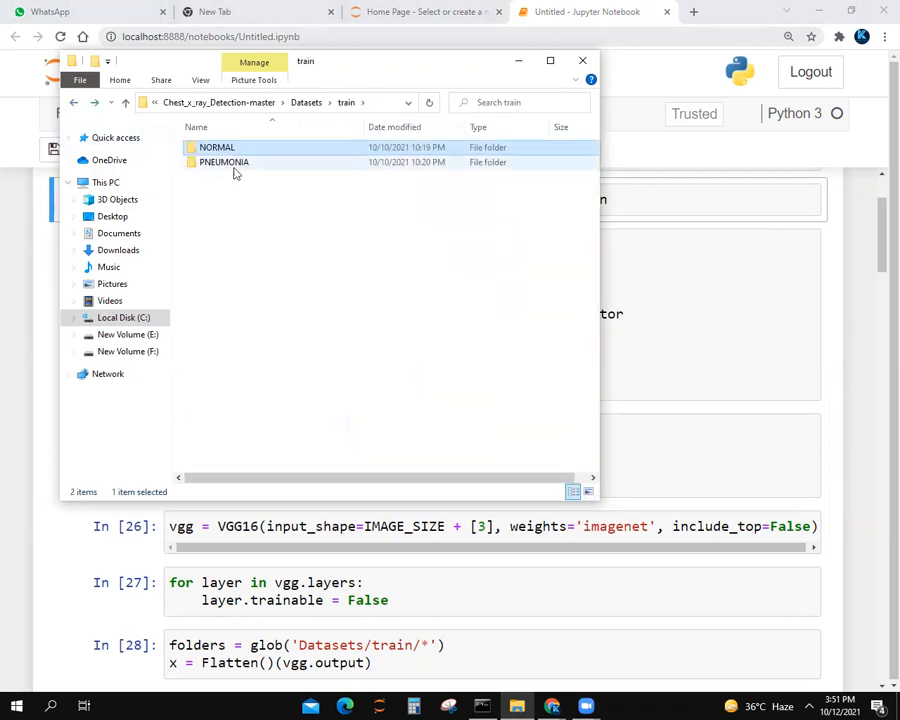
{"action": "double_click", "coordinate": [224, 161]}
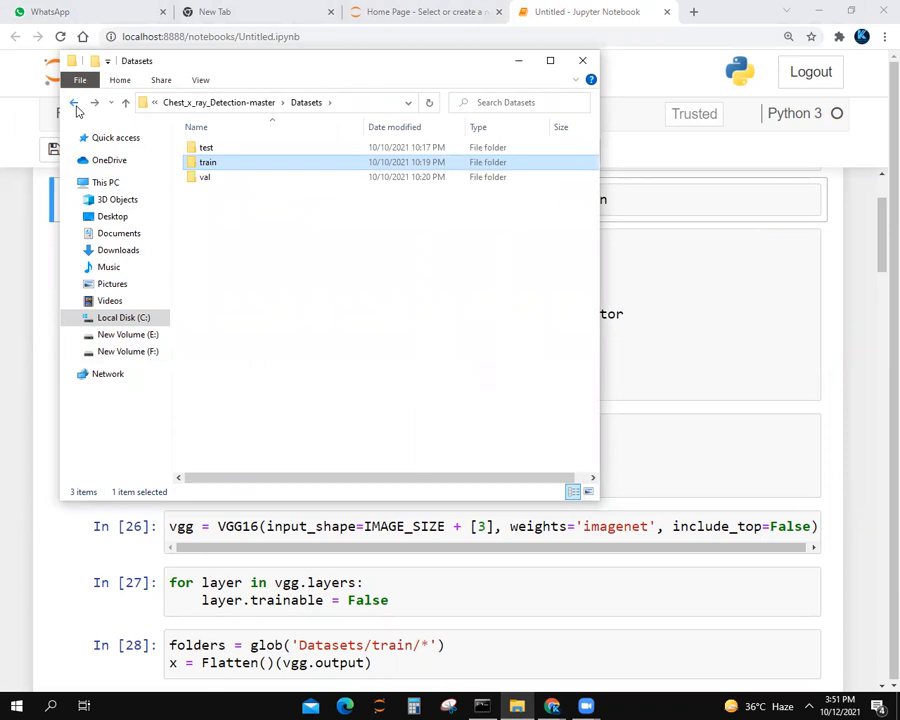
{"action": "double_click", "coordinate": [205, 177]}
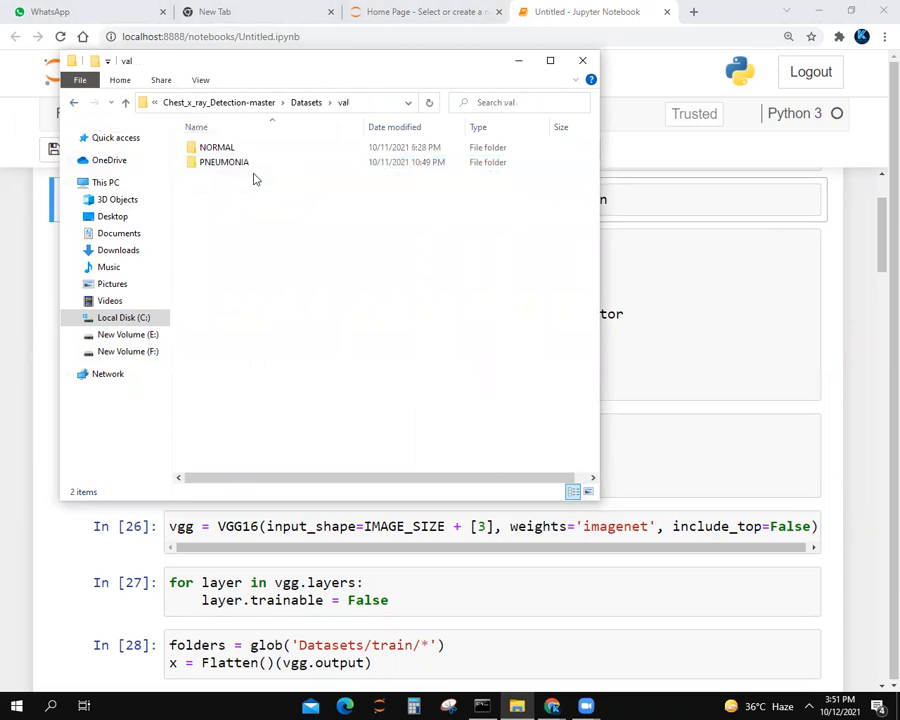
{"action": "left_click", "coordinate": [582, 60]}
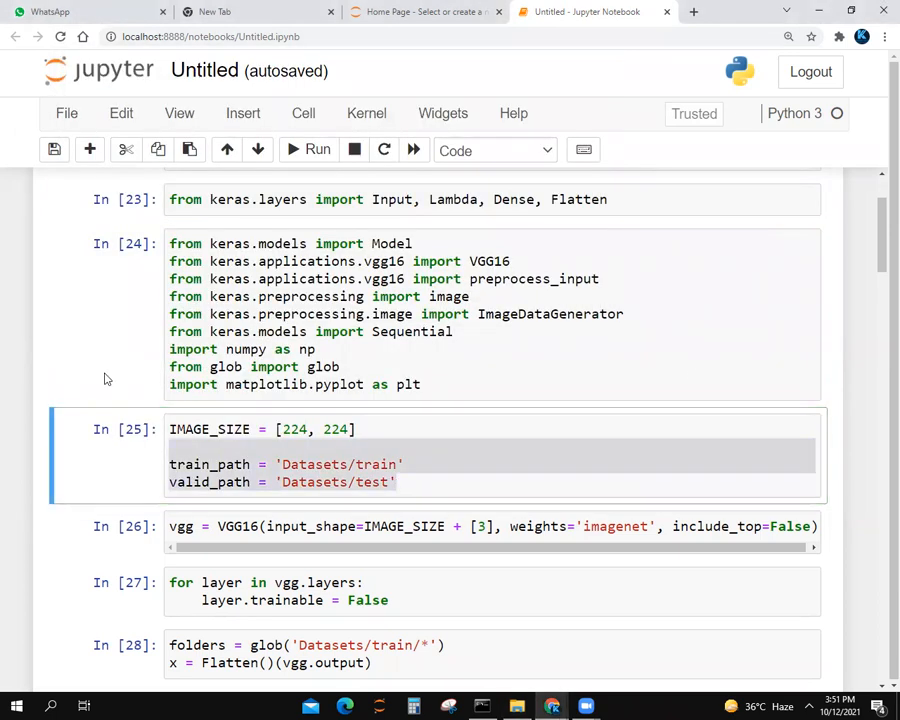
Review the dataset-path and VGG16 cells in Untitled.ipynb, then return to Jupyter's file list
{"action": "left_click", "coordinate": [300, 464]}
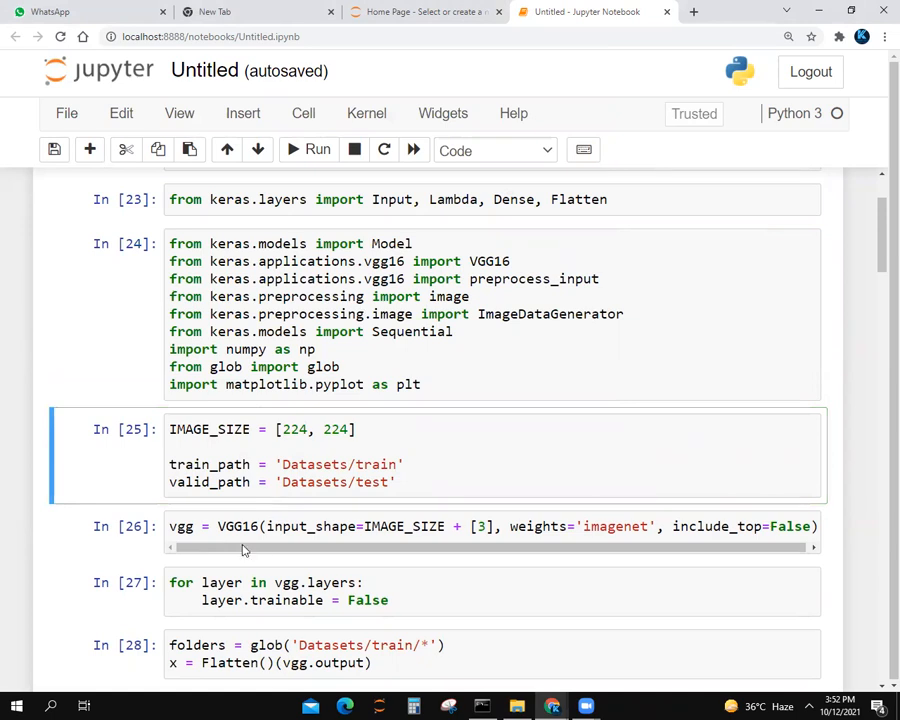
{"action": "left_click", "coordinate": [393, 600]}
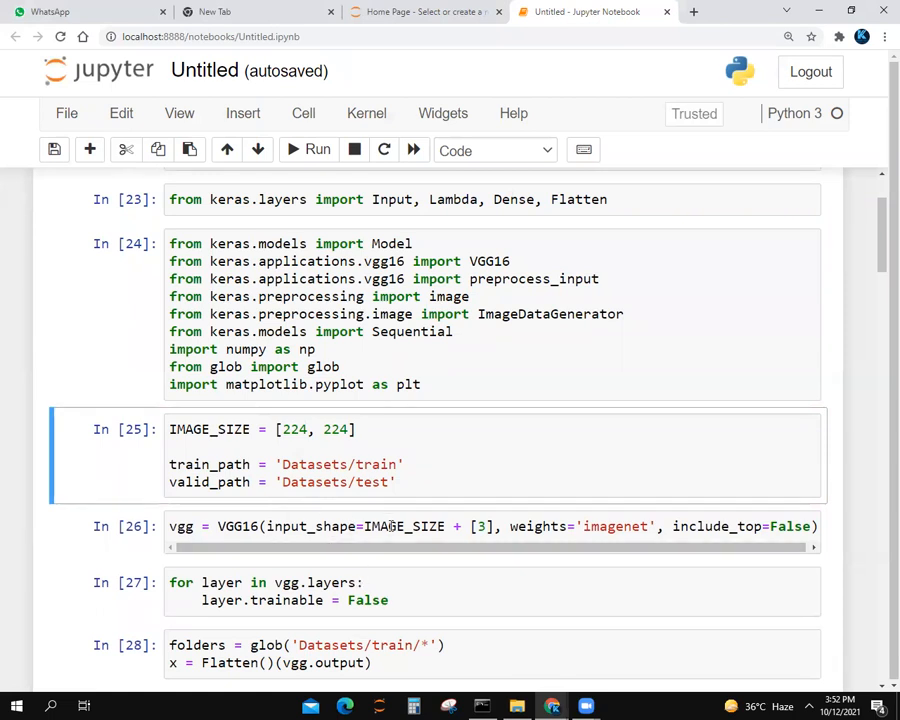
{"action": "mouse_move", "coordinate": [405, 550]}
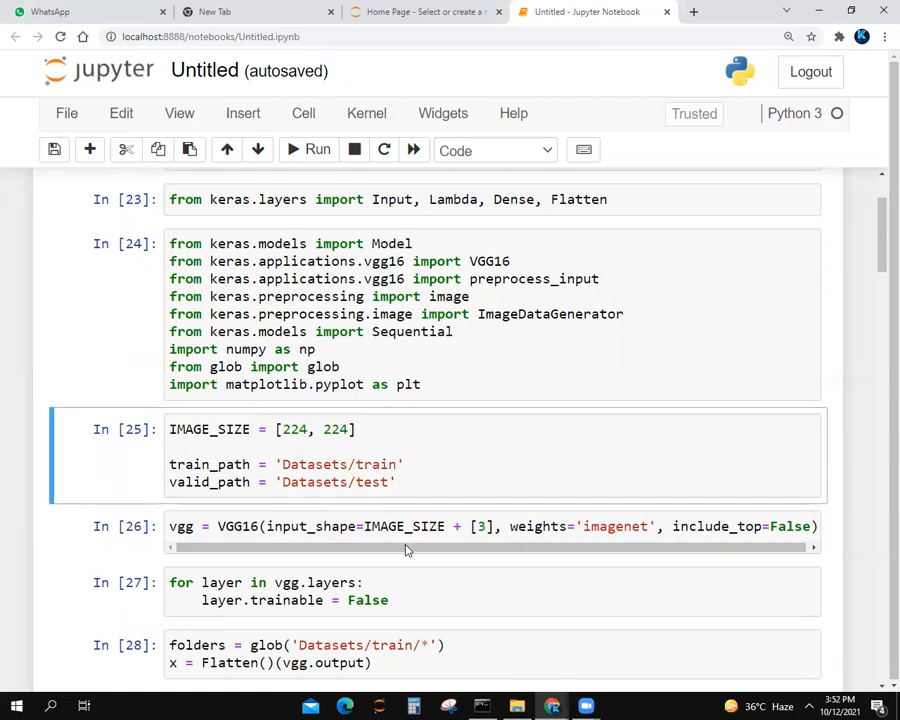
{"action": "mouse_move", "coordinate": [396, 568]}
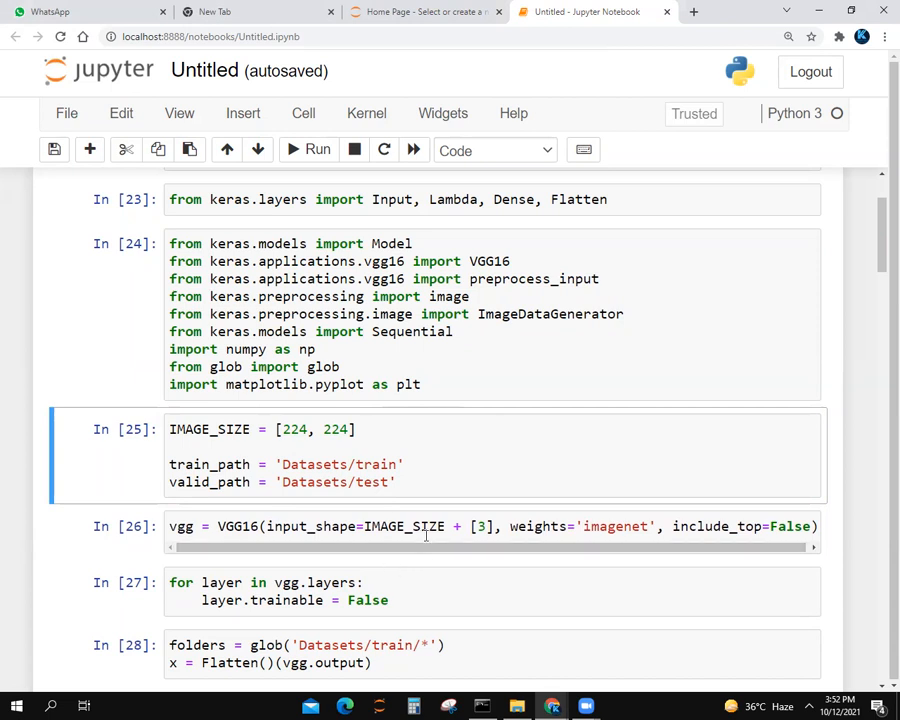
{"action": "left_click", "coordinate": [475, 526]}
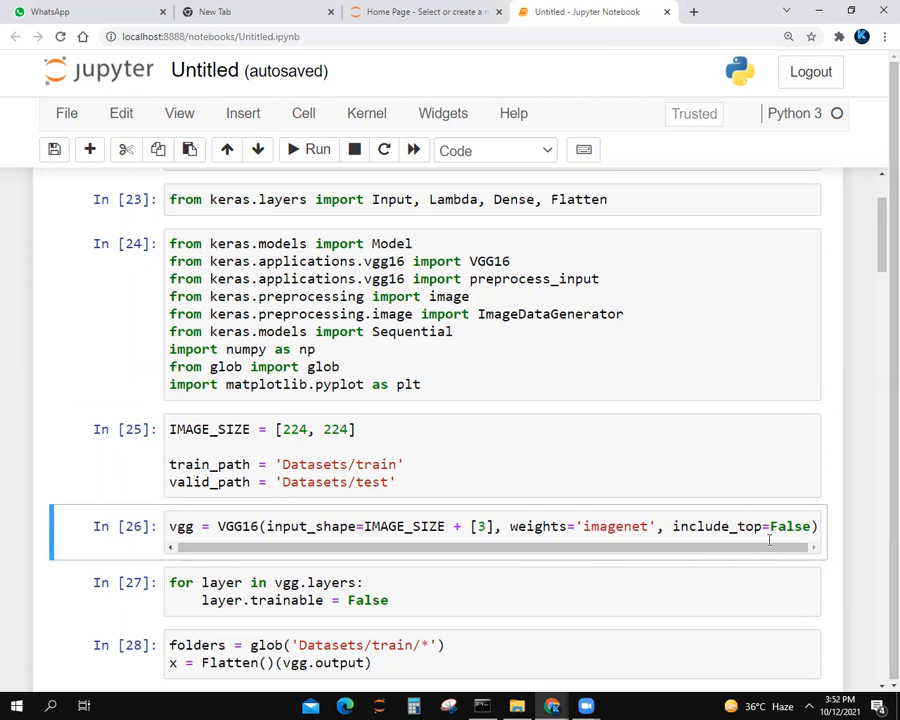
{"action": "double_click", "coordinate": [615, 526]}
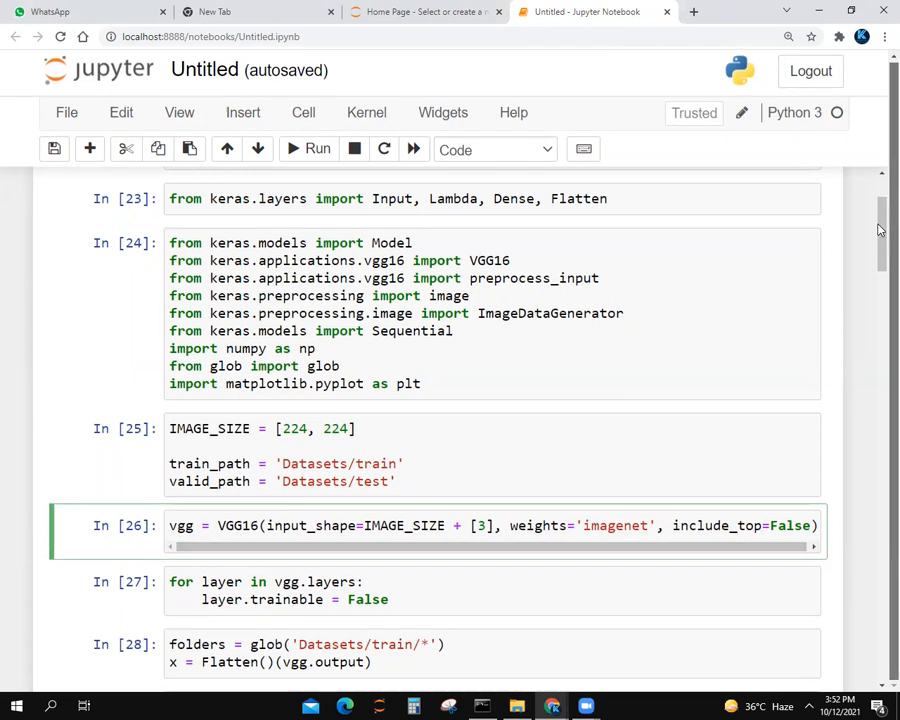
{"action": "left_click", "coordinate": [425, 12]}
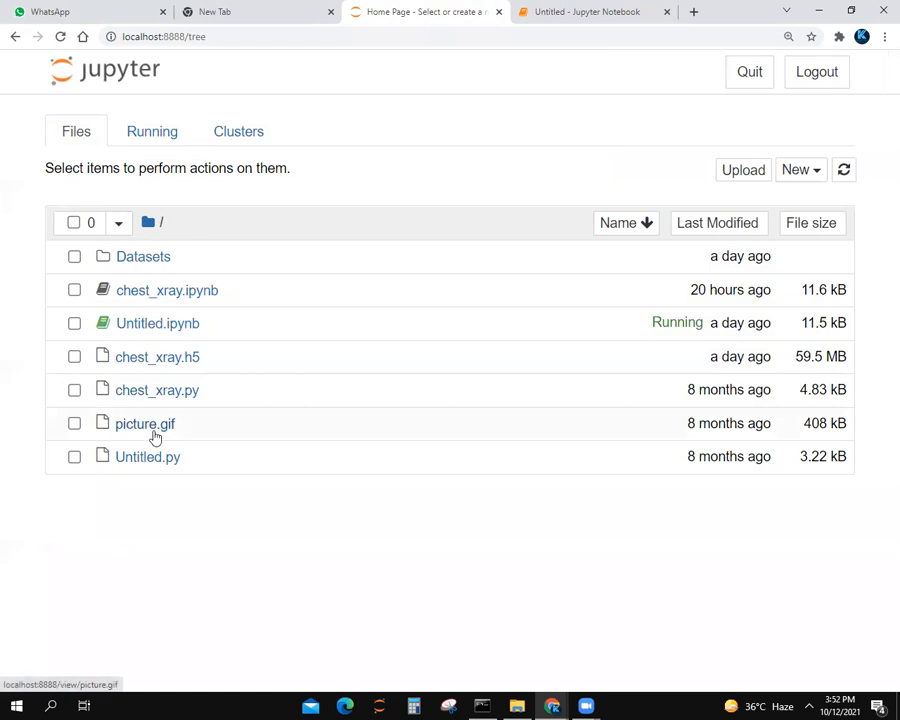
Preview the picture.gif lung animation and return to the file list
{"action": "left_click", "coordinate": [145, 423]}
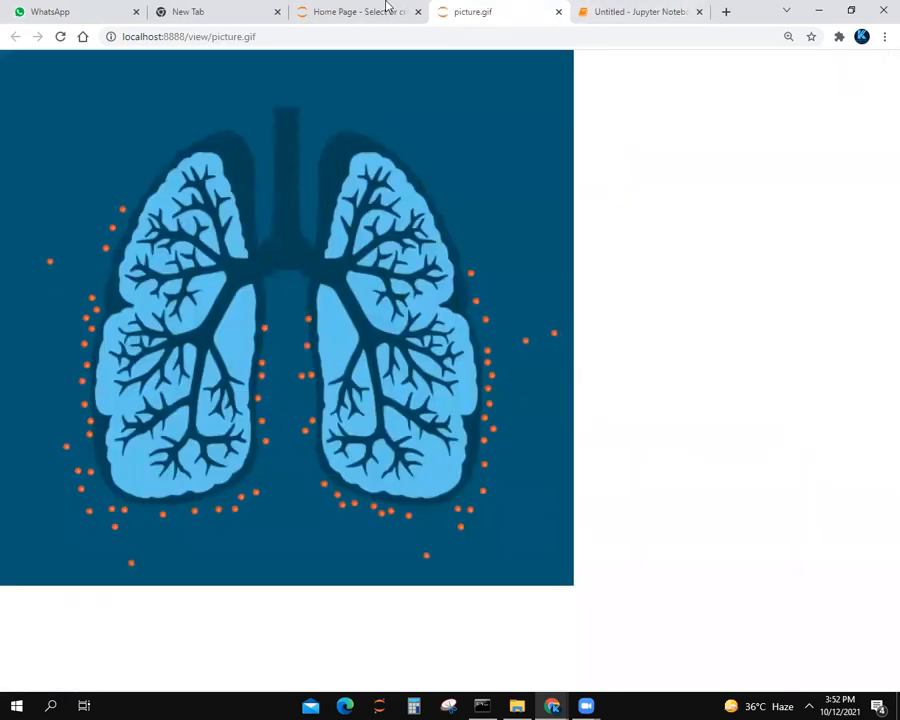
{"action": "left_click", "coordinate": [355, 11]}
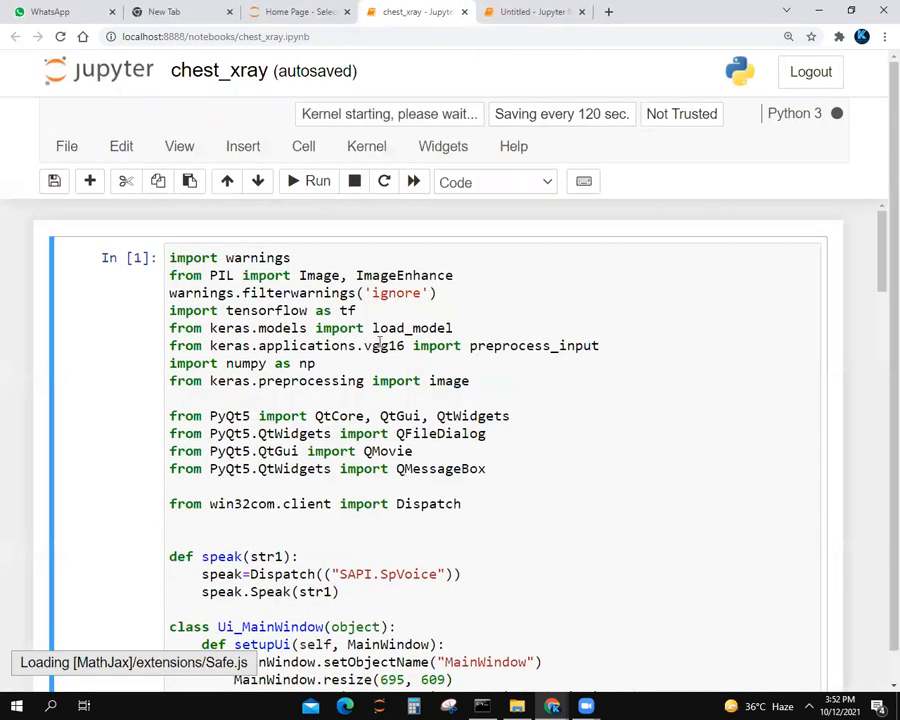
{"action": "scroll", "scroll_direction": "down", "scroll_amount": 3}
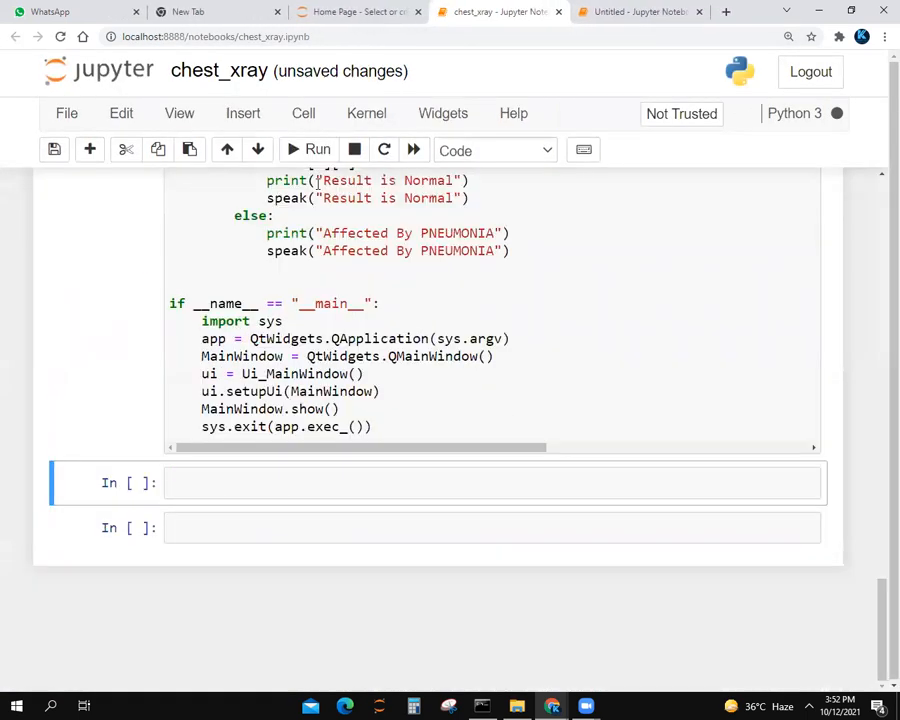
{"action": "mouse_move", "coordinate": [503, 670]}
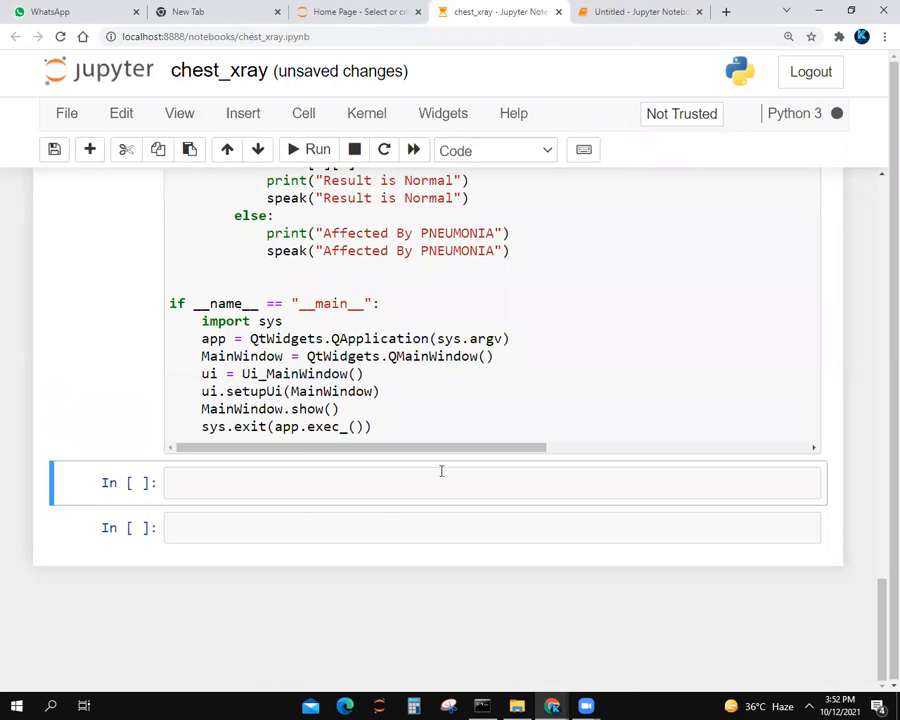
Open chest_xray.ipynb and scroll through its PyQt5 upload_image and predict_result code
{"action": "left_click", "coordinate": [317, 150]}
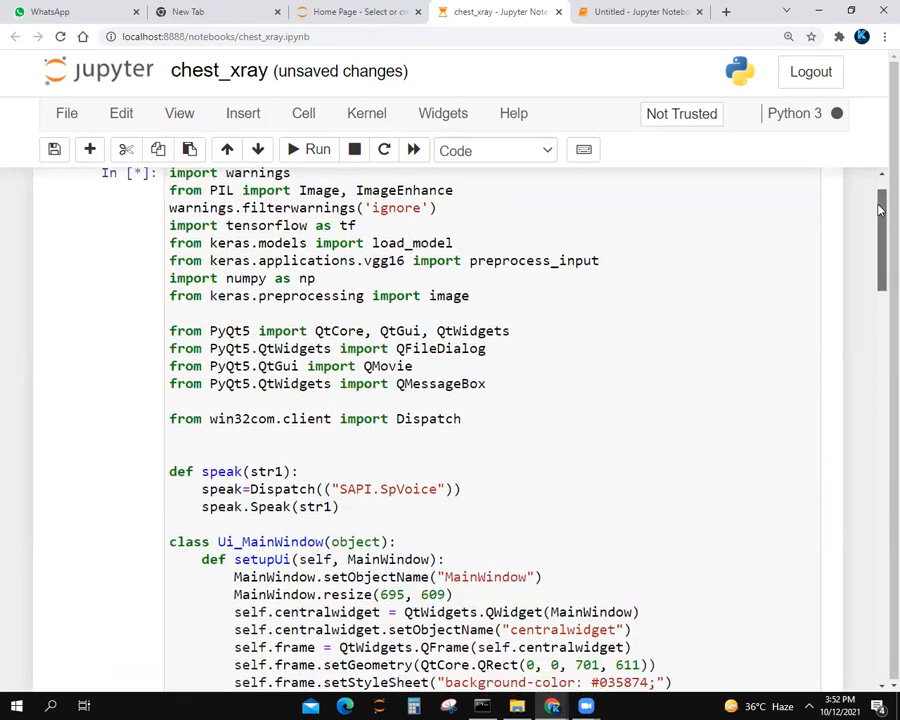
{"action": "scroll", "scroll_direction": "down", "scroll_amount": 3}
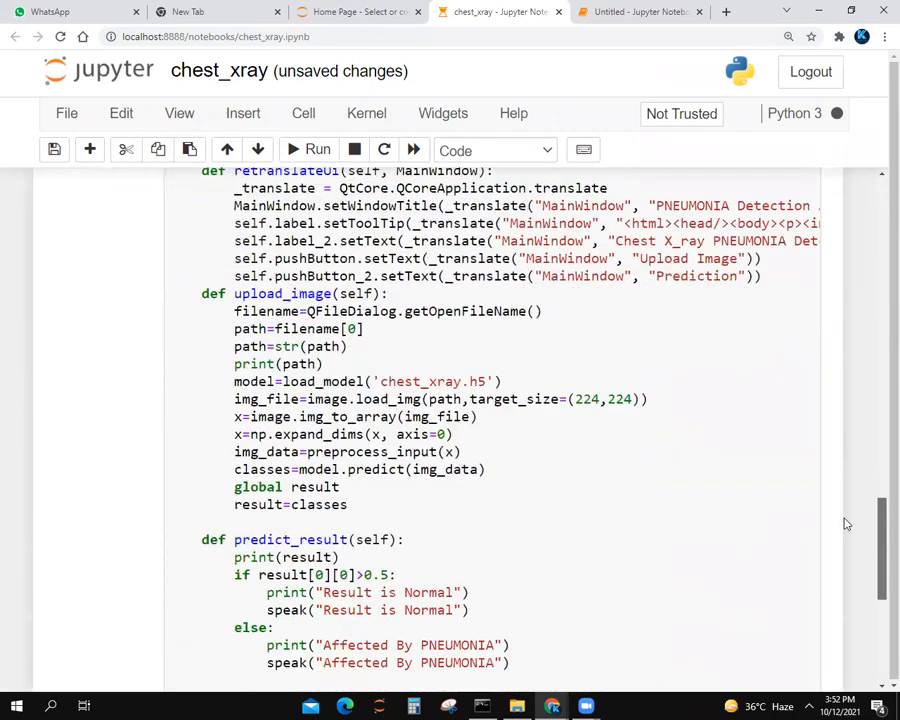
{"action": "scroll", "scroll_direction": "down", "scroll_amount": 3}
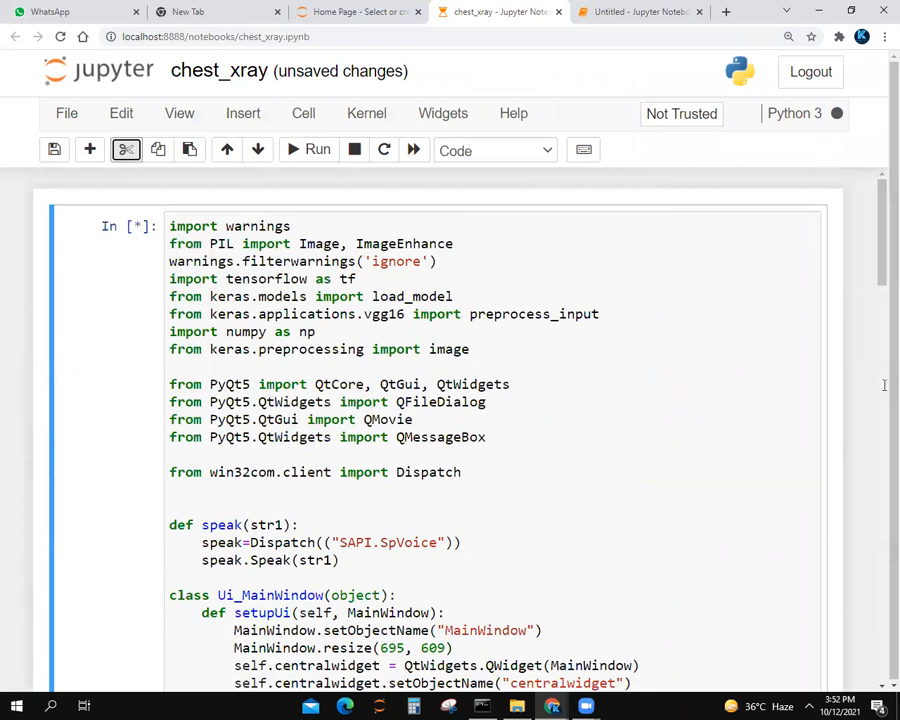
{"action": "mouse_move", "coordinate": [573, 452]}
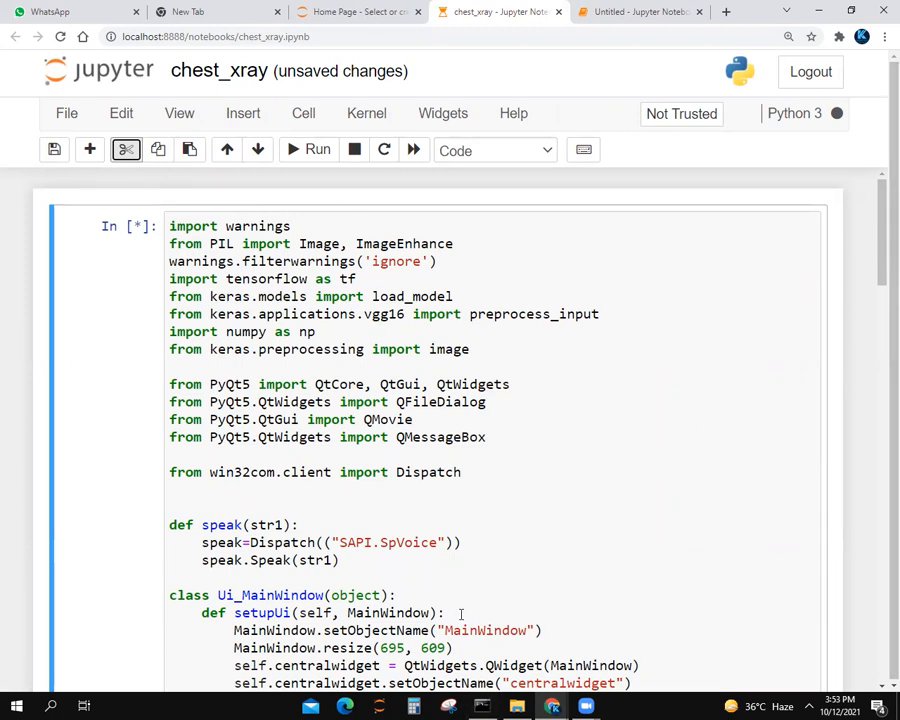
{"action": "mouse_move", "coordinate": [878, 343]}
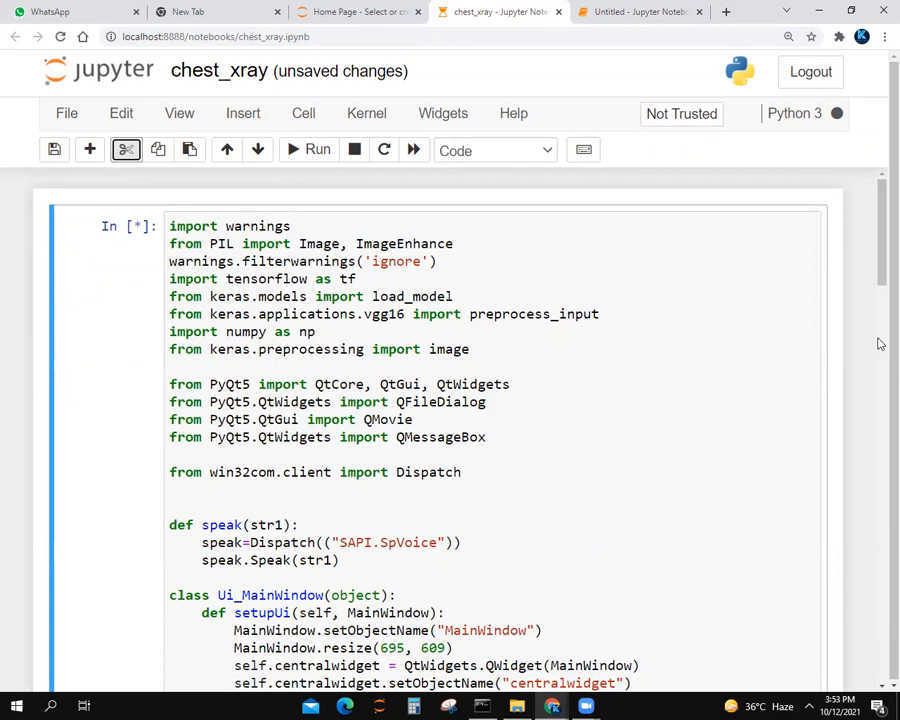
{"action": "scroll", "scroll_direction": "down", "scroll_amount": 3}
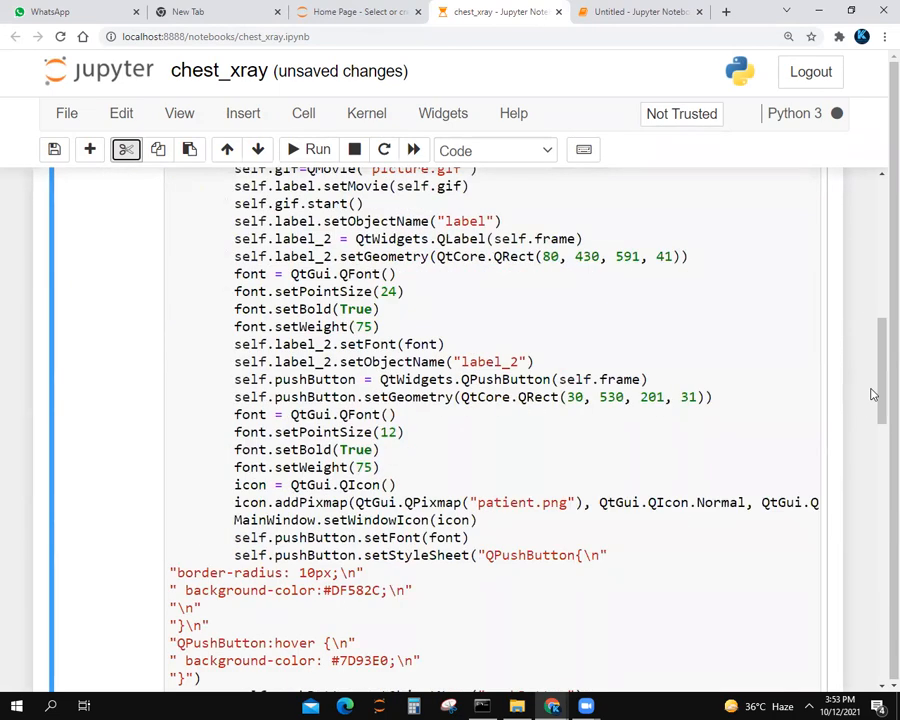
{"action": "scroll", "scroll_direction": "down", "scroll_amount": 3}
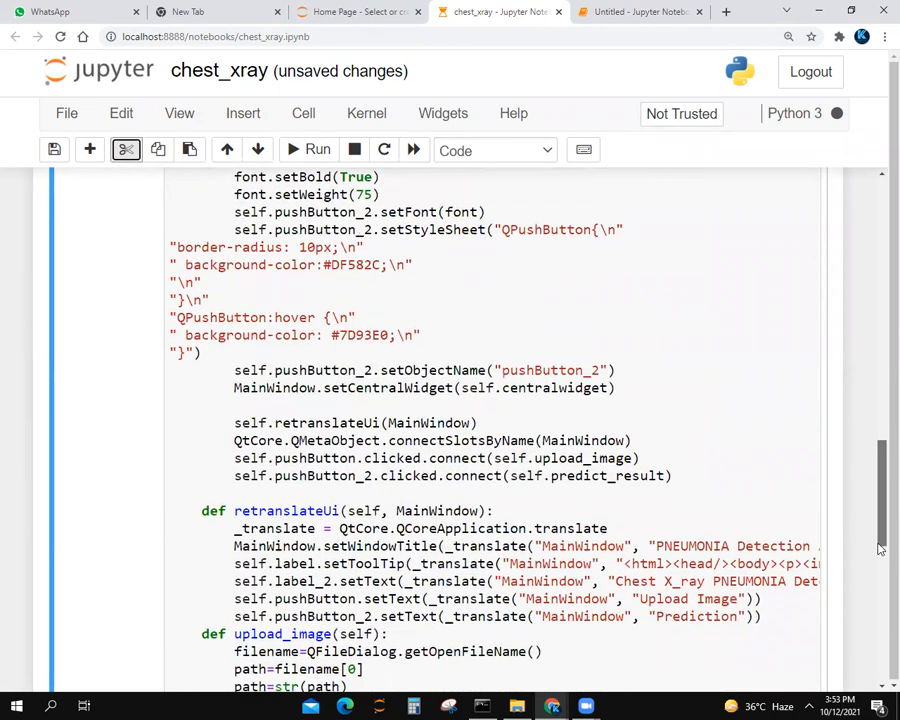
{"action": "scroll", "scroll_direction": "down", "scroll_amount": 3}
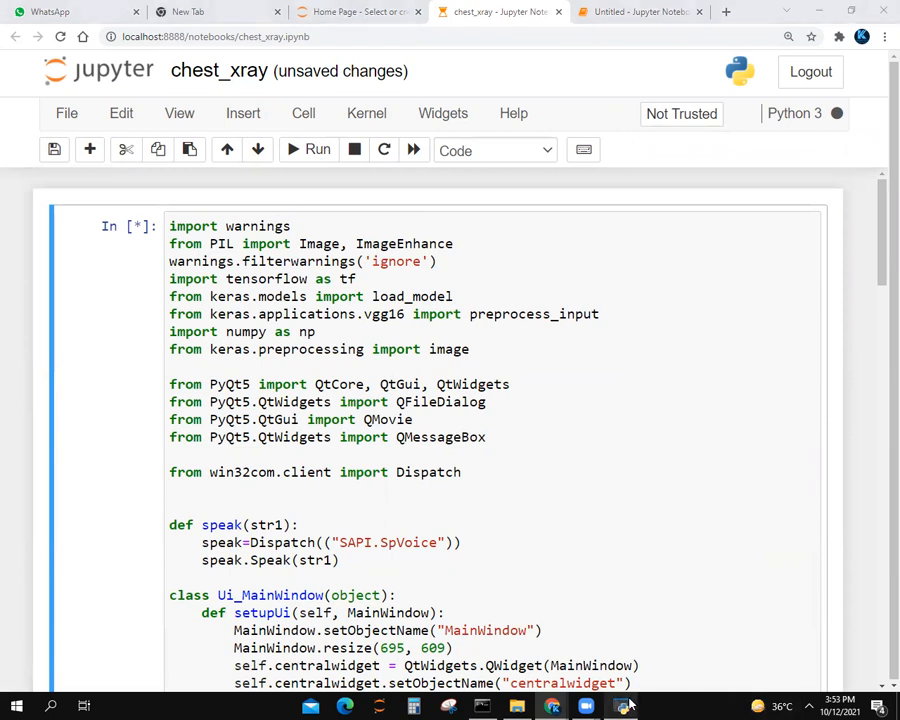
{"action": "mouse_move", "coordinate": [617, 703]}
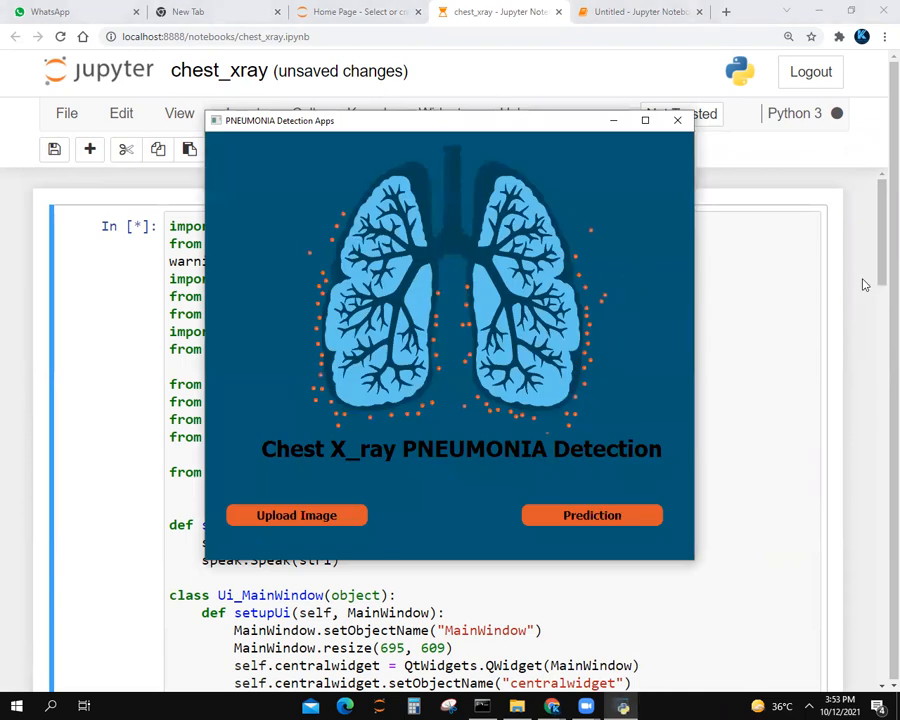
Upload an X-ray from Datasets > val > PNEUMONIA and run Prediction on it
{"action": "left_click", "coordinate": [296, 515]}
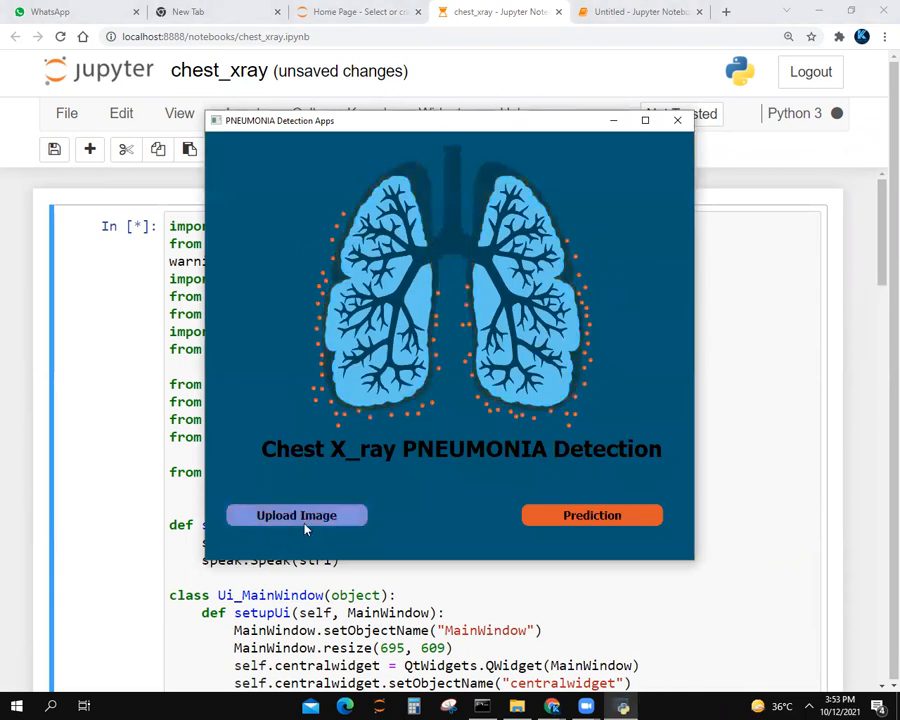
{"action": "left_click", "coordinate": [296, 515]}
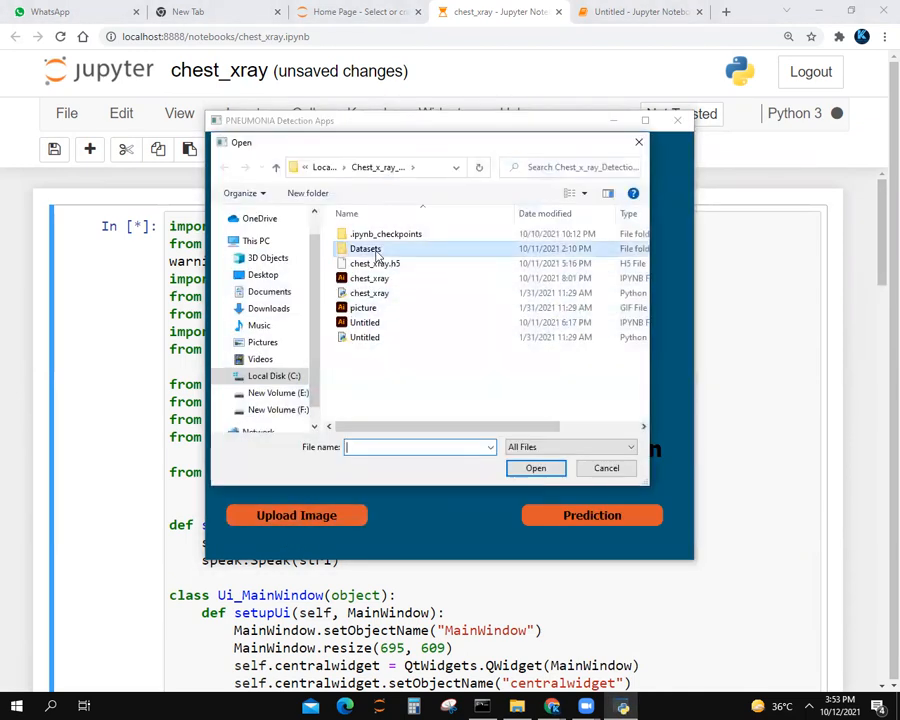
{"action": "double_click", "coordinate": [365, 248]}
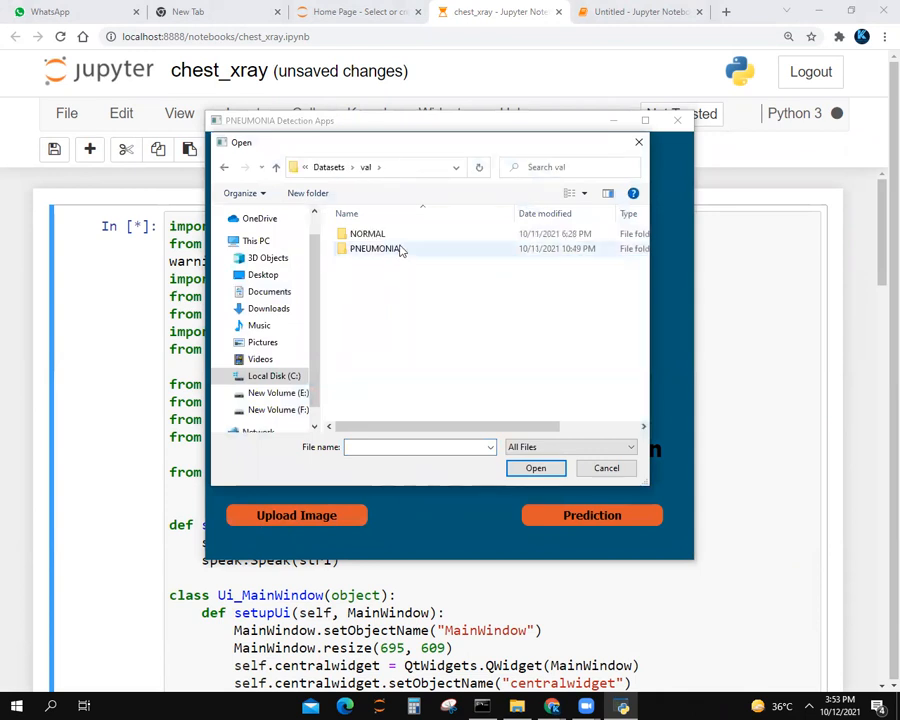
{"action": "left_click", "coordinate": [606, 468]}
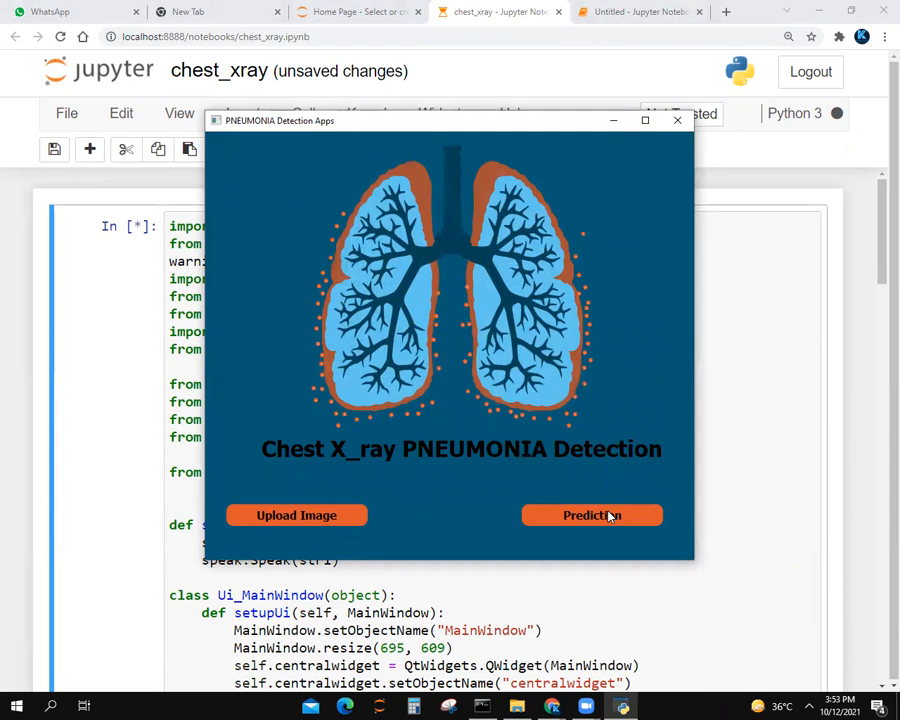
{"action": "mouse_move", "coordinate": [595, 545]}
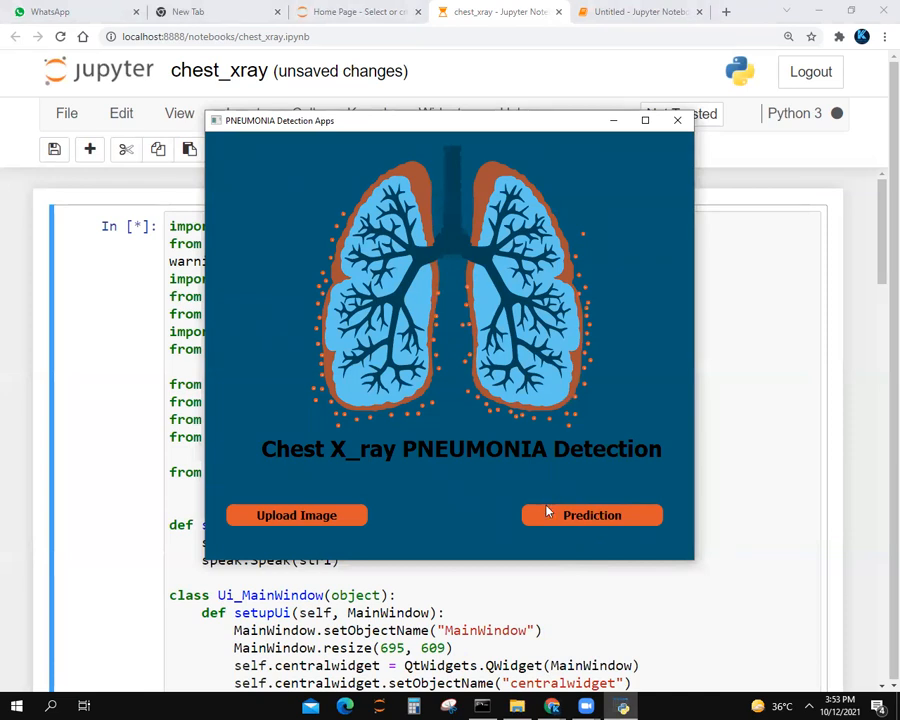
{"action": "left_click", "coordinate": [591, 515]}
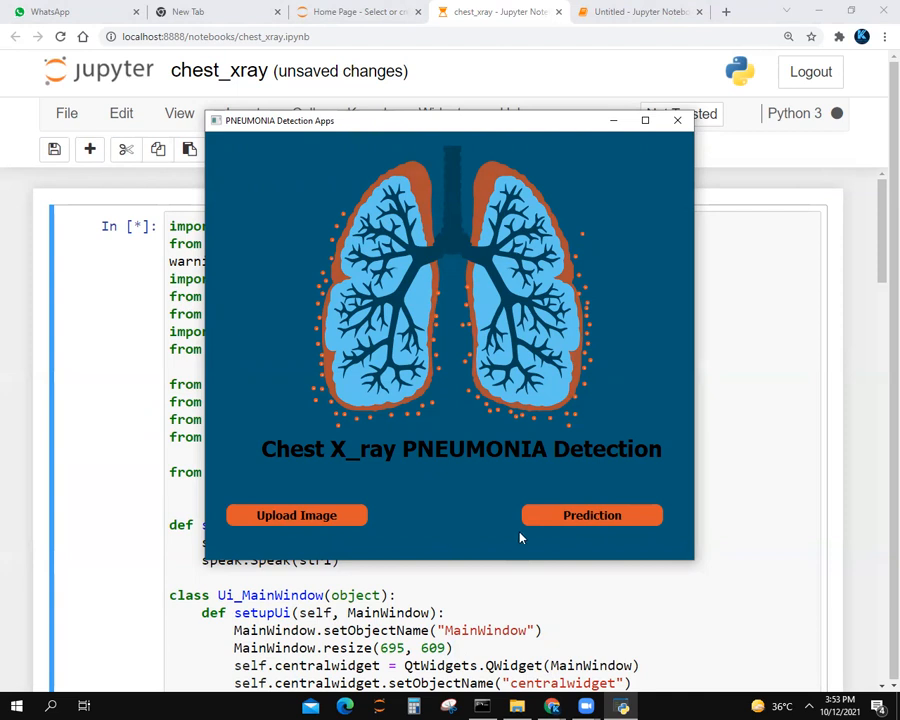
{"action": "mouse_move", "coordinate": [370, 555]}
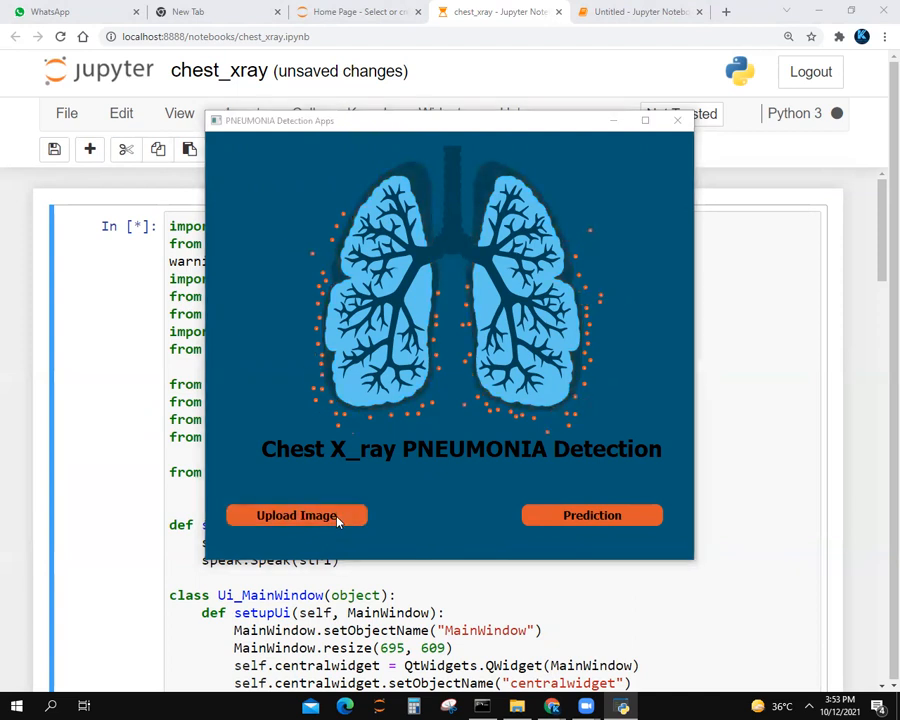
{"action": "left_click", "coordinate": [296, 515]}
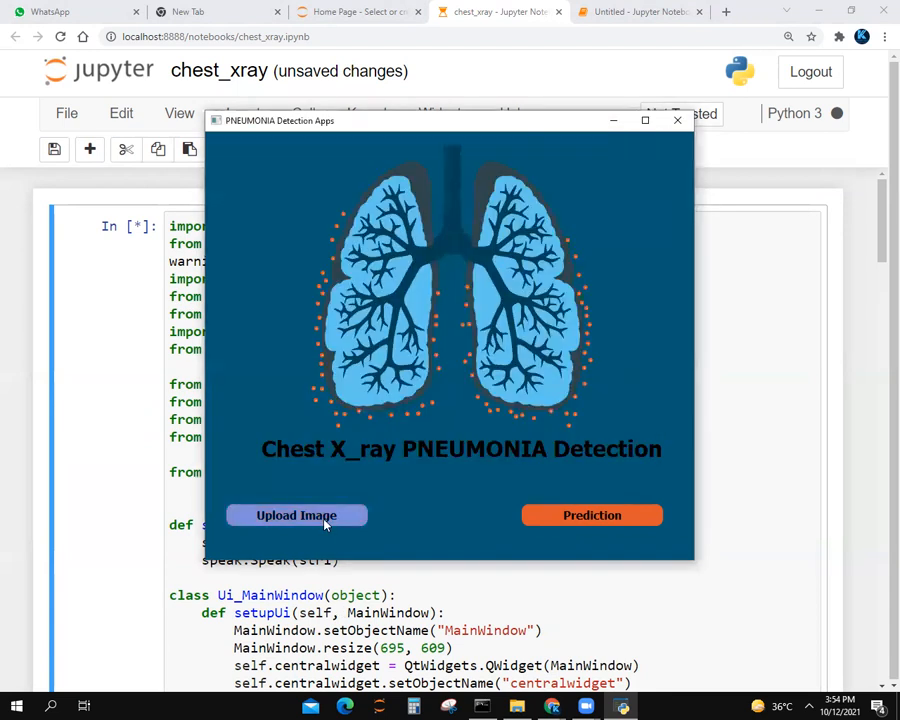
Browse to val > PNEUMONIA in the Open dialog, close it, and return to chest_xray
{"action": "left_click", "coordinate": [296, 515]}
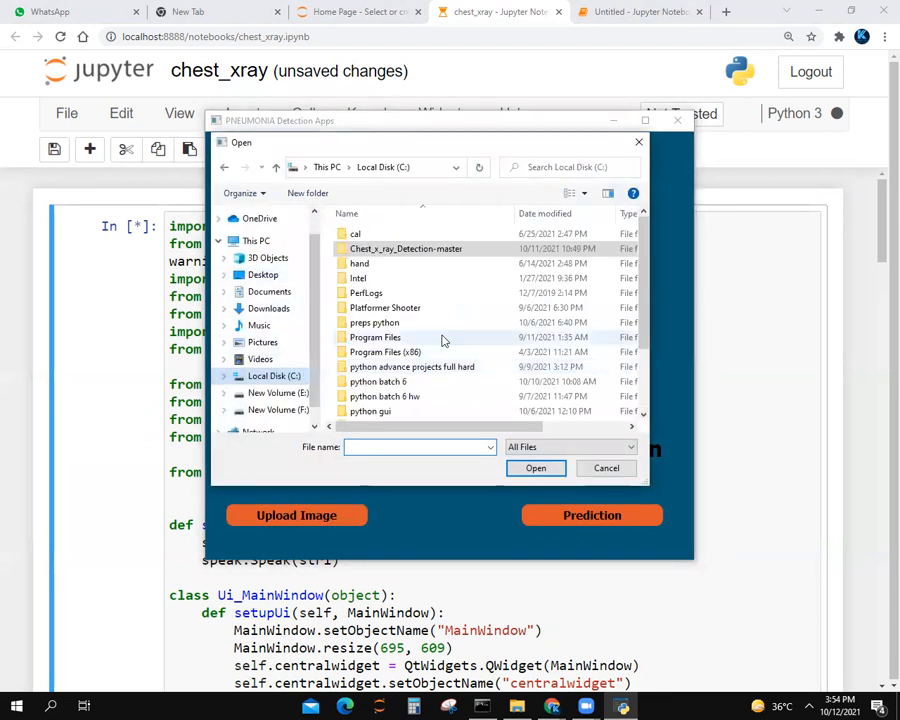
{"action": "double_click", "coordinate": [405, 248]}
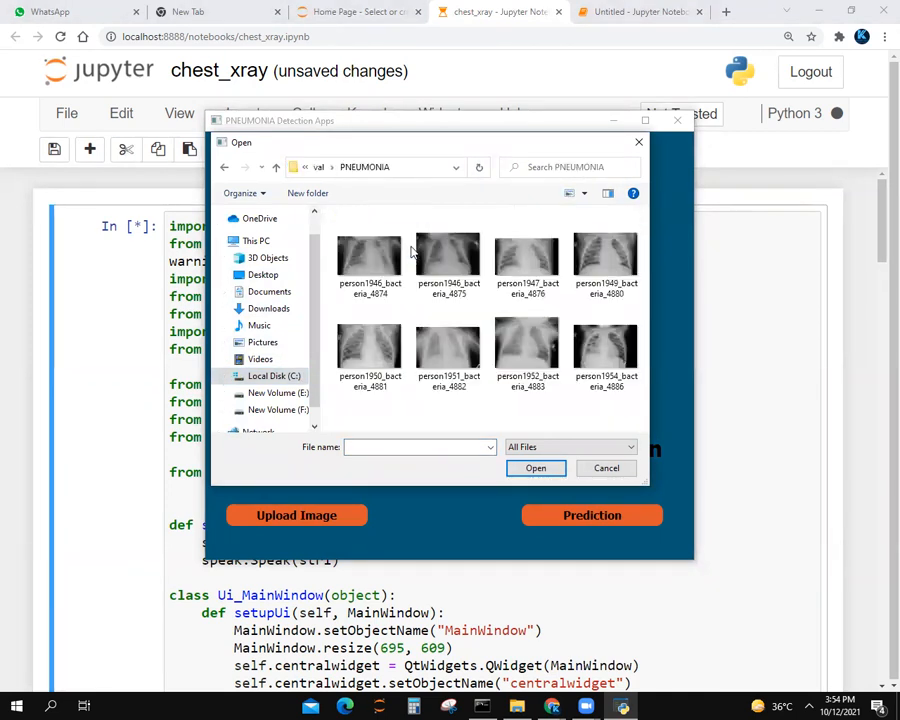
{"action": "left_click", "coordinate": [606, 468]}
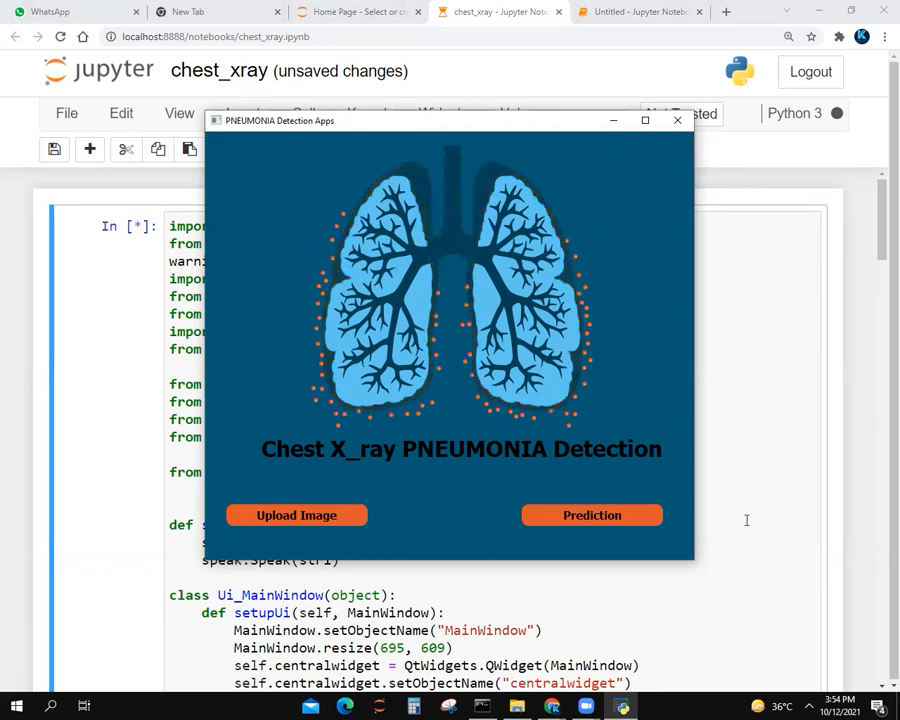
{"action": "left_click", "coordinate": [677, 120]}
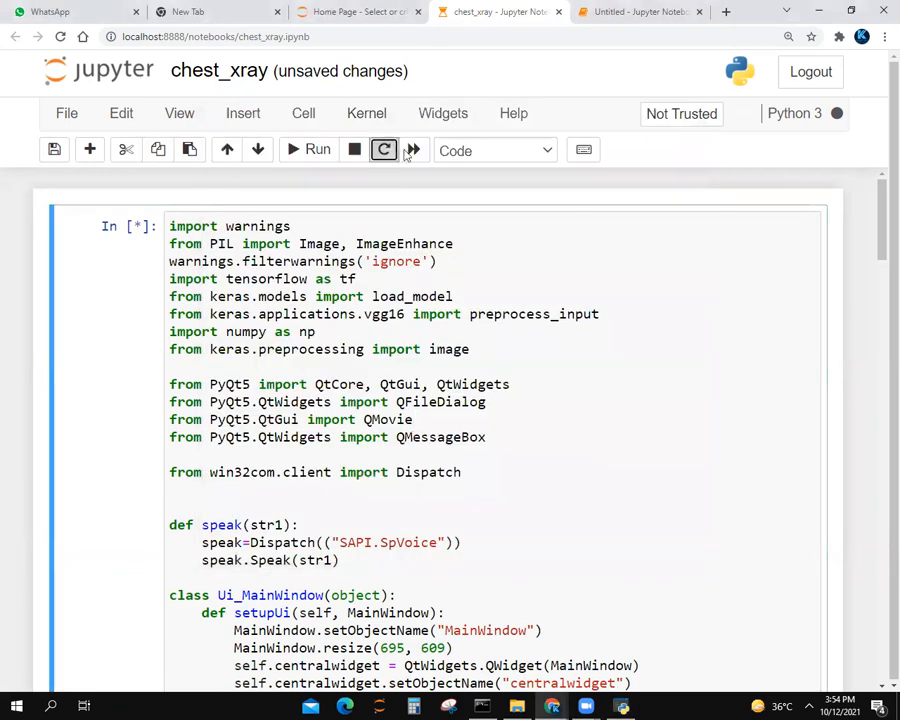
Go via the Home Page tab to the Untitled training notebook
{"action": "left_click", "coordinate": [355, 11]}
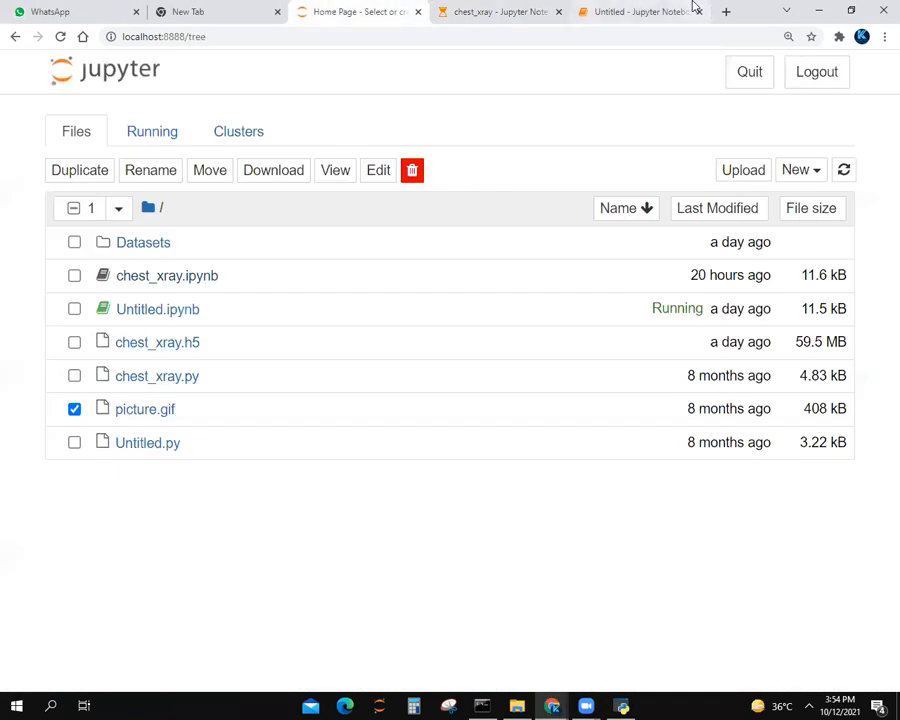
{"action": "left_click", "coordinate": [640, 11]}
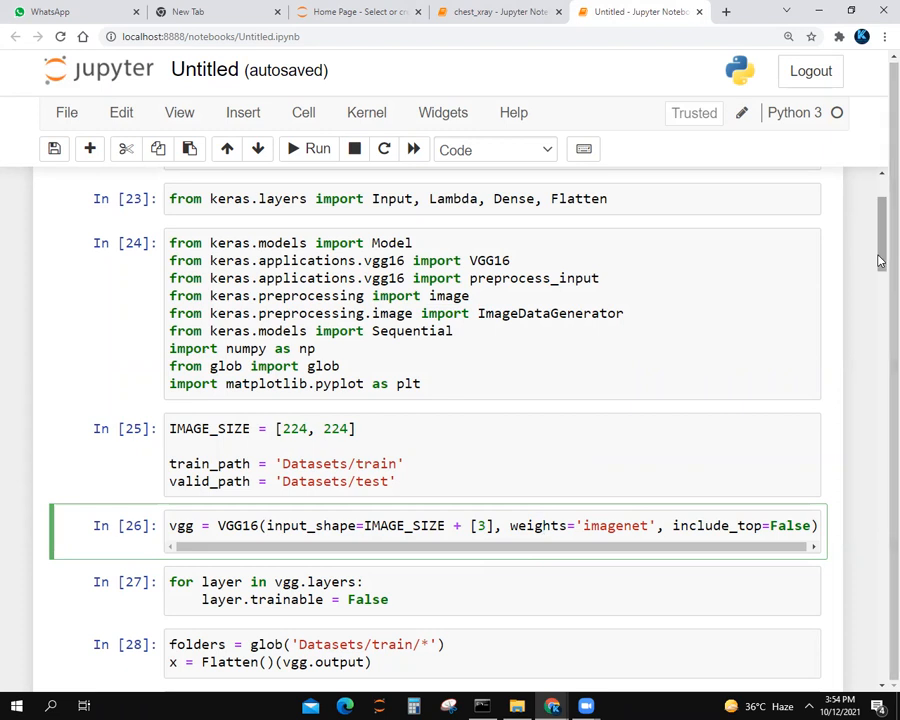
{"action": "scroll", "scroll_direction": "down", "scroll_amount": 3}
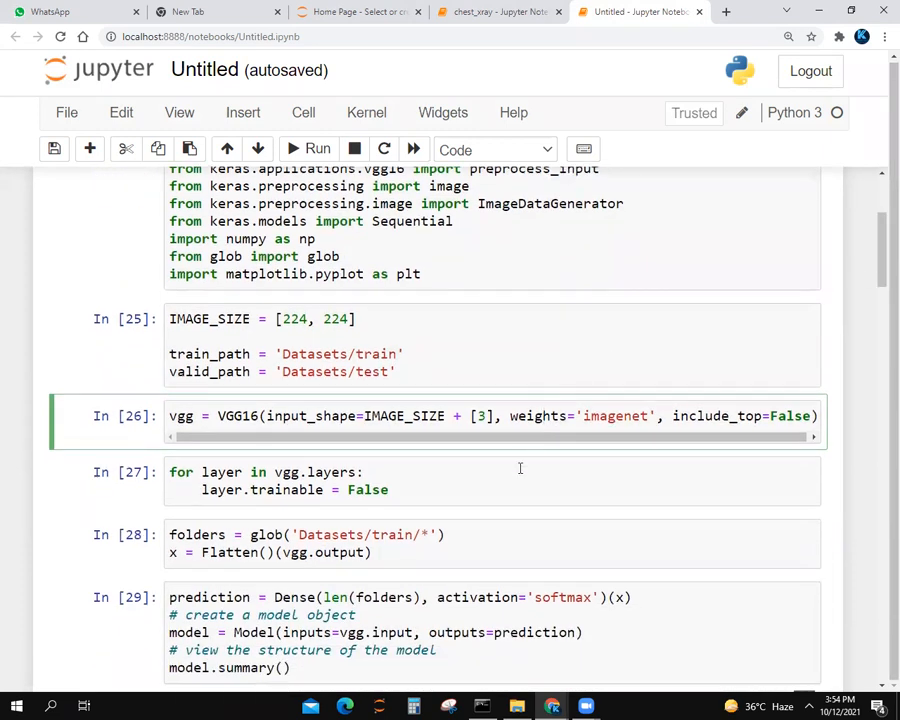
{"action": "left_click", "coordinate": [410, 489]}
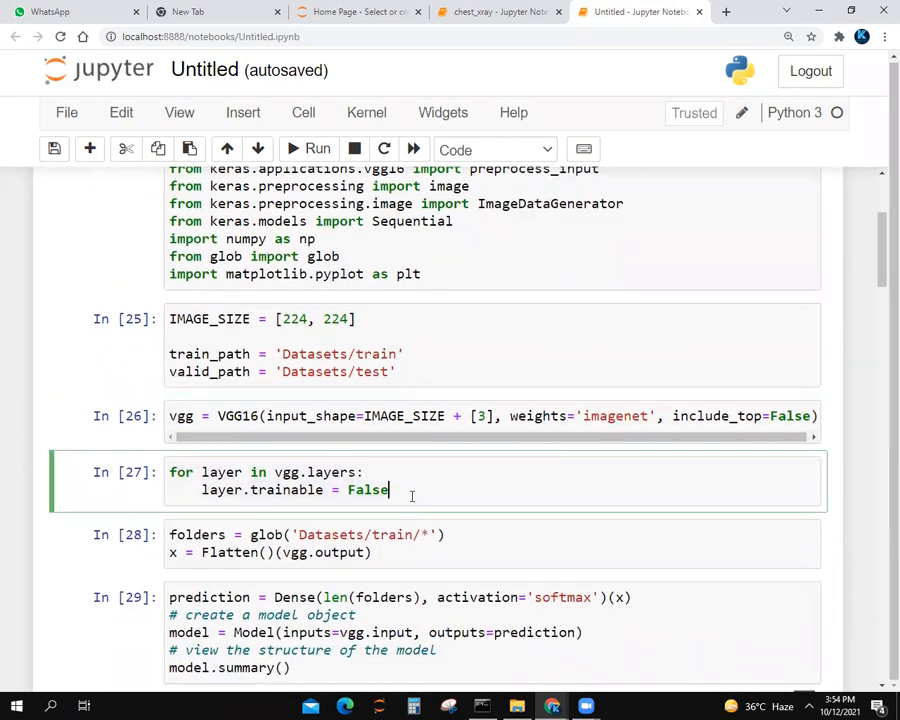
{"action": "left_click", "coordinate": [300, 543]}
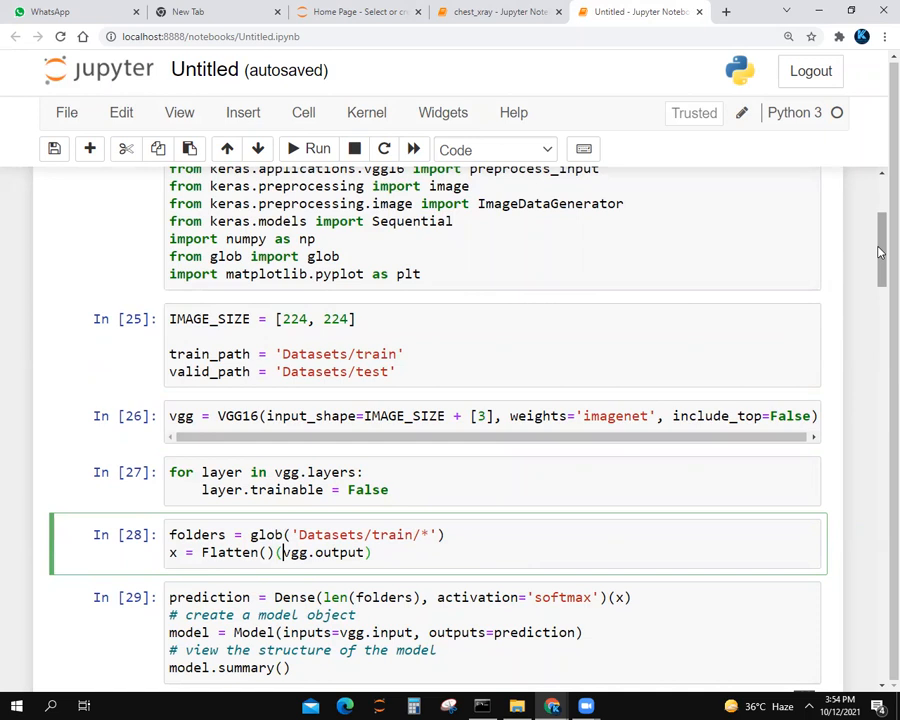
{"action": "left_click", "coordinate": [318, 149]}
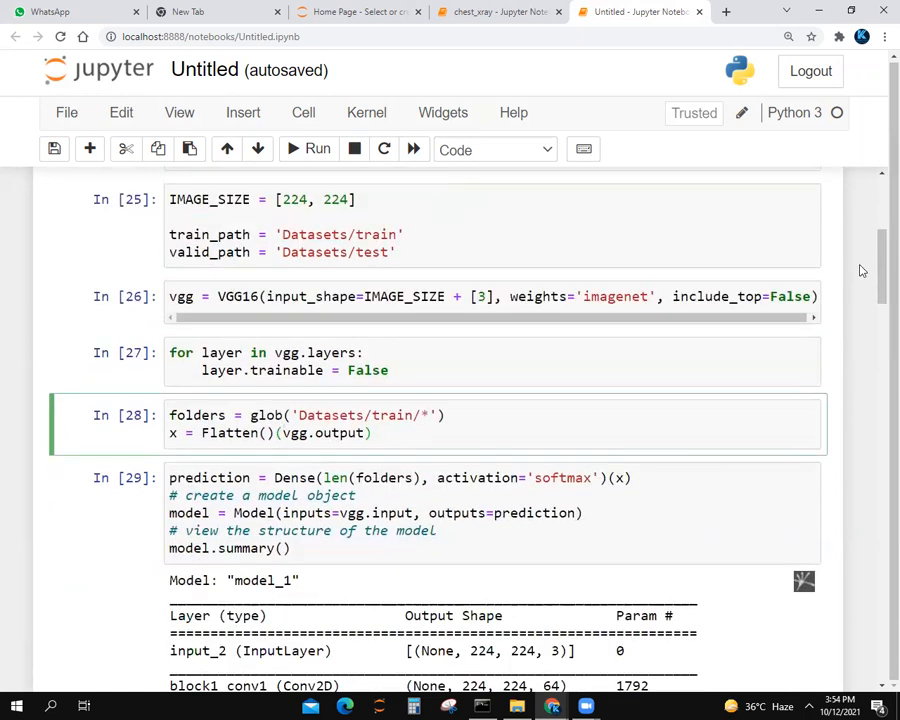
{"action": "left_click", "coordinate": [283, 433]}
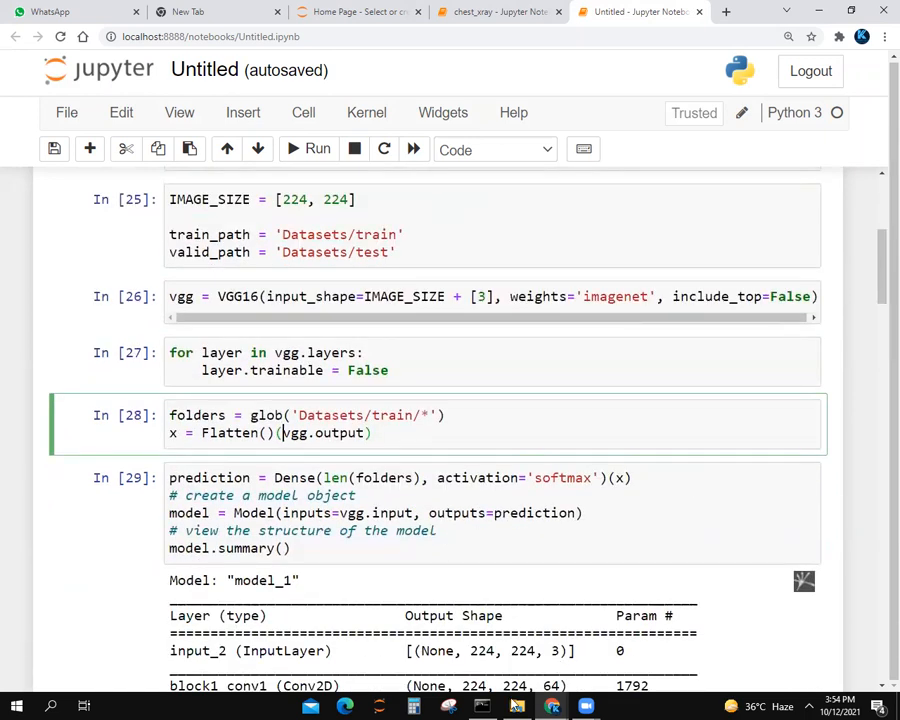
{"action": "mouse_move", "coordinate": [80, 105]}
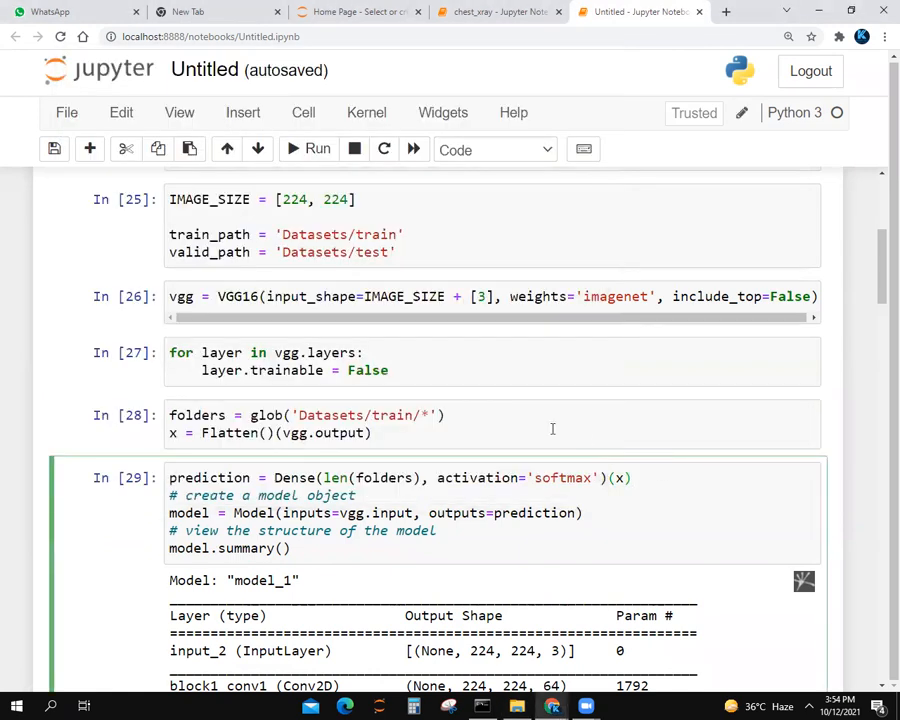
{"action": "mouse_move", "coordinate": [525, 416]}
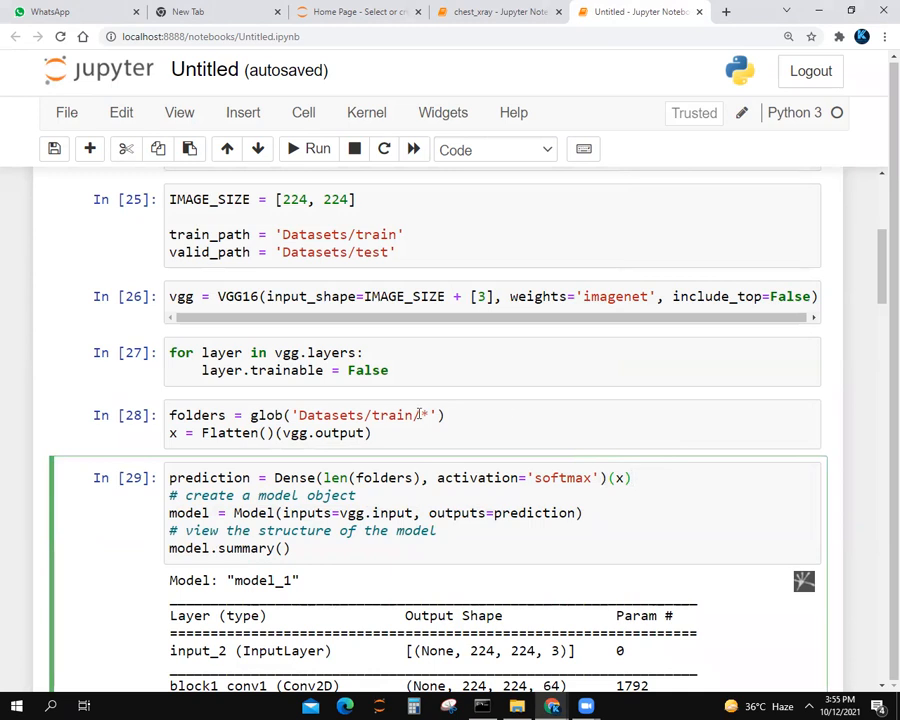
{"action": "double_click", "coordinate": [197, 415]}
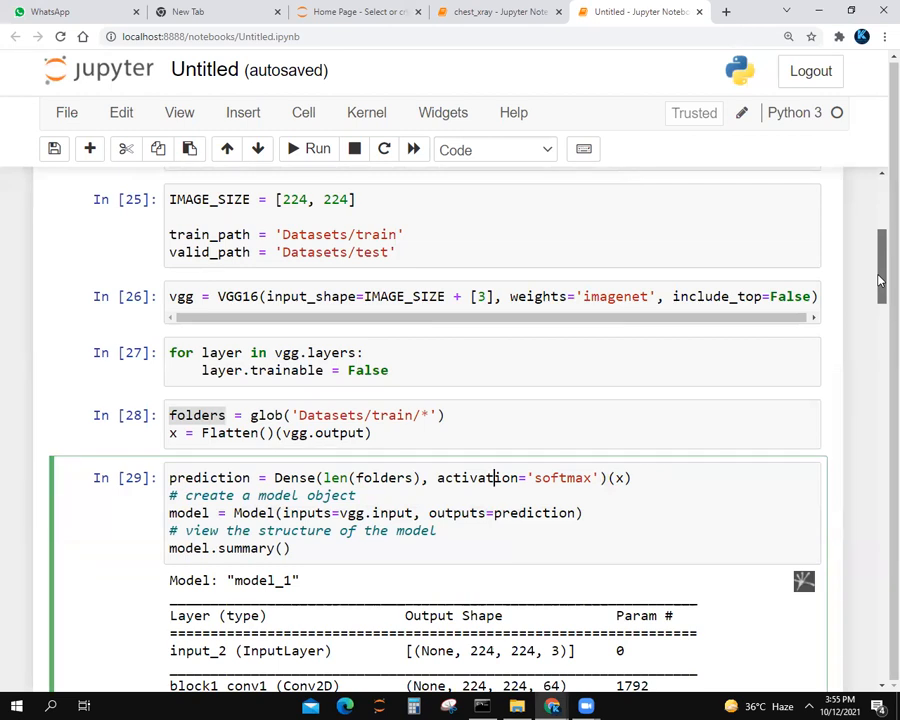
{"action": "scroll", "scroll_direction": "down", "scroll_amount": 3}
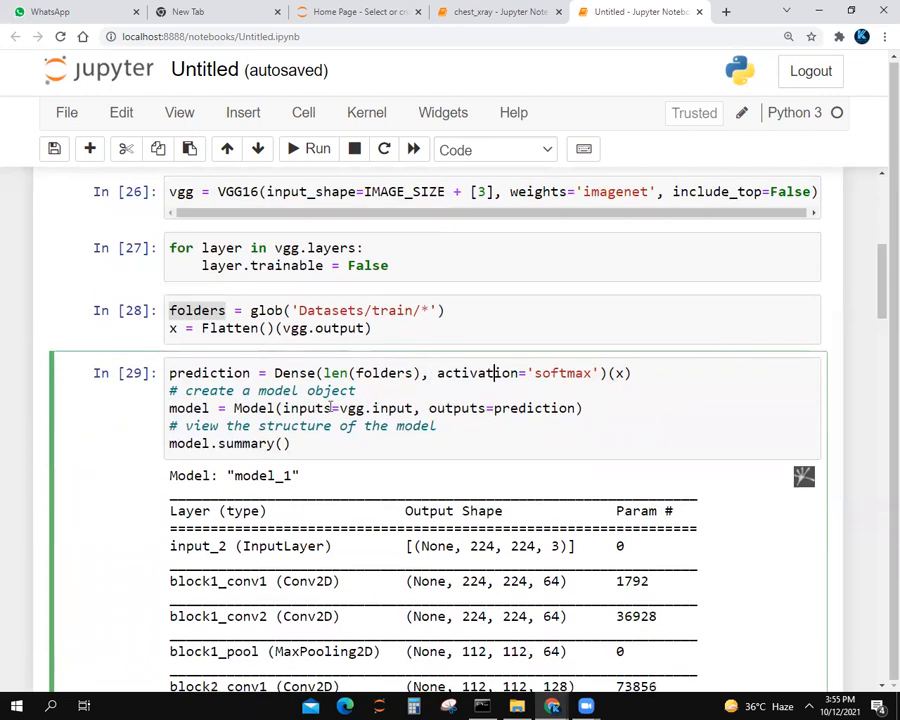
{"action": "mouse_move", "coordinate": [305, 407]}
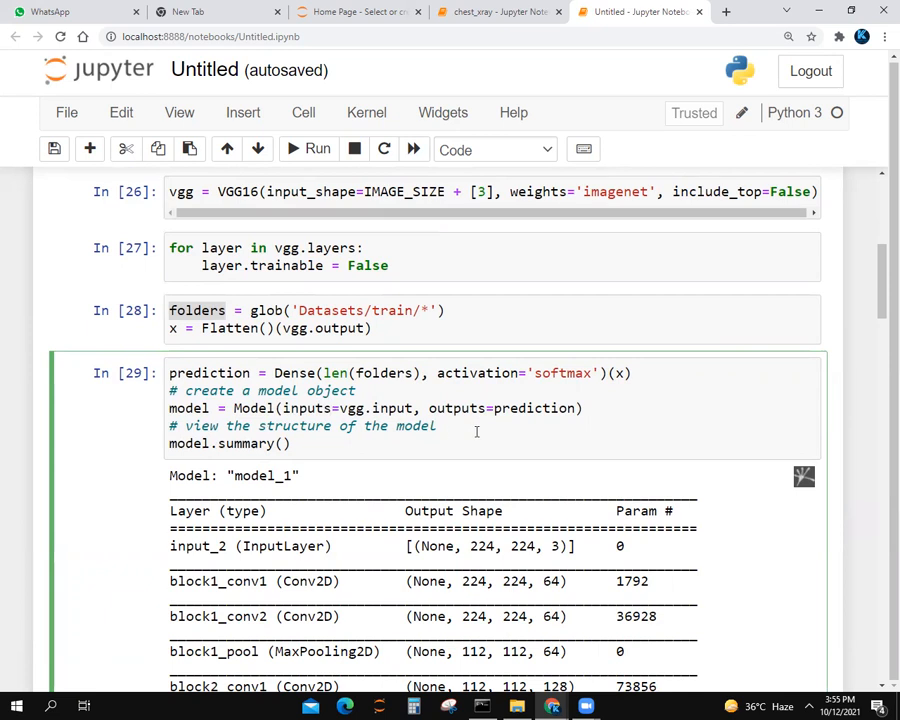
{"action": "mouse_move", "coordinate": [507, 438]}
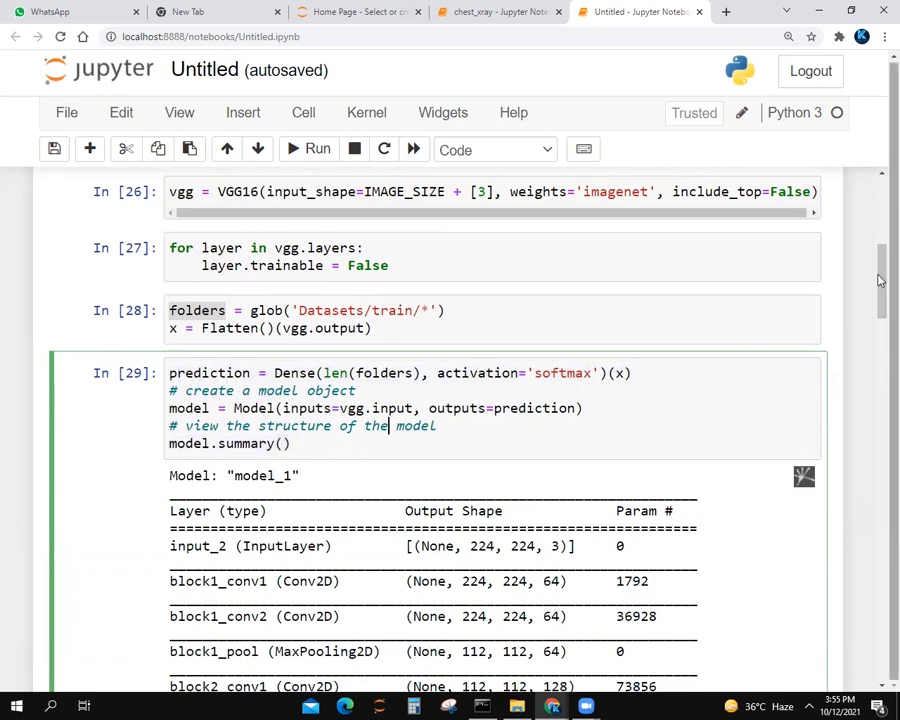
{"action": "scroll", "scroll_direction": "down", "scroll_amount": 3}
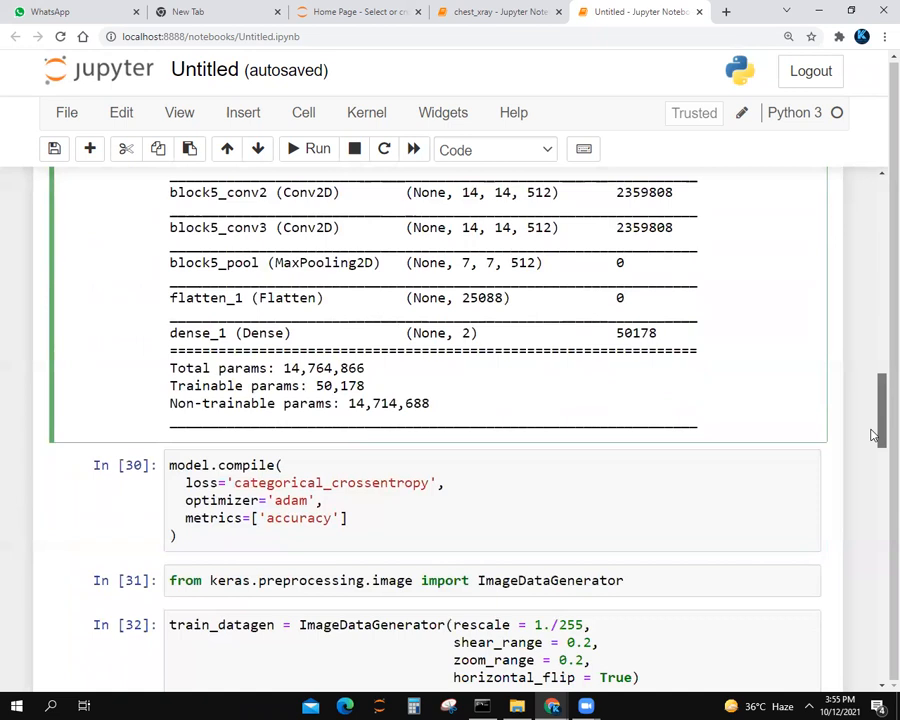
{"action": "scroll", "scroll_direction": "down", "scroll_amount": 3}
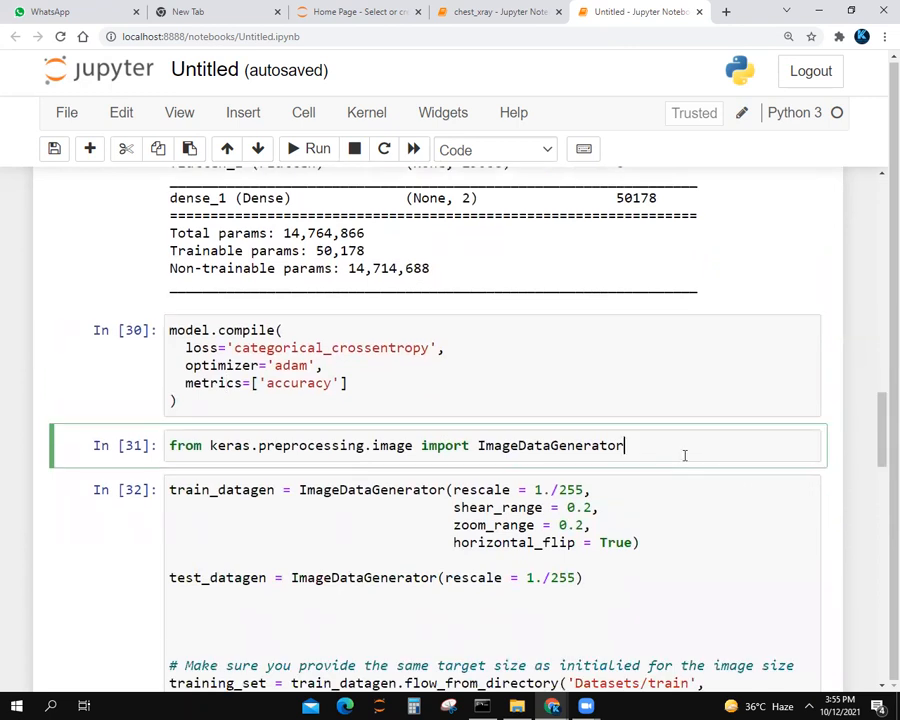
{"action": "mouse_move", "coordinate": [818, 383]}
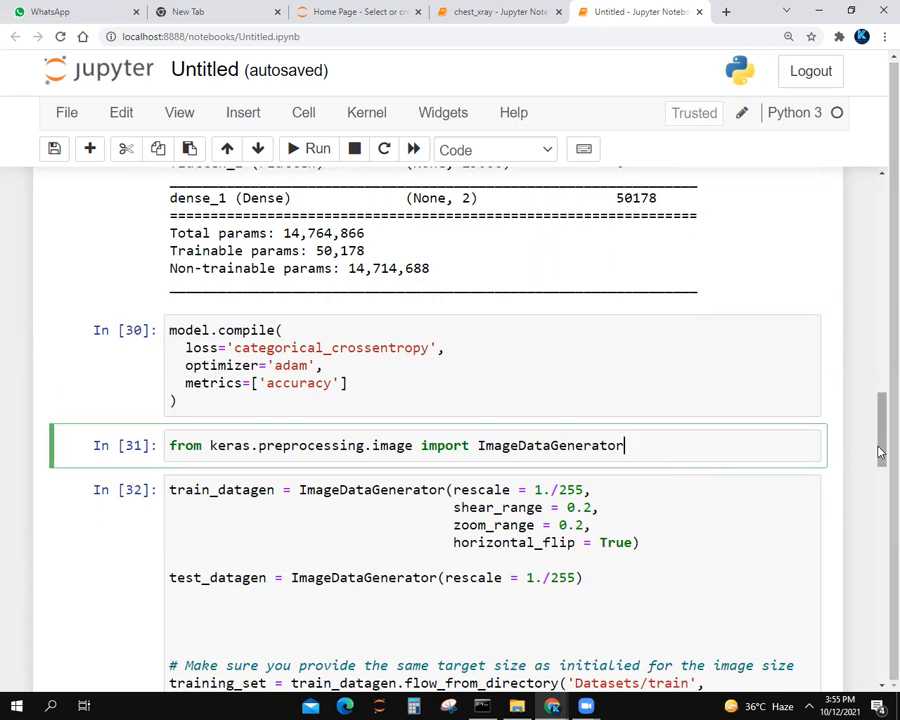
{"action": "scroll", "scroll_direction": "down", "scroll_amount": 3}
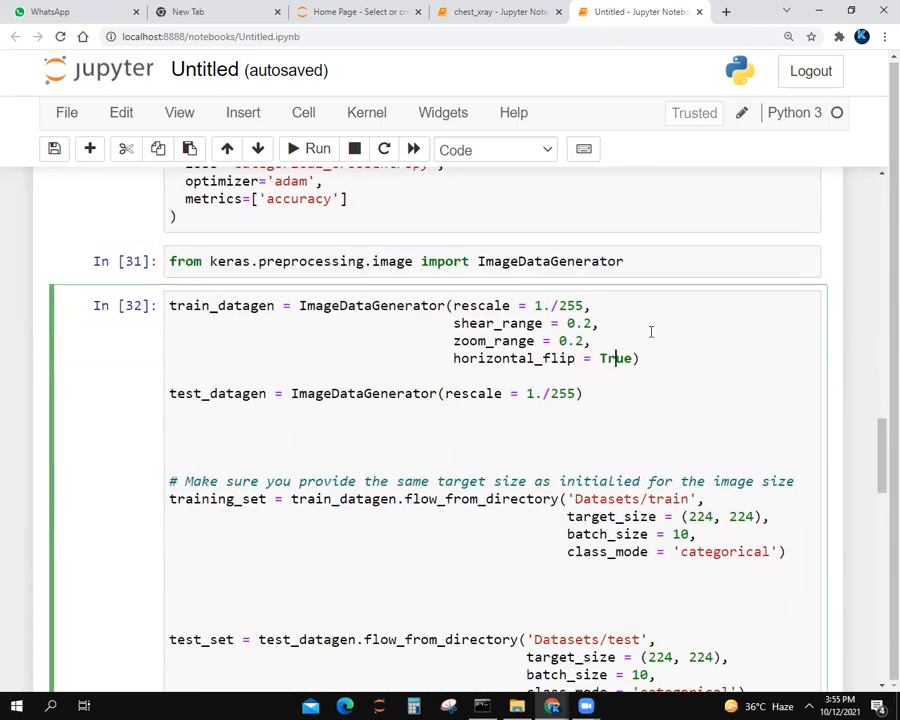
{"action": "scroll", "scroll_direction": "down", "scroll_amount": 3}
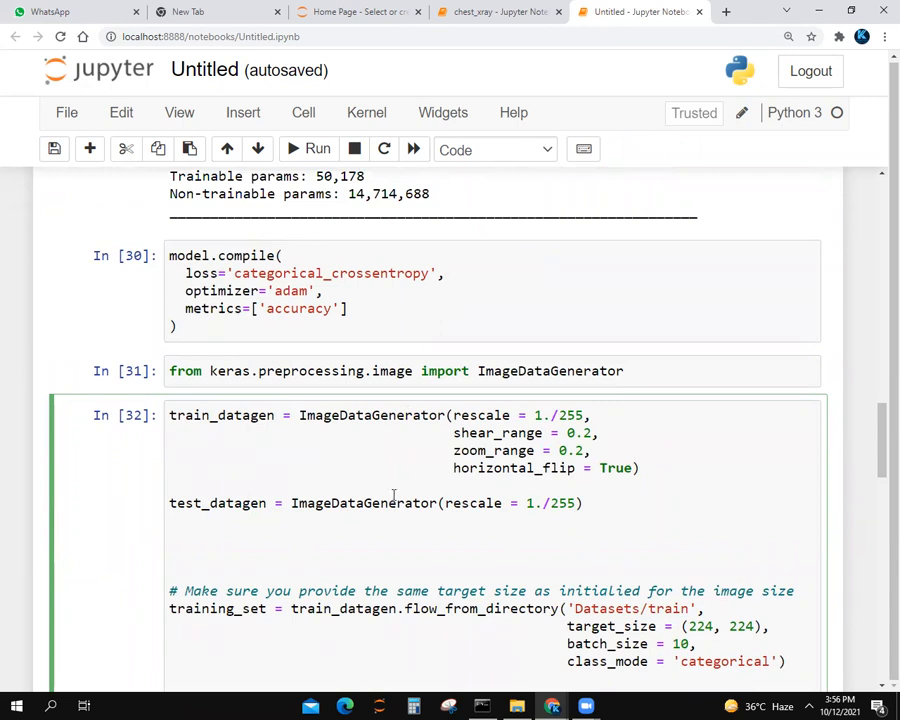
{"action": "mouse_move", "coordinate": [390, 438]}
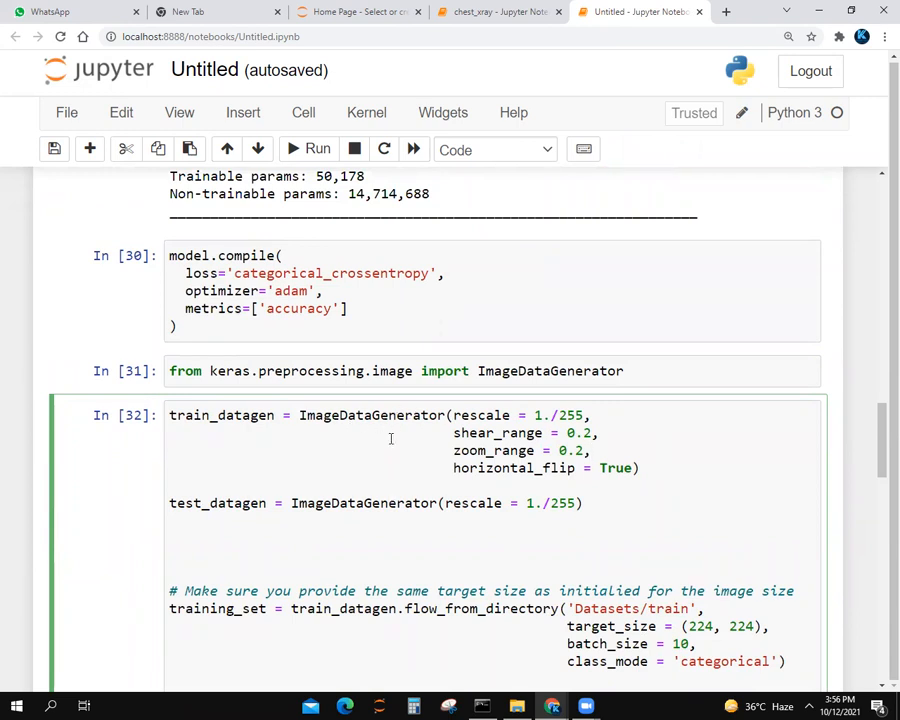
{"action": "mouse_move", "coordinate": [505, 421]}
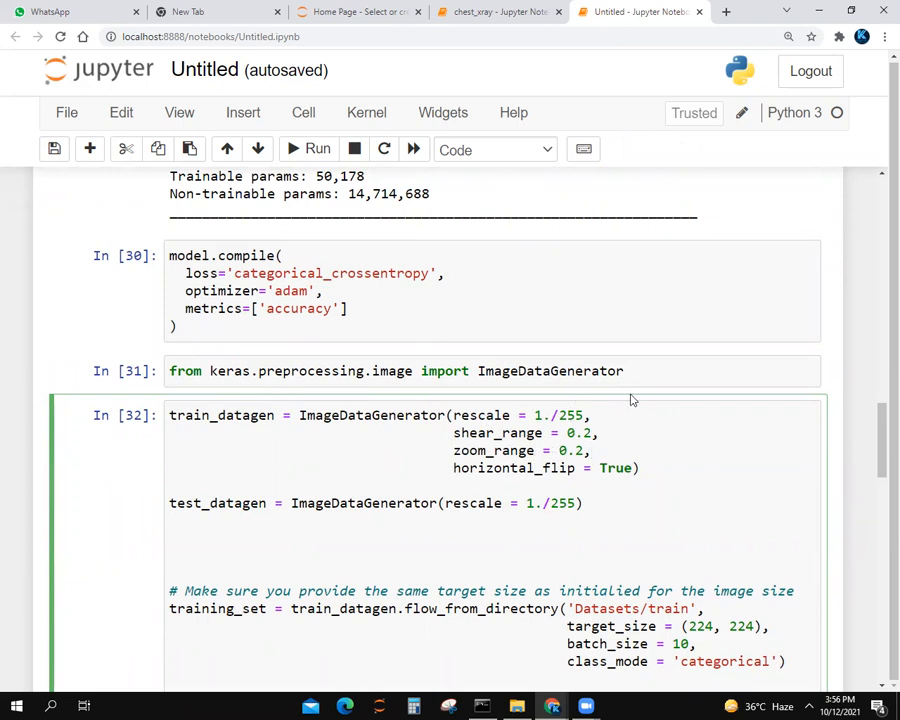
{"action": "left_click", "coordinate": [590, 450]}
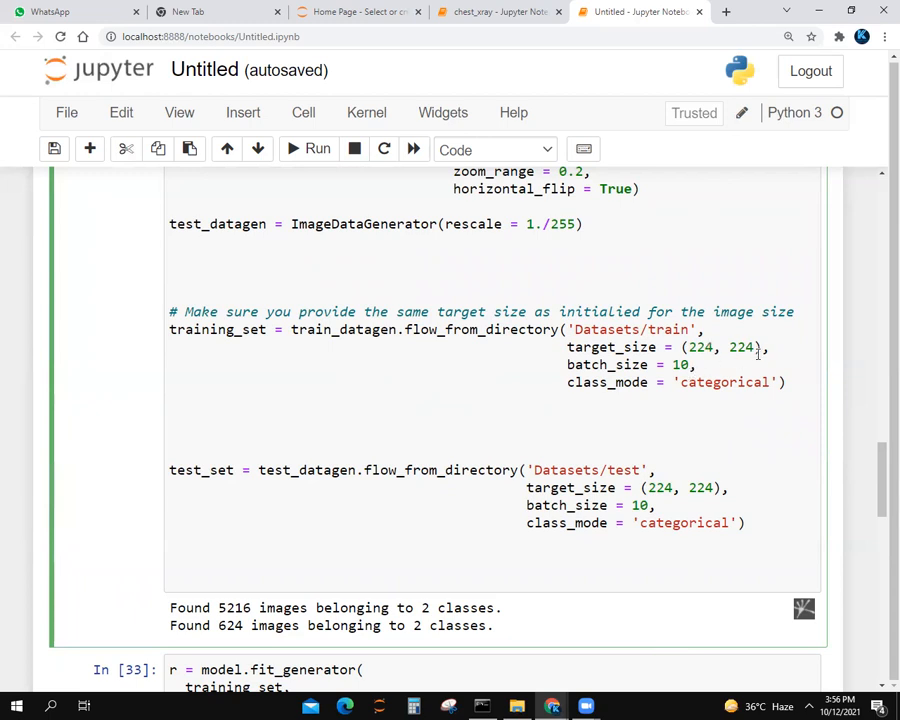
{"action": "mouse_move", "coordinate": [880, 478]}
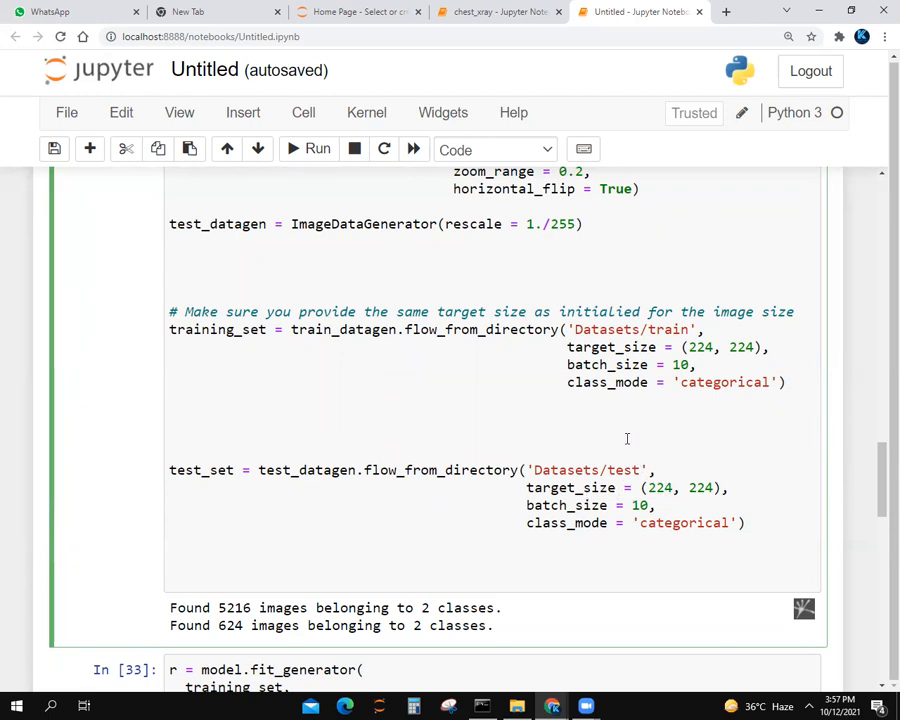
{"action": "mouse_move", "coordinate": [877, 497]}
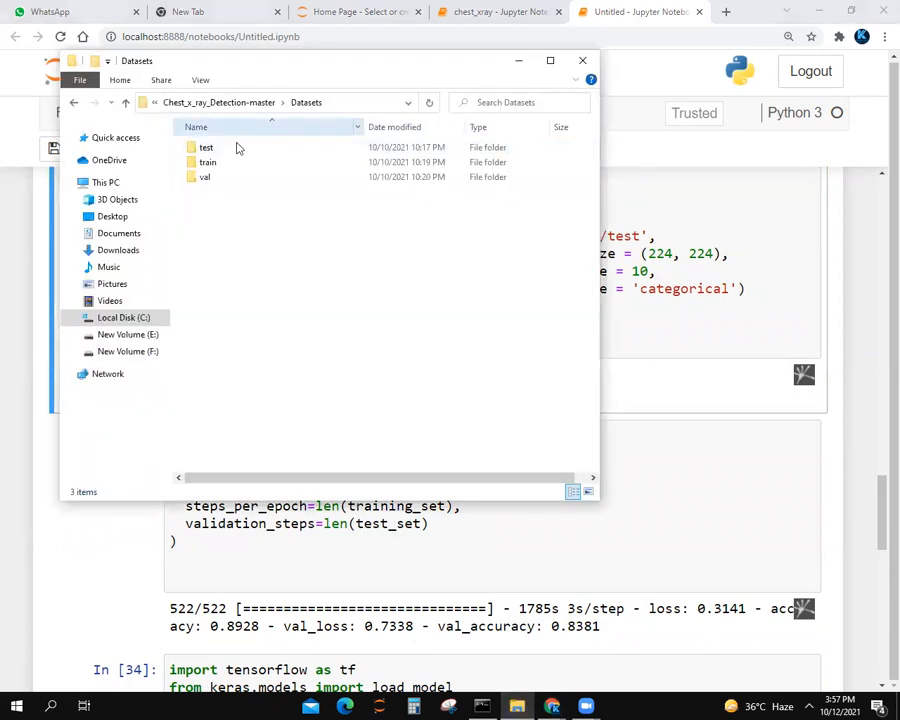
Open the test dataset folder to view NORMAL and PNEUMONIA, then go back to Datasets
{"action": "double_click", "coordinate": [206, 147]}
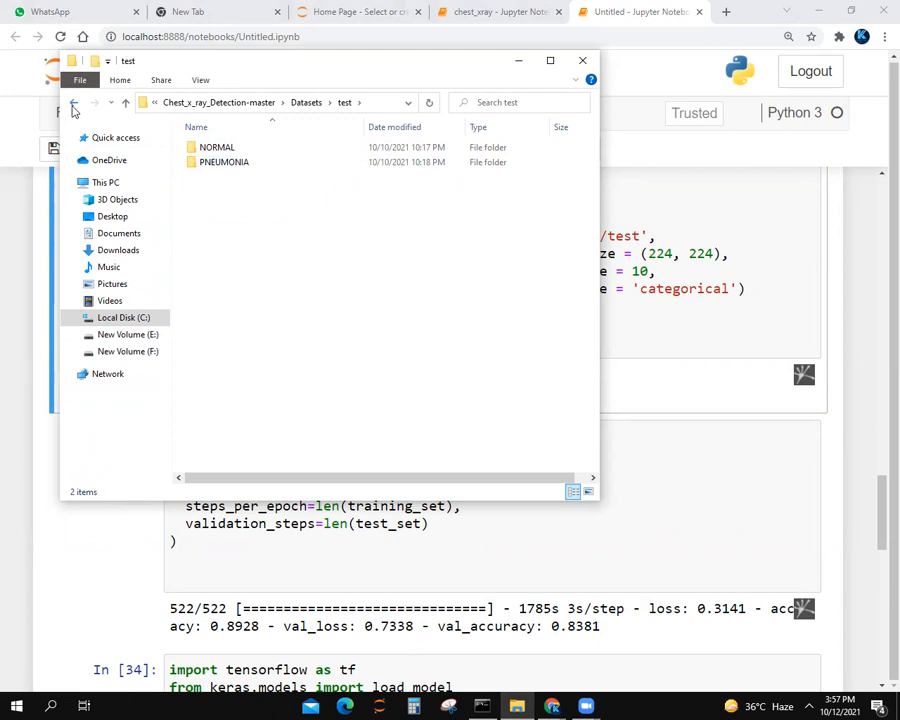
{"action": "left_click", "coordinate": [73, 102]}
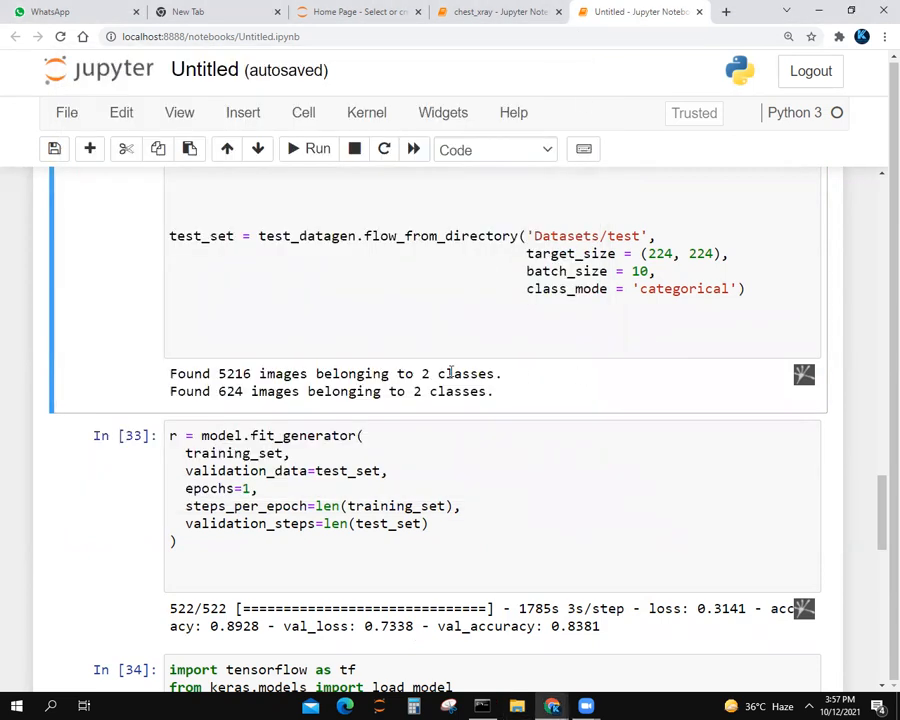
{"action": "left_click", "coordinate": [784, 499]}
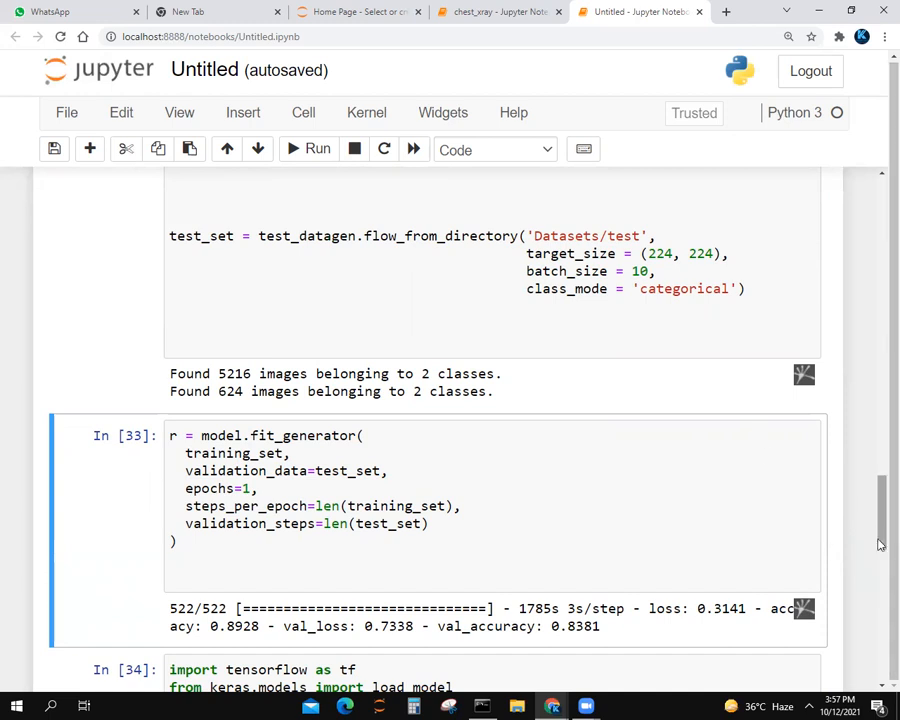
{"action": "scroll", "scroll_direction": "down", "scroll_amount": 3}
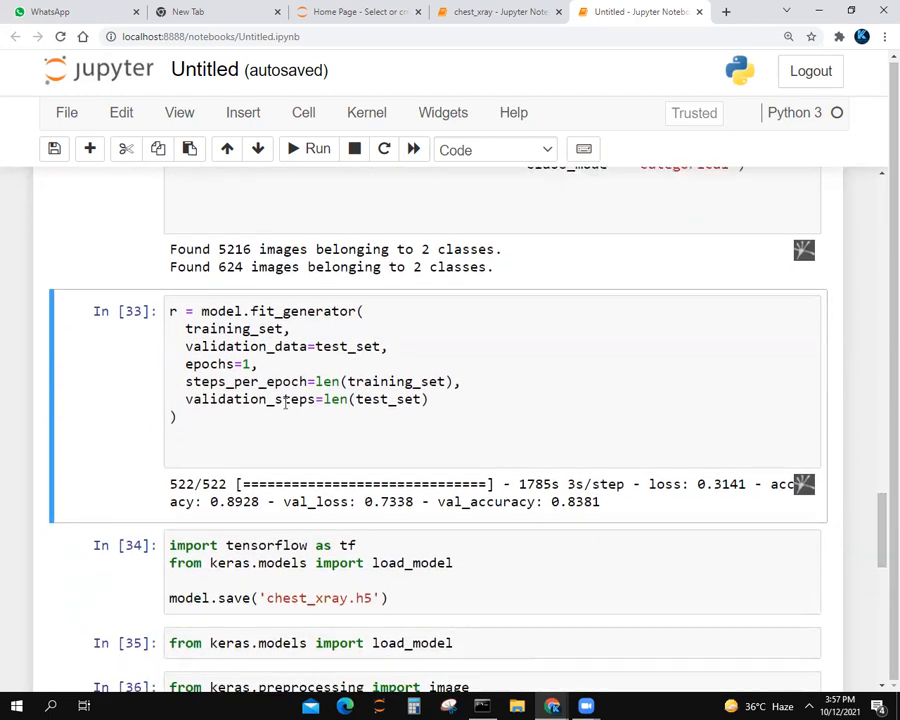
{"action": "mouse_move", "coordinate": [312, 383]}
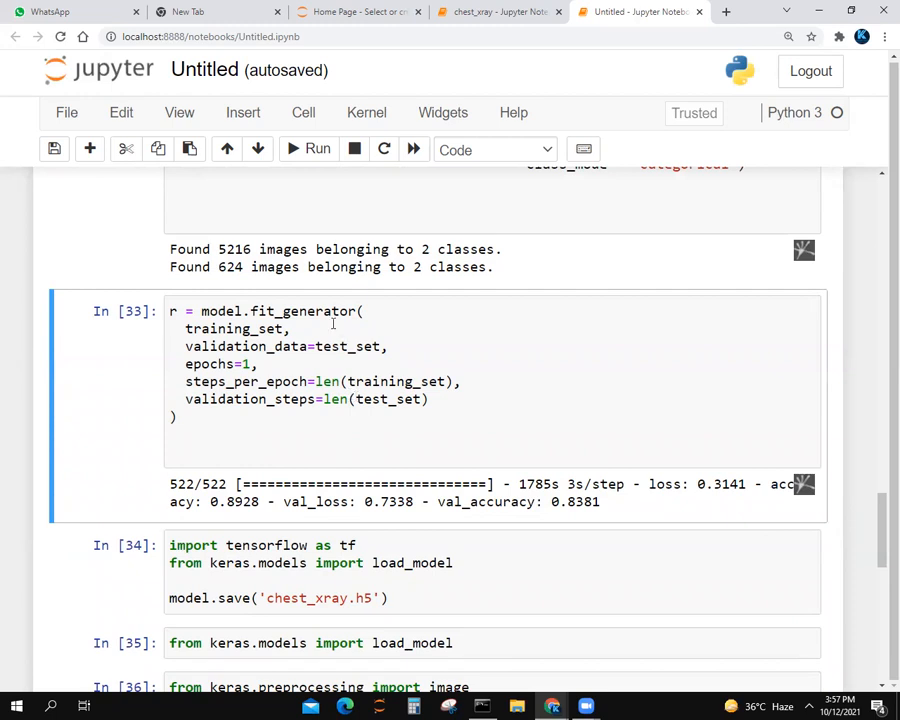
{"action": "mouse_move", "coordinate": [647, 527]}
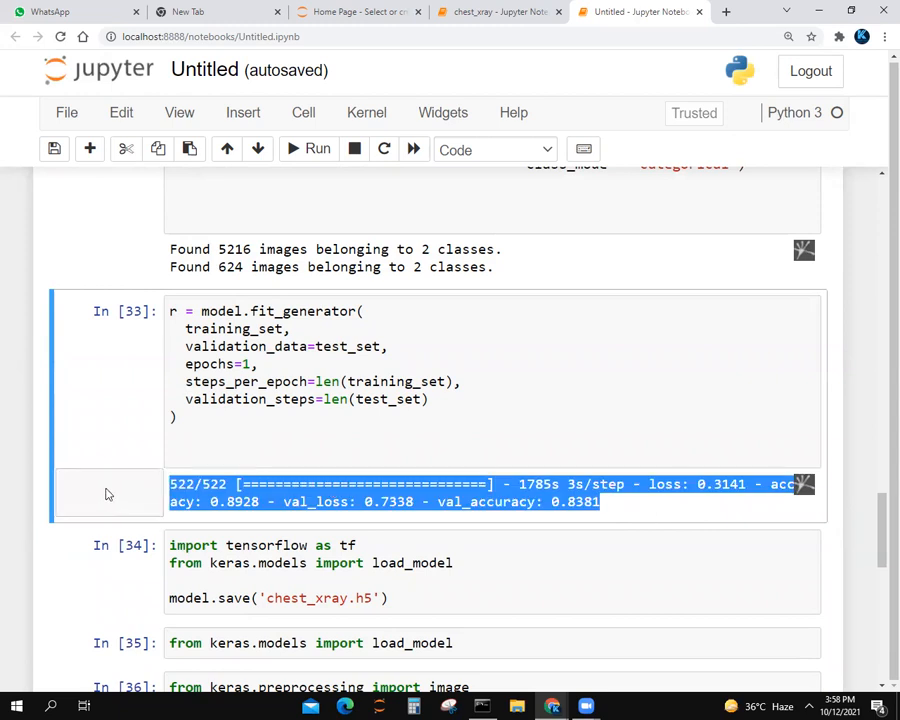
{"action": "left_click", "coordinate": [480, 439]}
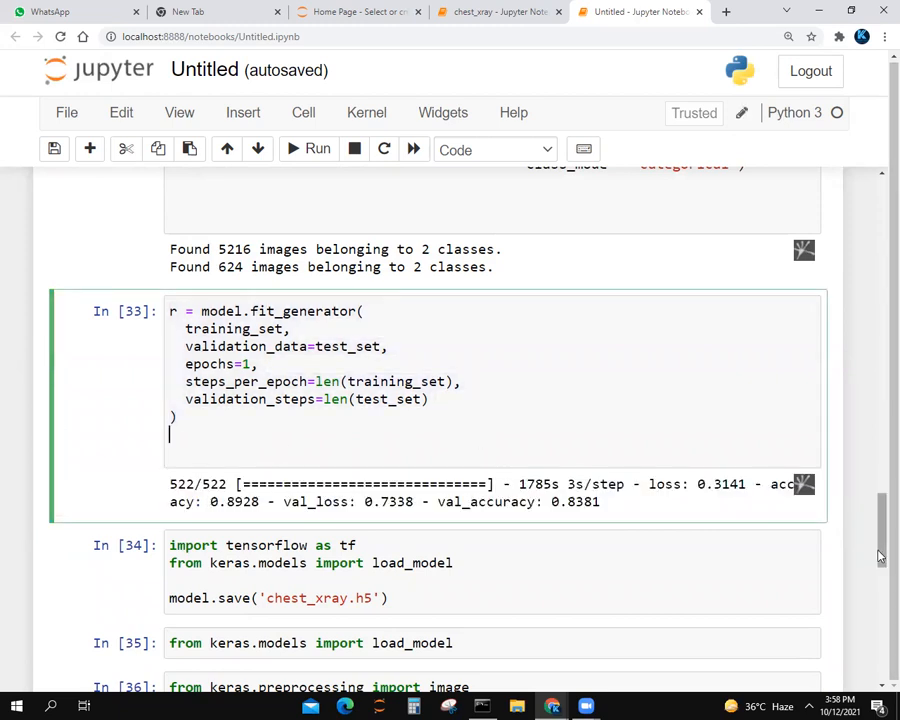
{"action": "scroll", "scroll_direction": "down", "scroll_amount": 3}
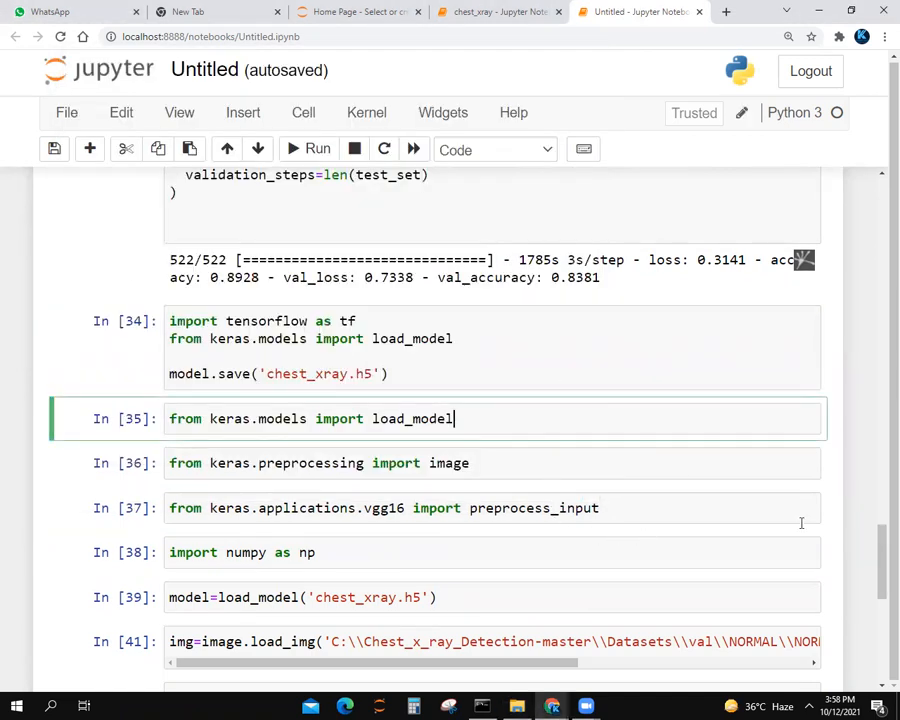
{"action": "mouse_move", "coordinate": [719, 563]}
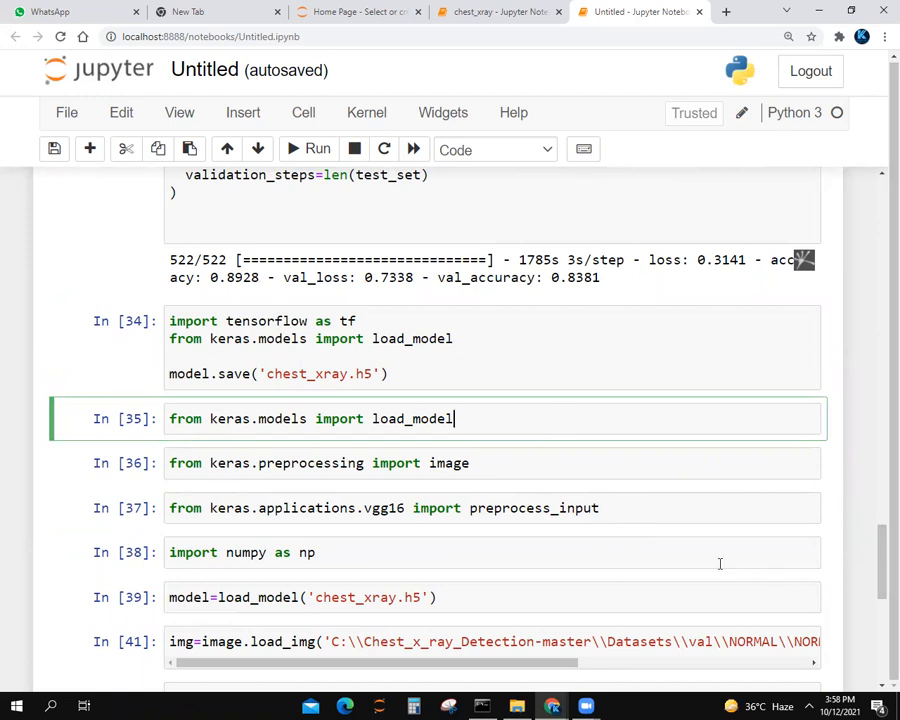
Scroll to the load_img image-loading cells and select one
{"action": "scroll", "scroll_direction": "down", "scroll_amount": 3}
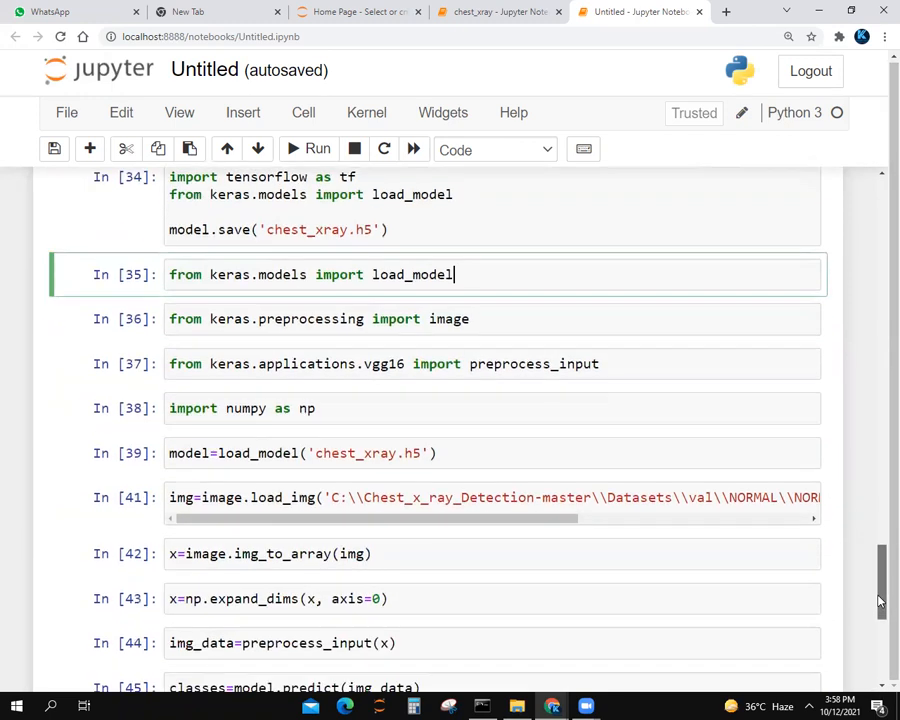
{"action": "mouse_move", "coordinate": [655, 561]}
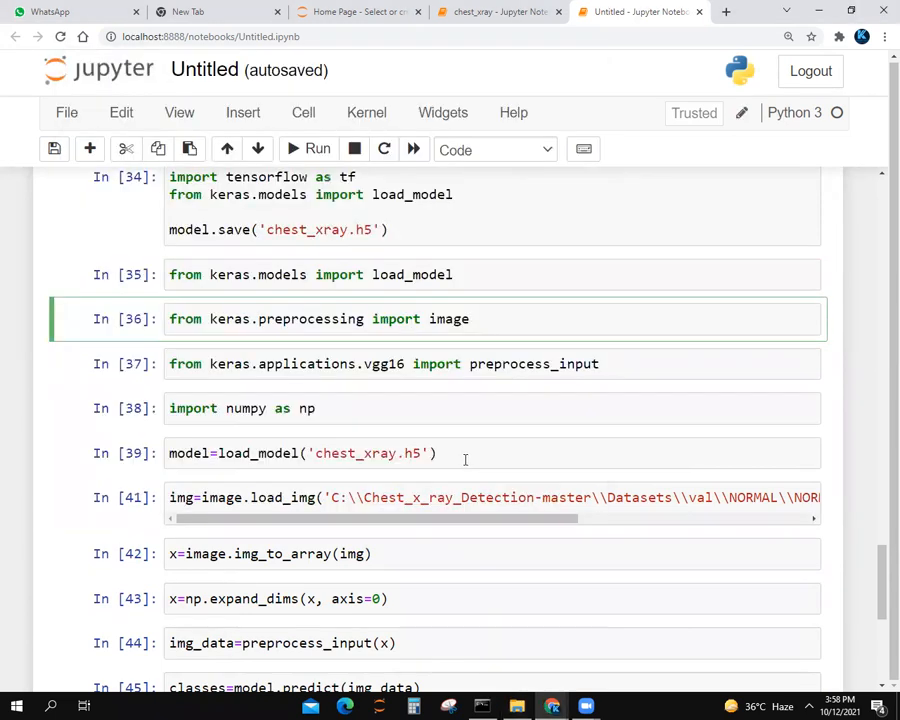
{"action": "left_click", "coordinate": [435, 497]}
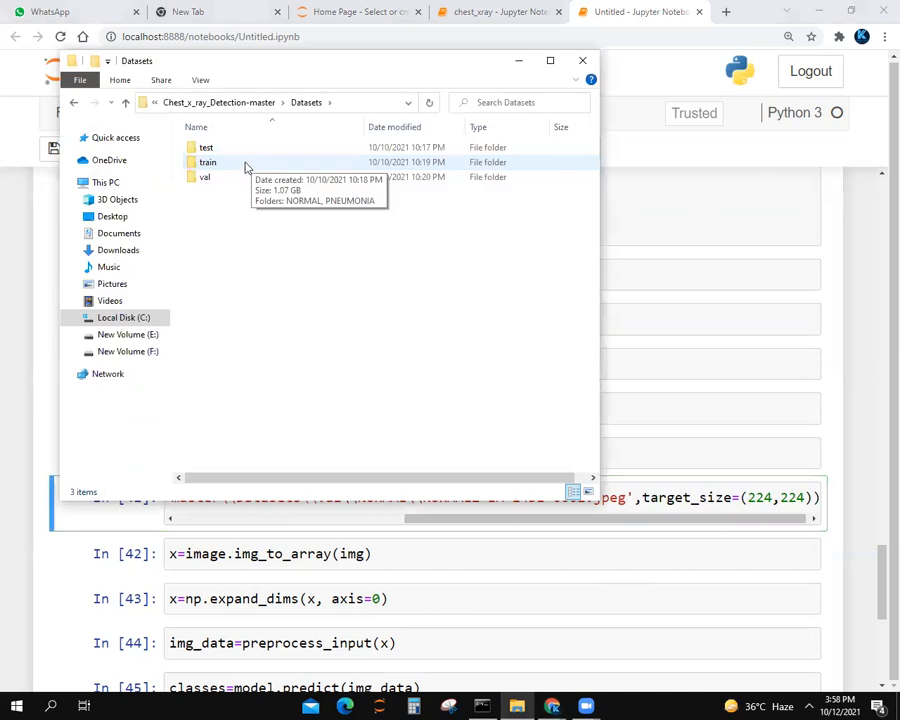
Open the val folder to view its NORMAL X-ray images, then hide Explorer
{"action": "left_click", "coordinate": [205, 177]}
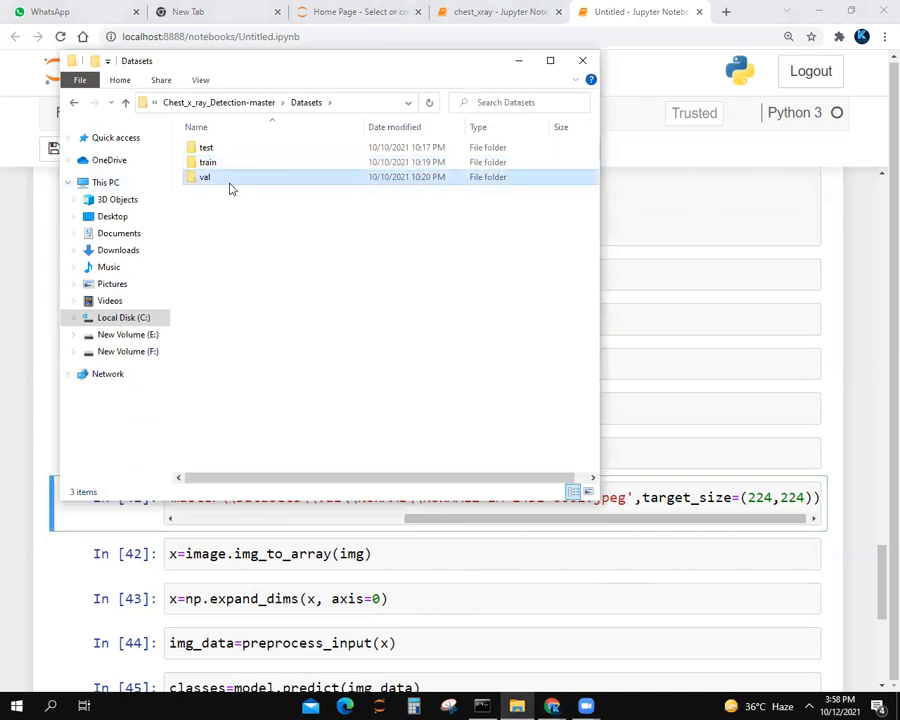
{"action": "double_click", "coordinate": [204, 177]}
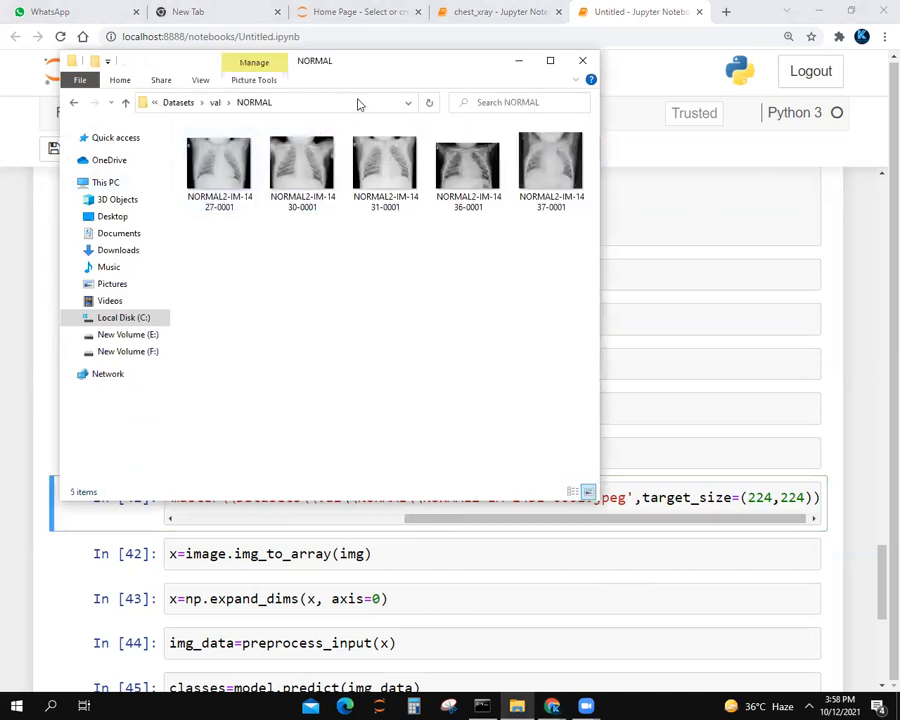
{"action": "left_click", "coordinate": [582, 60]}
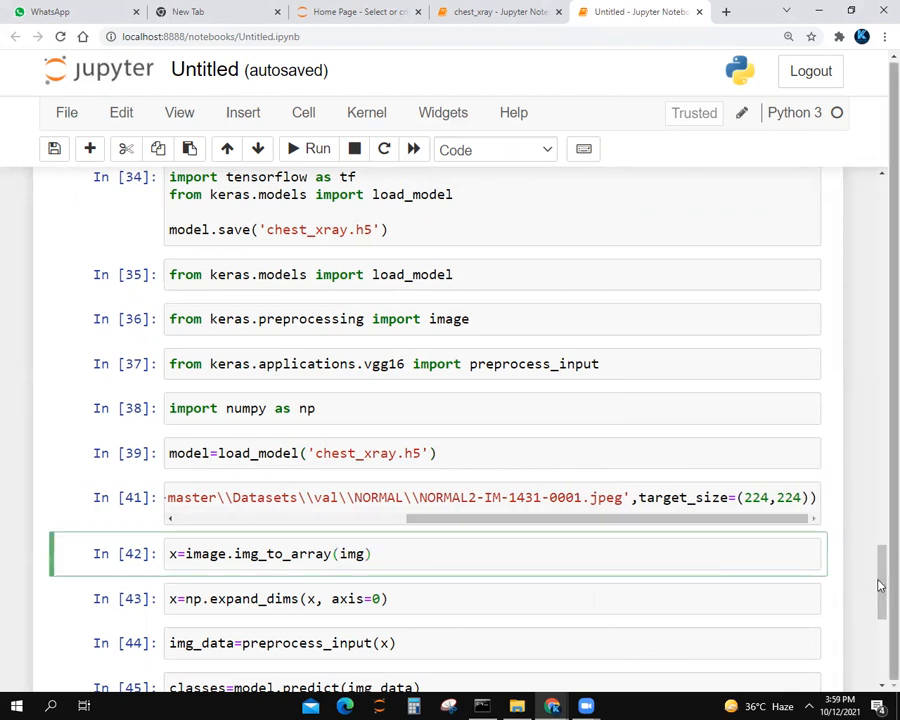
Review the expand_dims, result extraction and prediction message cells, then select the streamlit import cell
{"action": "scroll", "scroll_direction": "down", "scroll_amount": 3}
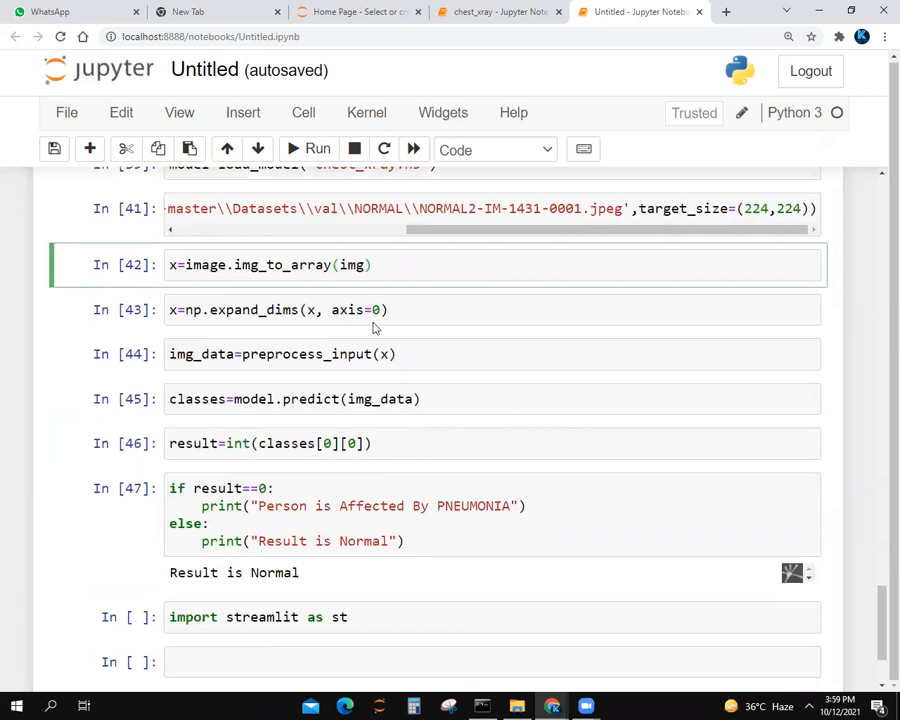
{"action": "mouse_move", "coordinate": [745, 65]}
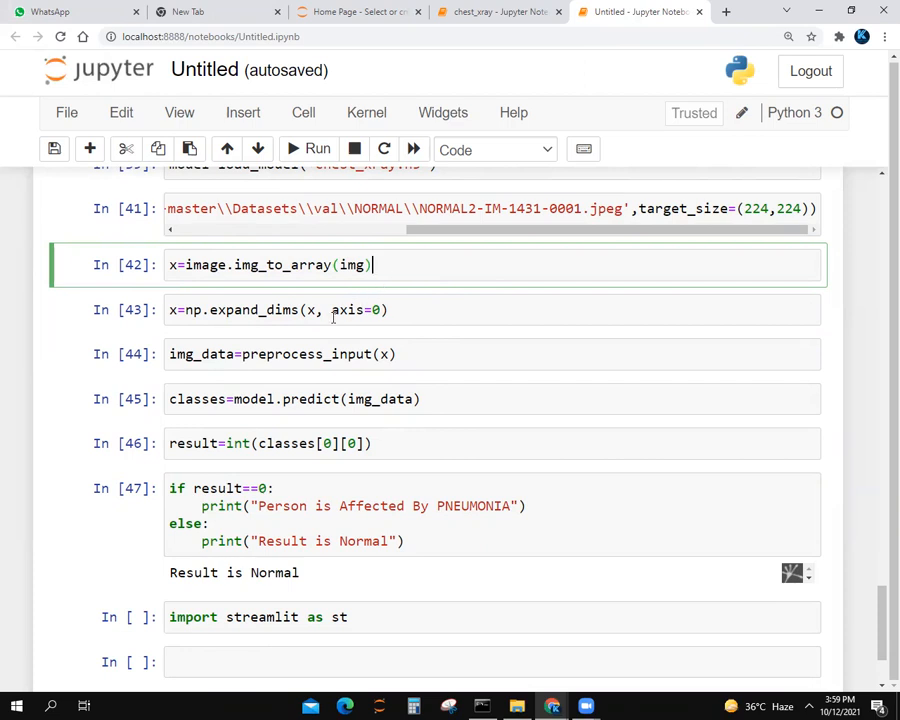
{"action": "mouse_move", "coordinate": [413, 383]}
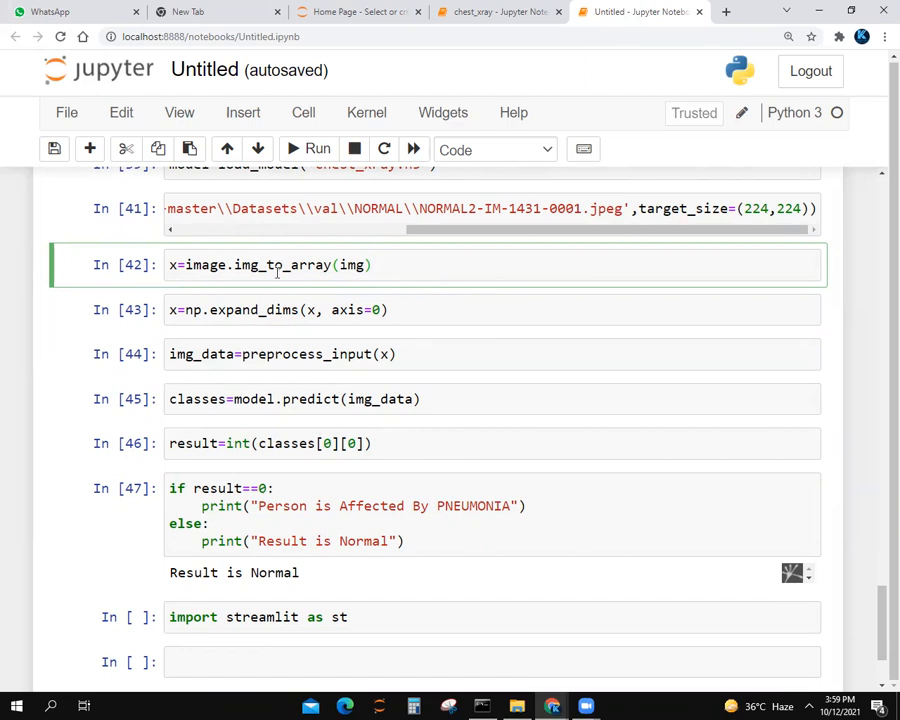
{"action": "left_click", "coordinate": [377, 309]}
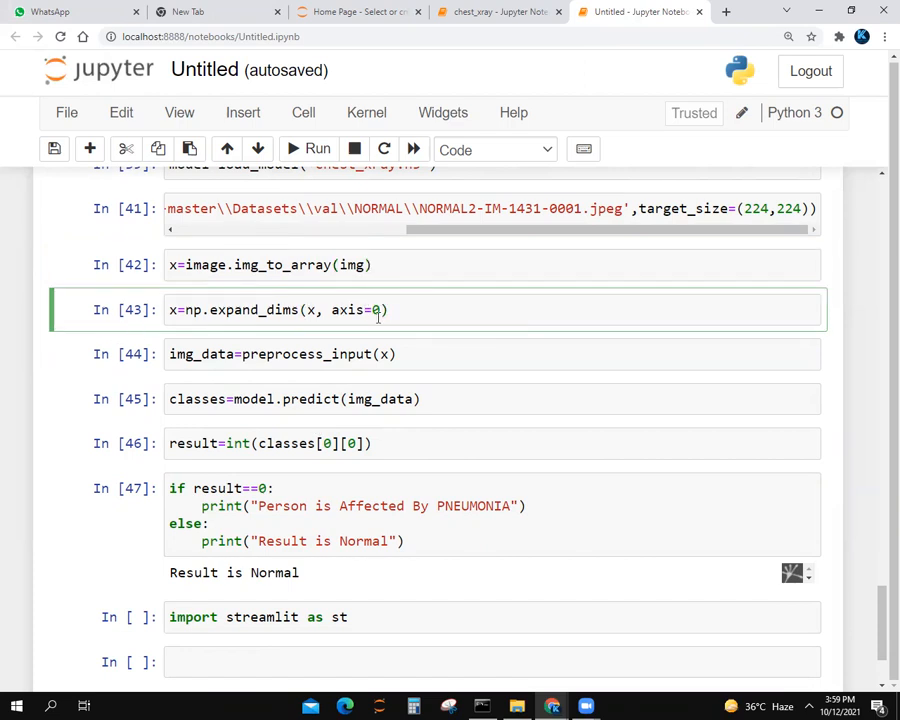
{"action": "mouse_move", "coordinate": [505, 422]}
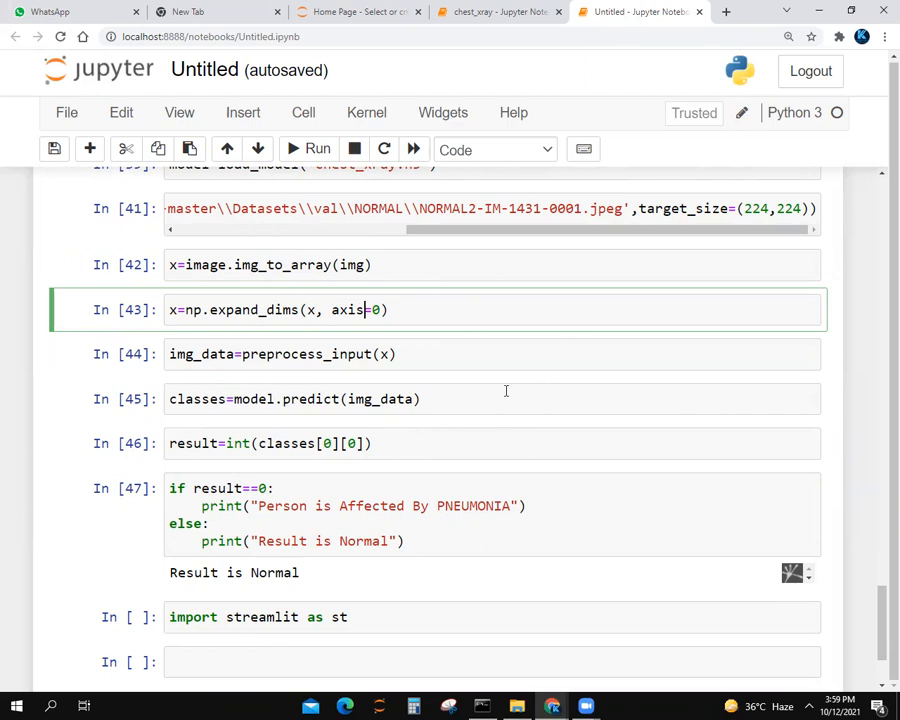
{"action": "mouse_move", "coordinate": [475, 388]}
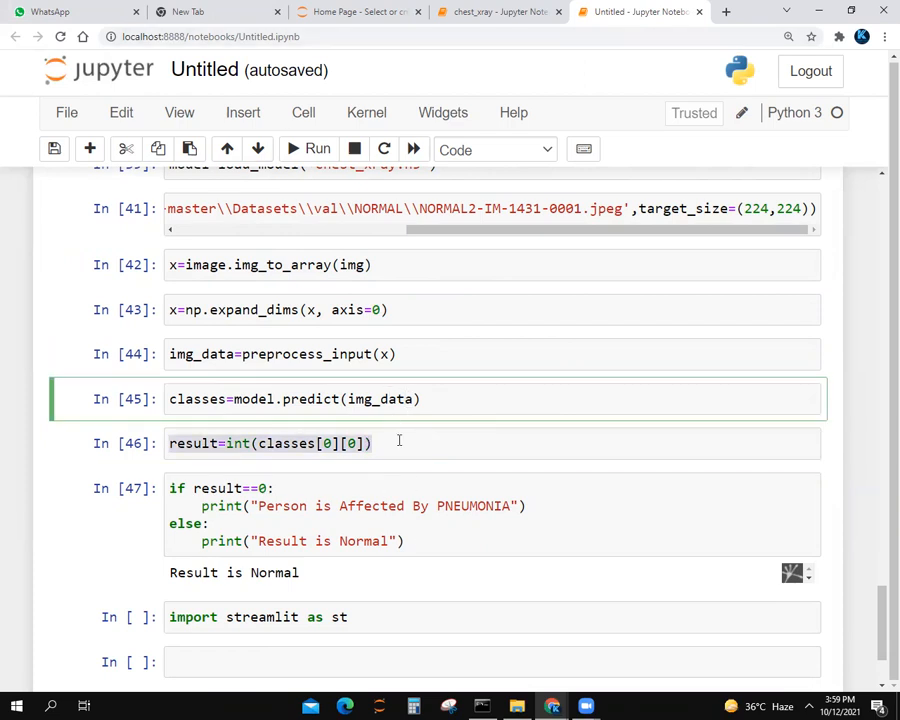
{"action": "left_click", "coordinate": [400, 443]}
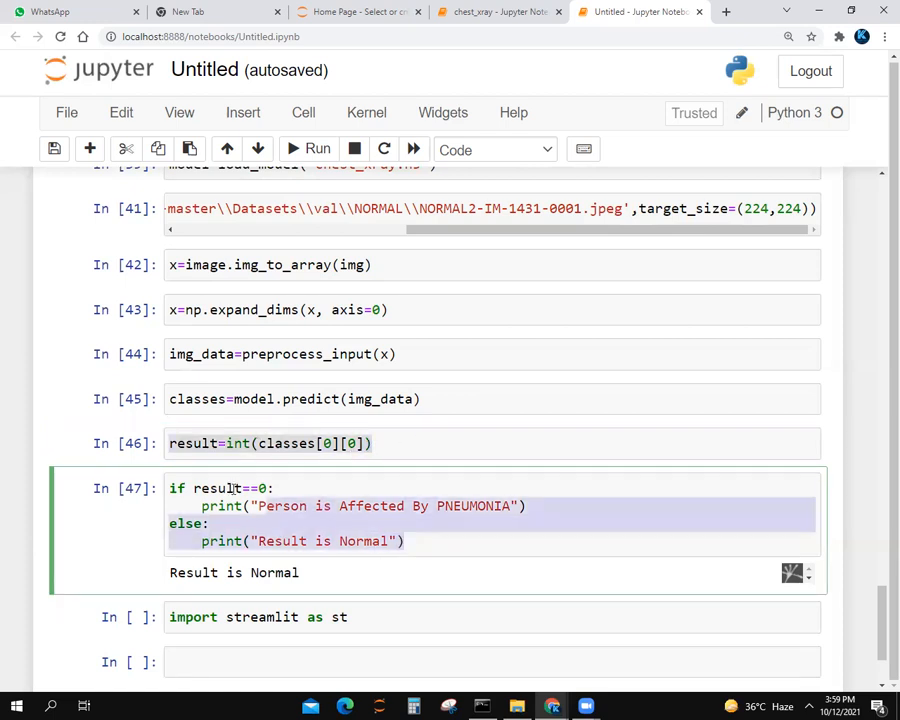
{"action": "left_click", "coordinate": [340, 505]}
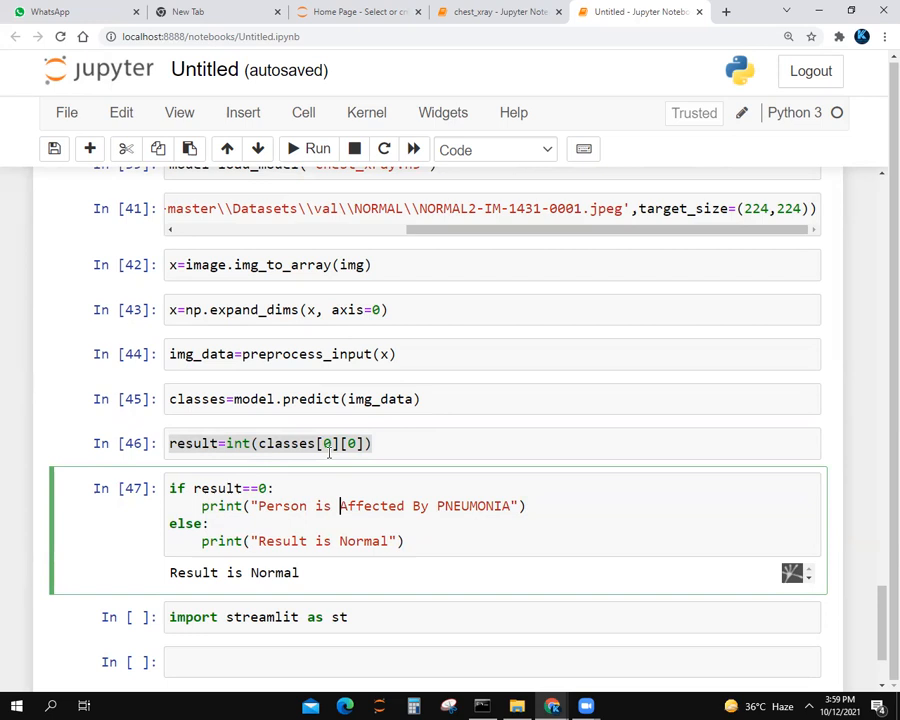
{"action": "mouse_move", "coordinate": [637, 478]}
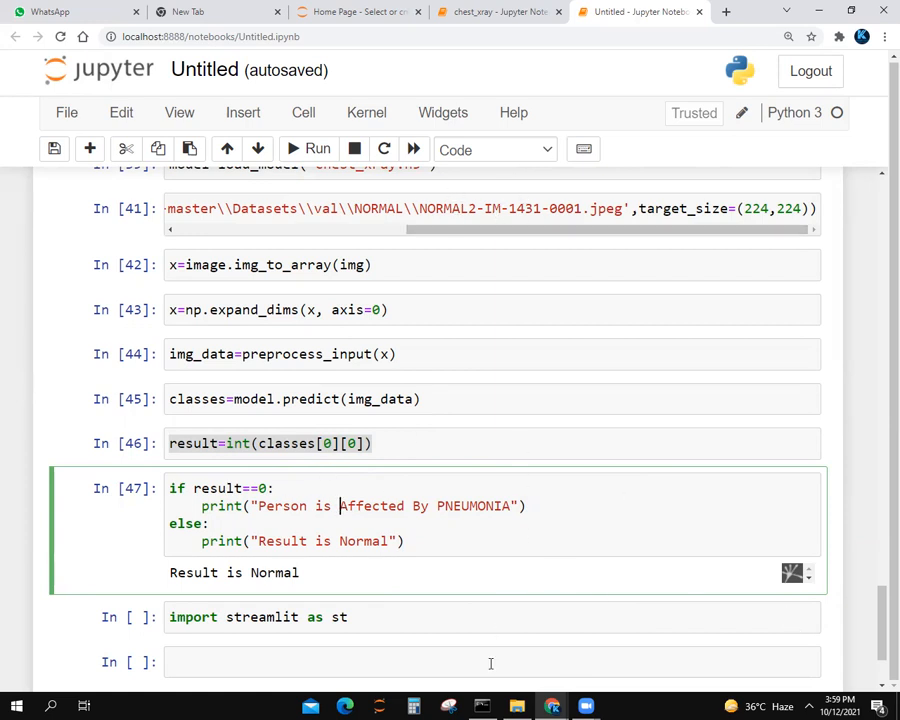
{"action": "mouse_move", "coordinate": [395, 135]}
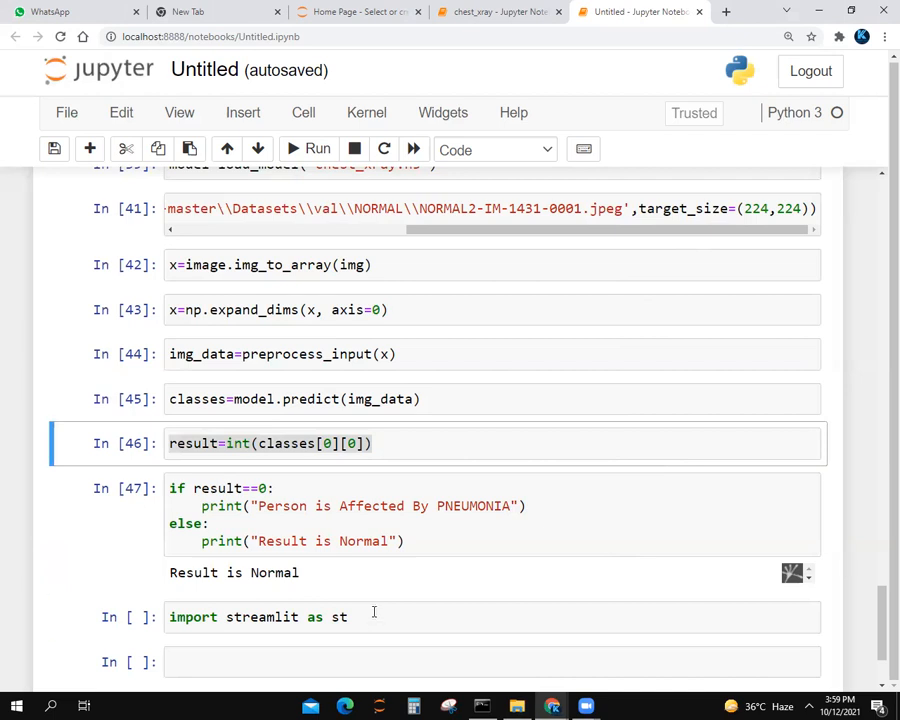
{"action": "left_click", "coordinate": [310, 149]}
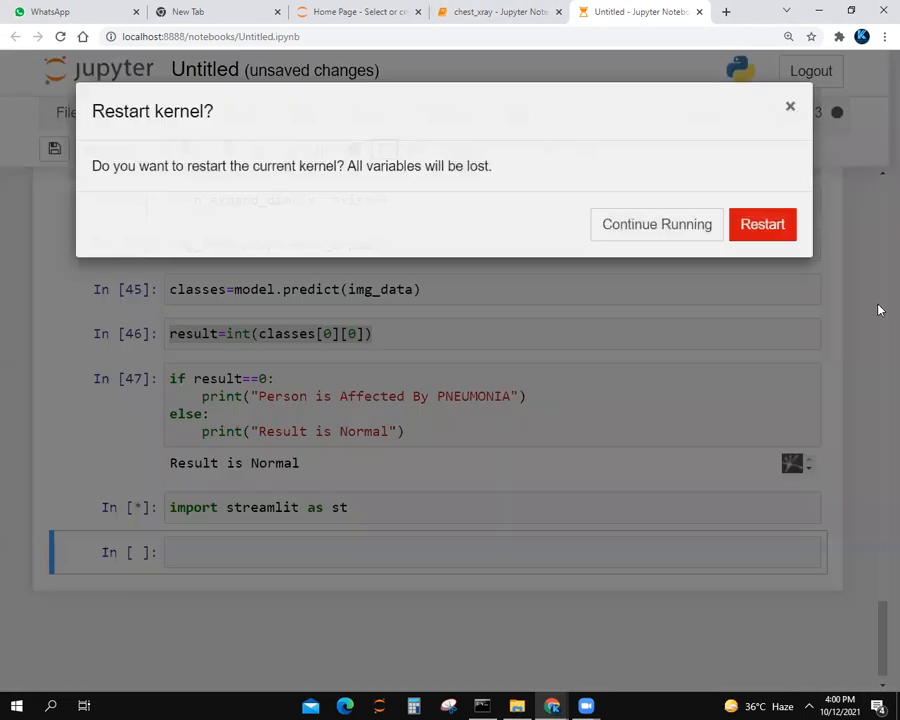
Close the Untitled notebook, review chest_xray's speak and setupUi code, then return to Home
{"action": "left_click", "coordinate": [497, 11]}
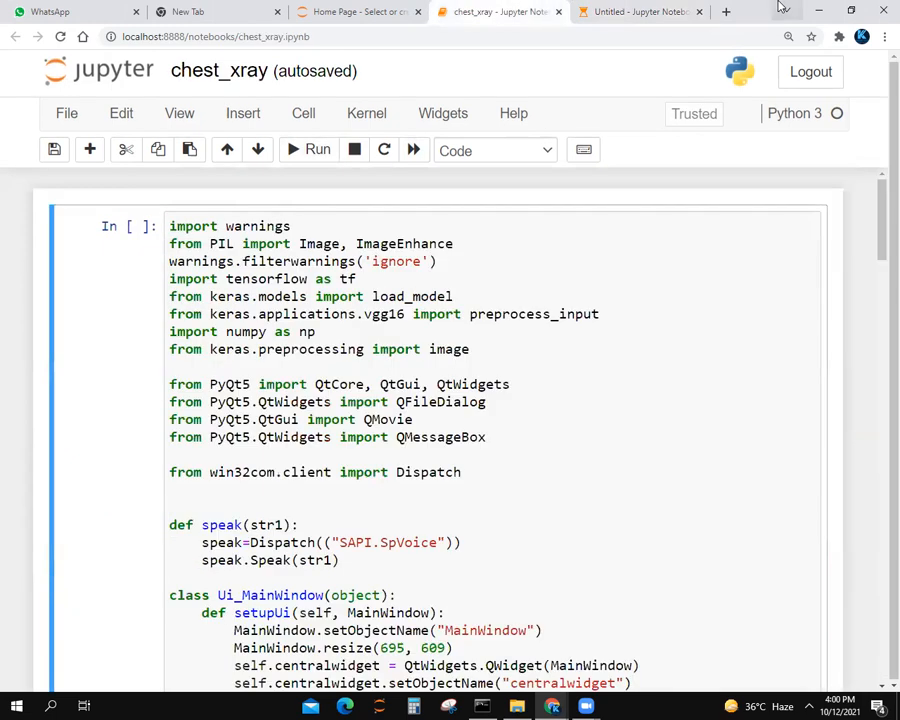
{"action": "left_click", "coordinate": [640, 11]}
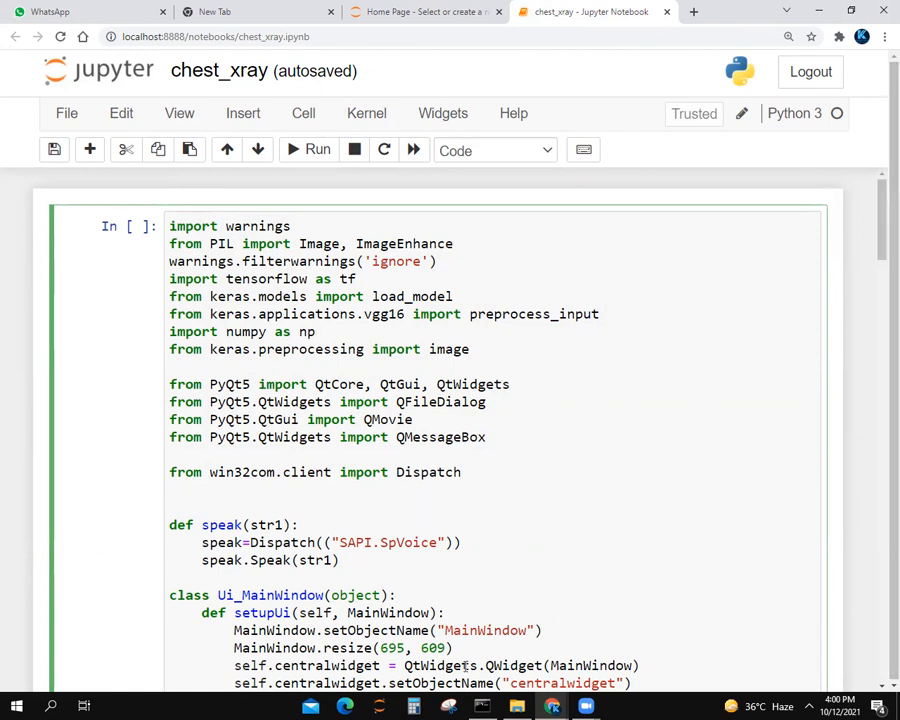
{"action": "mouse_move", "coordinate": [668, 257]}
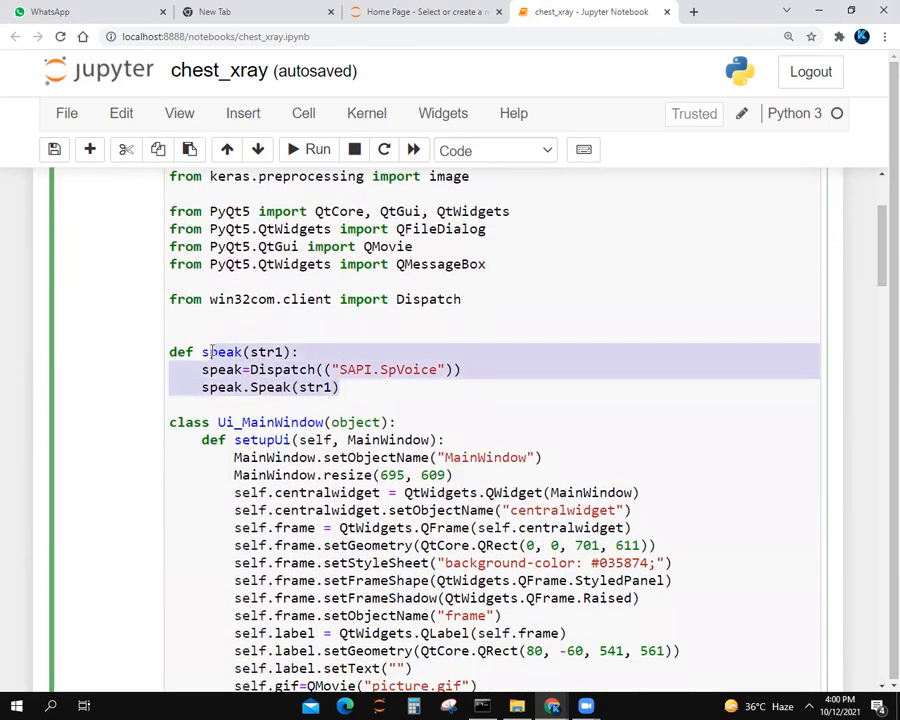
{"action": "left_click", "coordinate": [270, 351]}
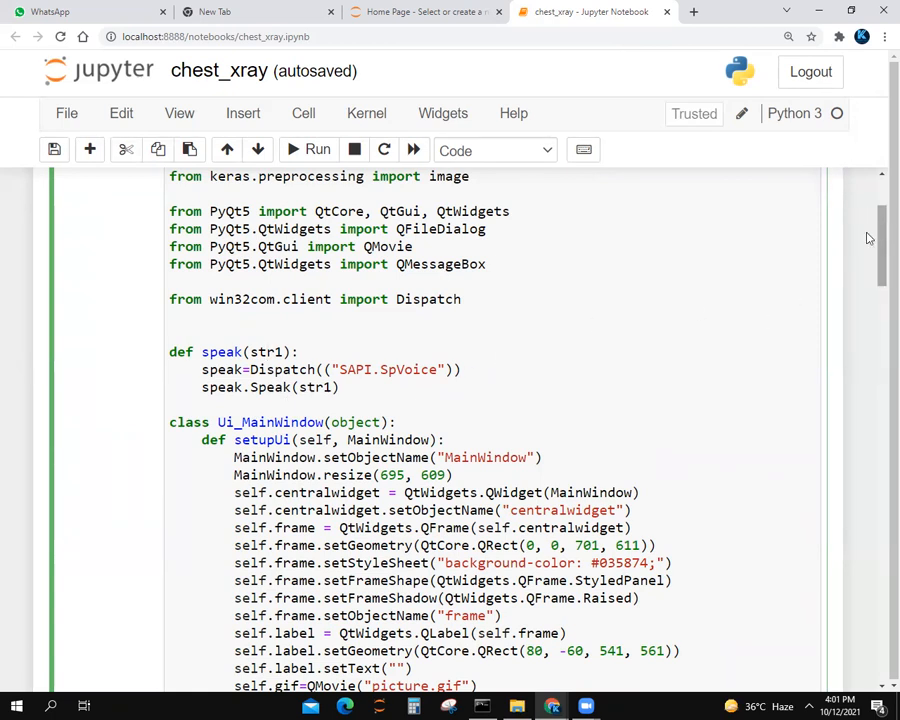
{"action": "scroll", "scroll_direction": "down", "scroll_amount": 3}
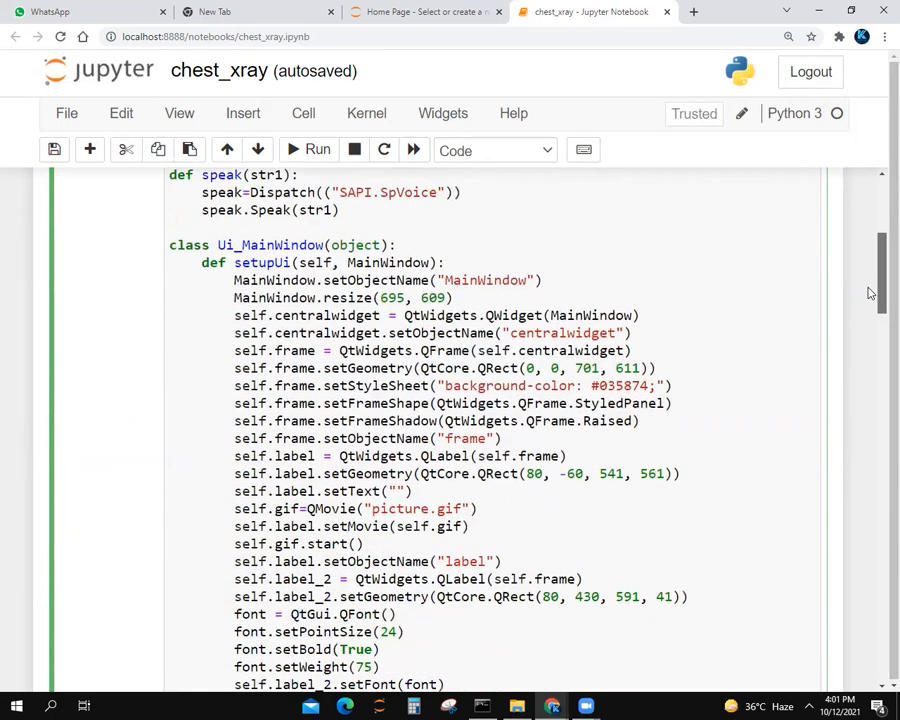
{"action": "left_click", "coordinate": [268, 175]}
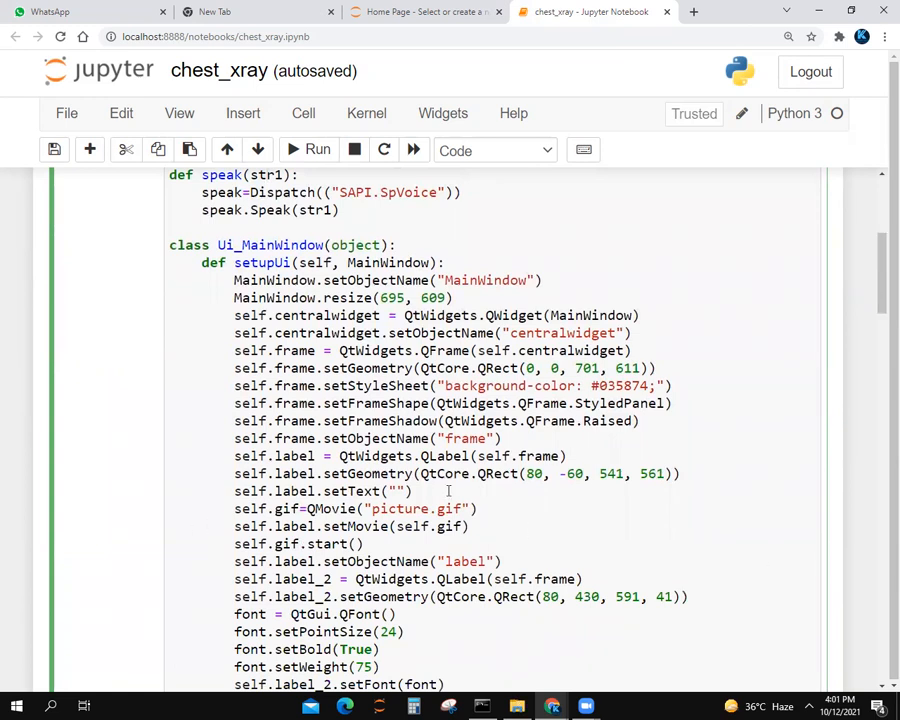
{"action": "left_click", "coordinate": [424, 11]}
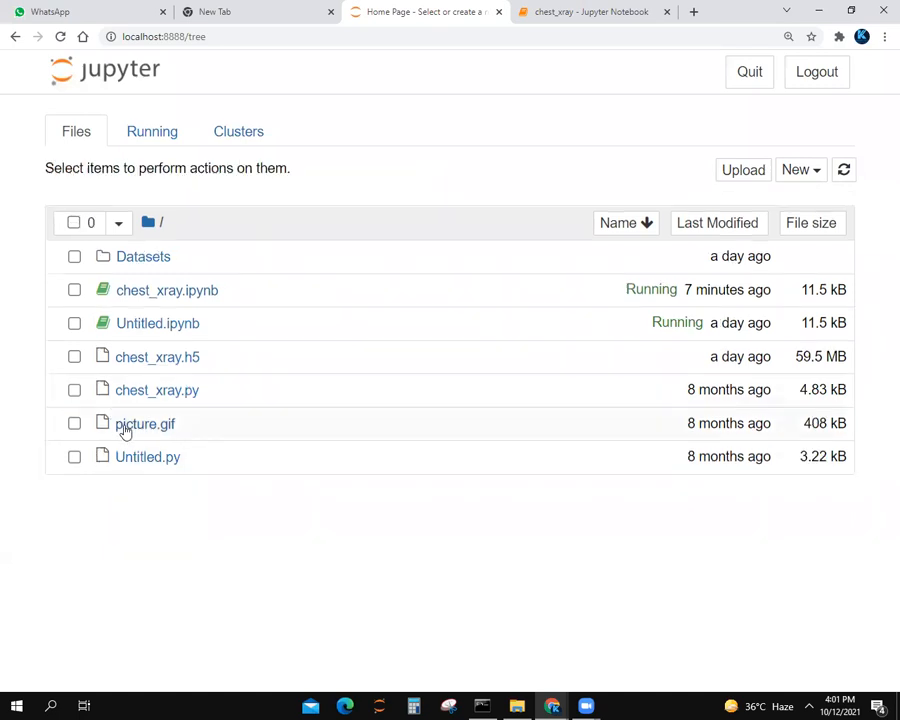
Preview picture.gif's lung animation, then return to the chest_xray setupUi code
{"action": "left_click", "coordinate": [145, 423]}
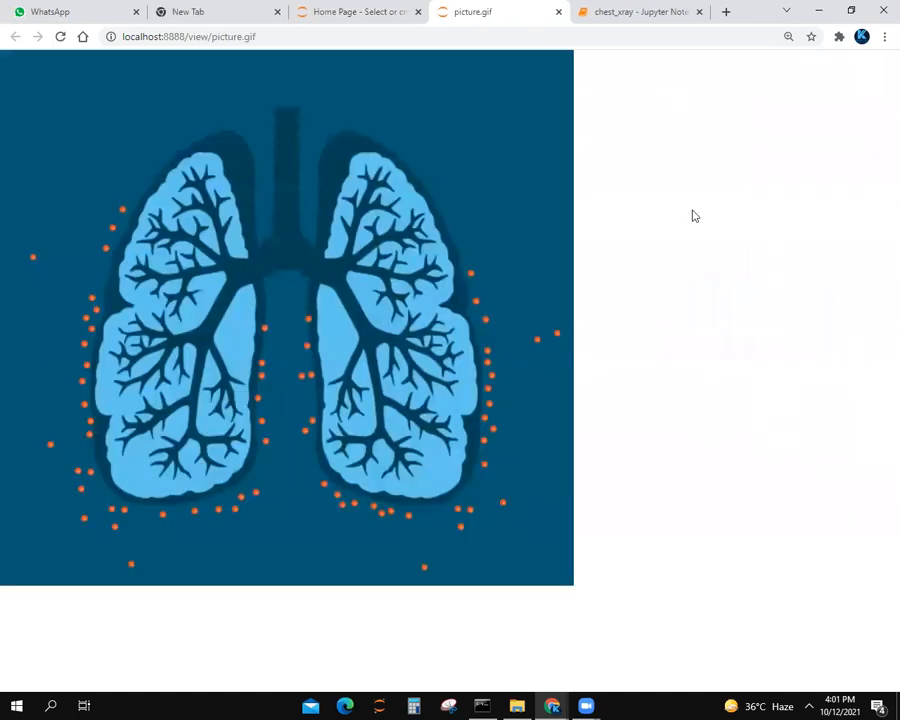
{"action": "left_click", "coordinate": [640, 12]}
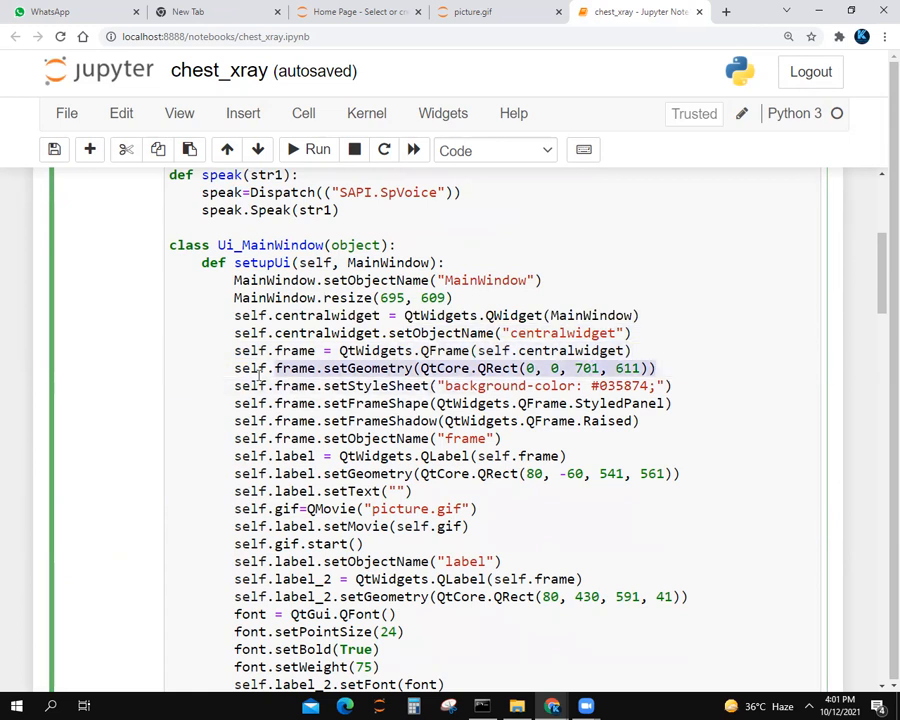
{"action": "left_click", "coordinate": [280, 403]}
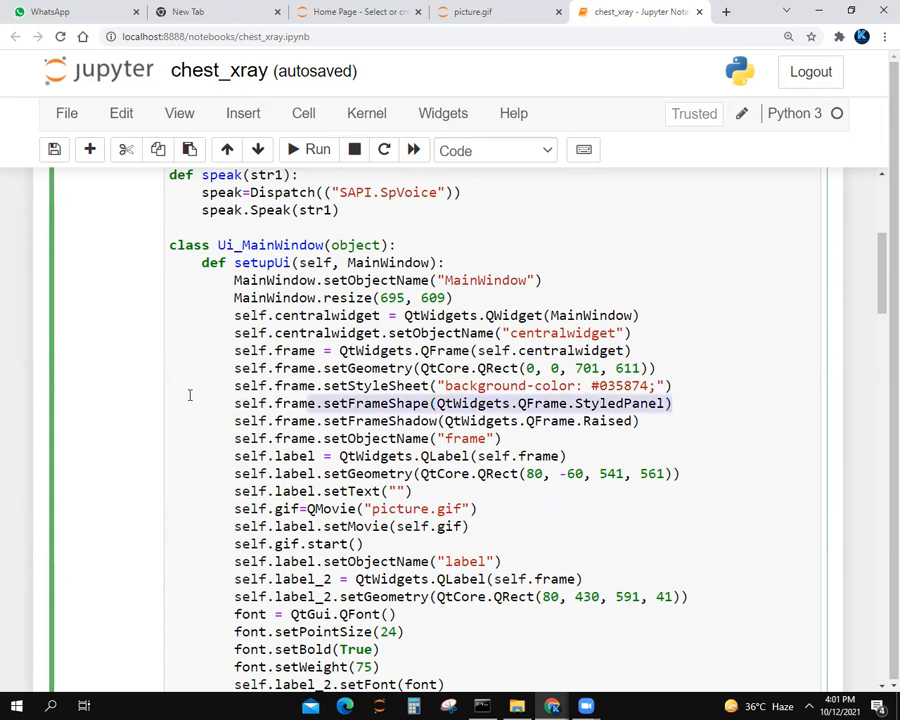
{"action": "left_click", "coordinate": [645, 420]}
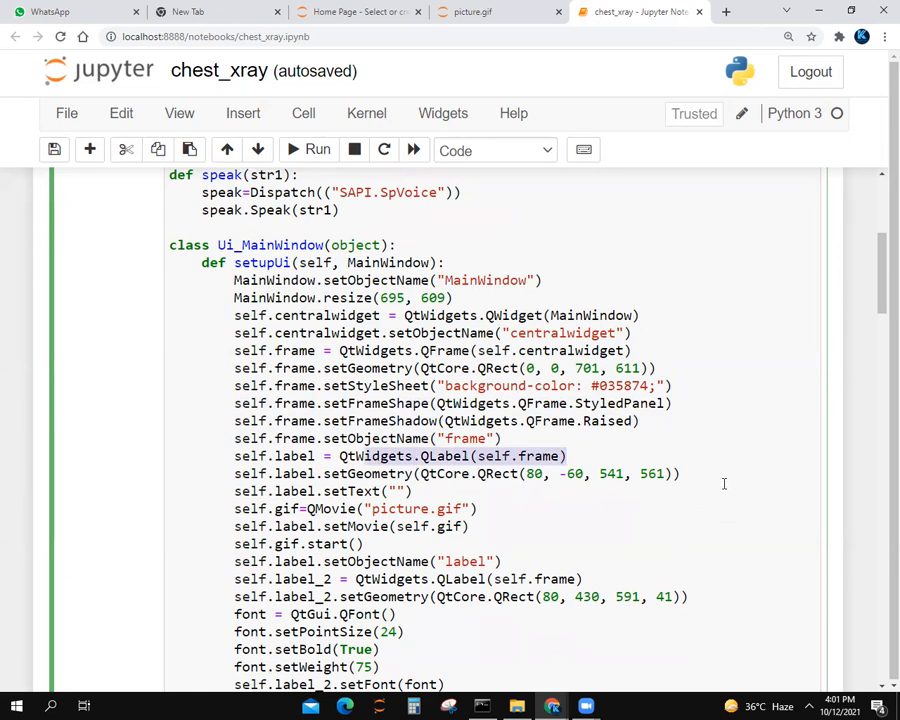
{"action": "left_click", "coordinate": [514, 508]}
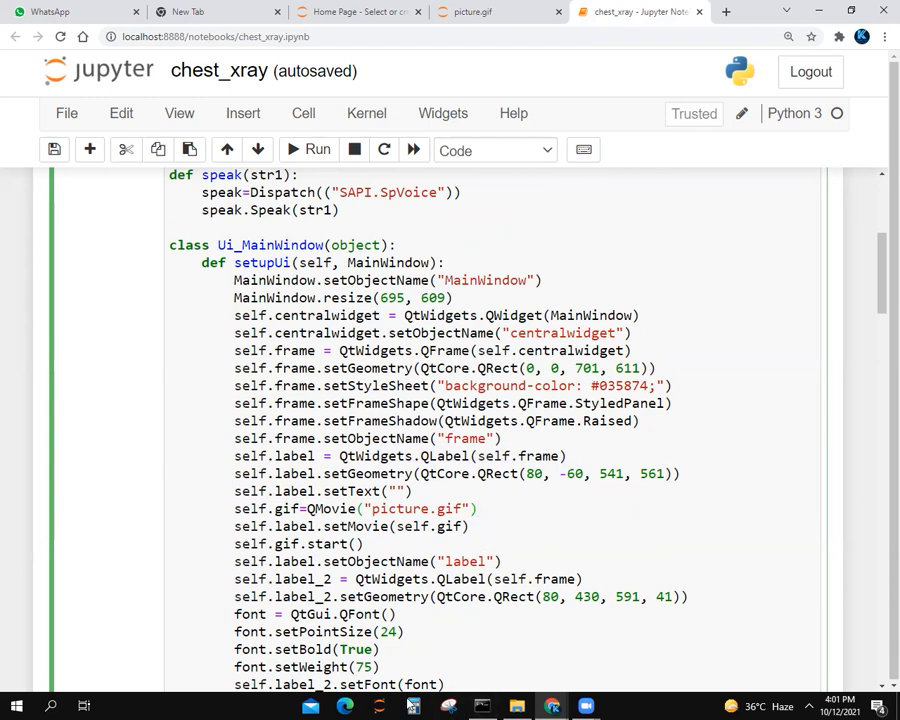
{"action": "scroll", "scroll_direction": "down", "scroll_amount": 3}
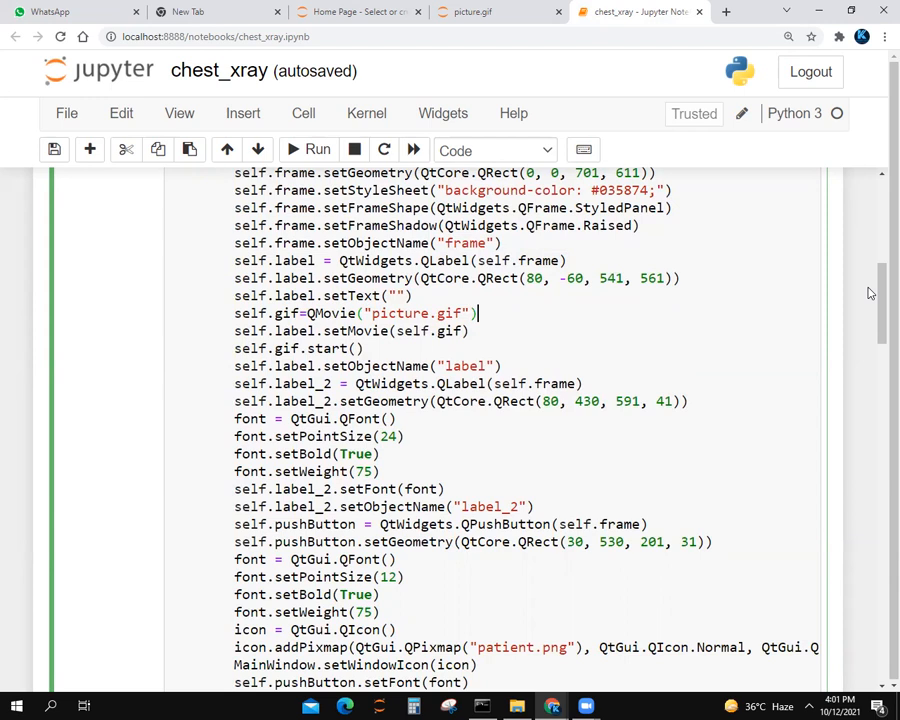
{"action": "scroll", "scroll_direction": "down", "scroll_amount": 3}
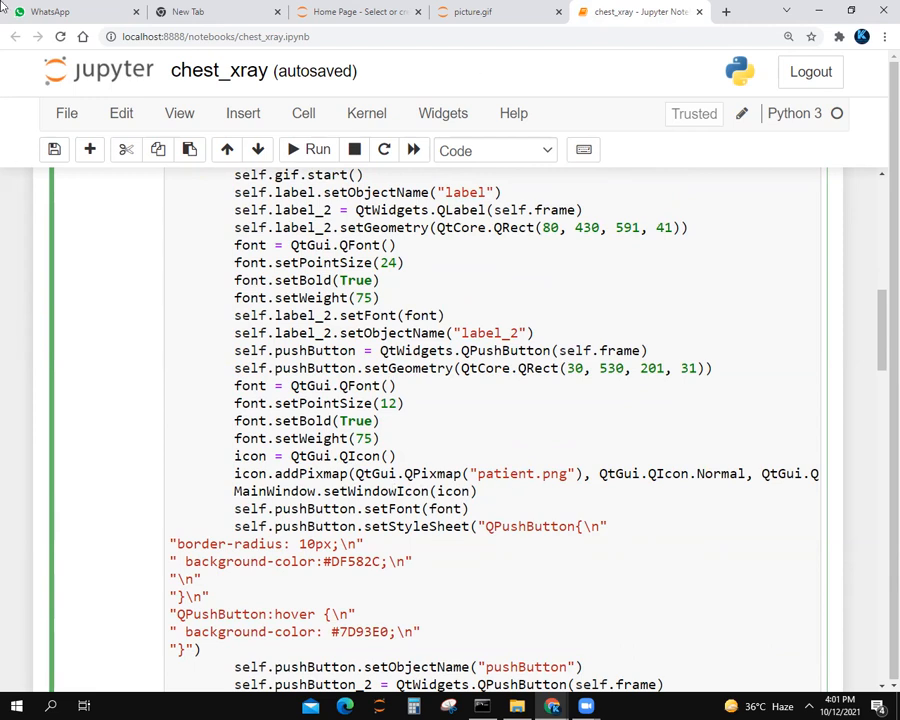
{"action": "mouse_move", "coordinate": [604, 508]}
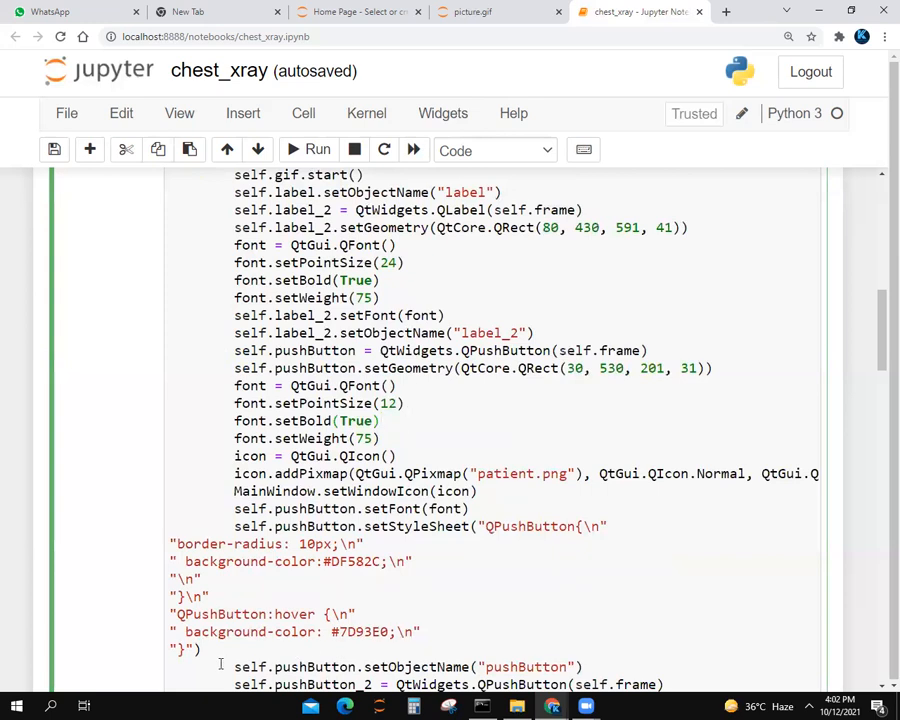
{"action": "scroll", "scroll_direction": "down", "scroll_amount": 3}
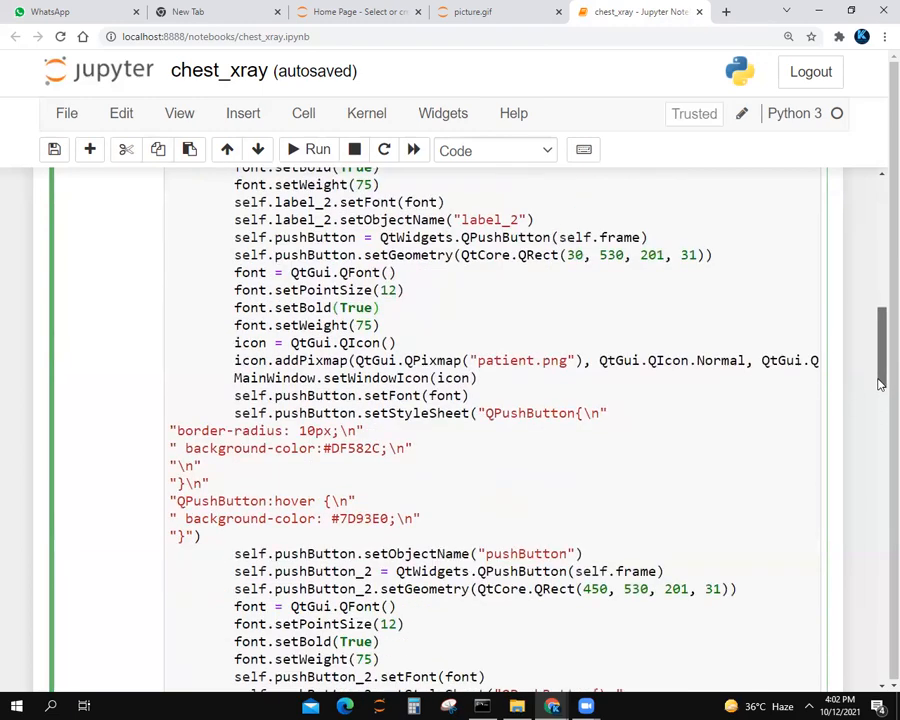
{"action": "scroll", "scroll_direction": "down", "scroll_amount": 3}
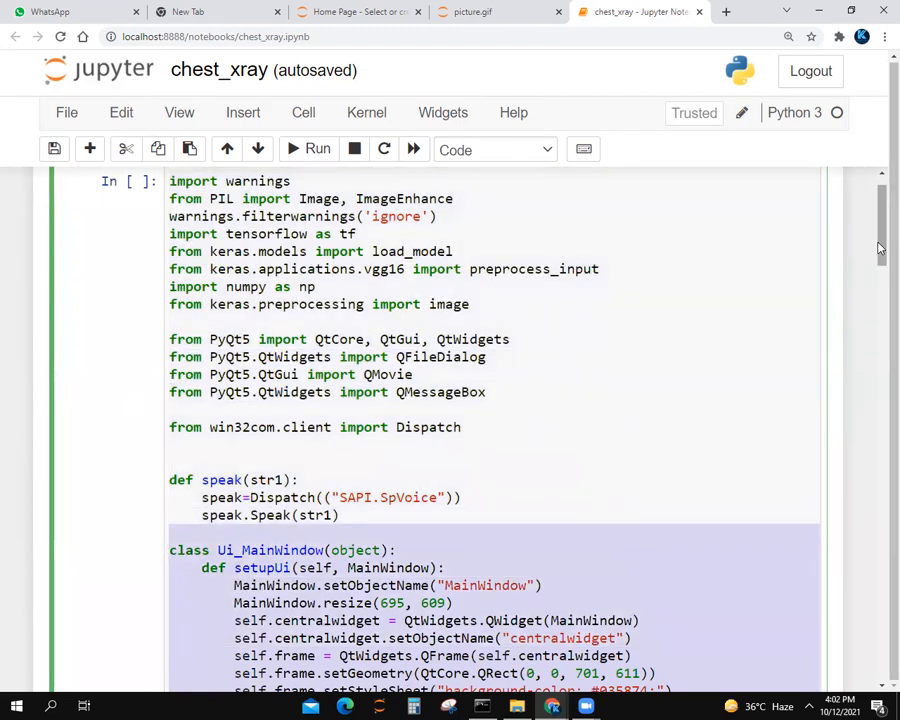
{"action": "scroll", "scroll_direction": "down", "scroll_amount": 3}
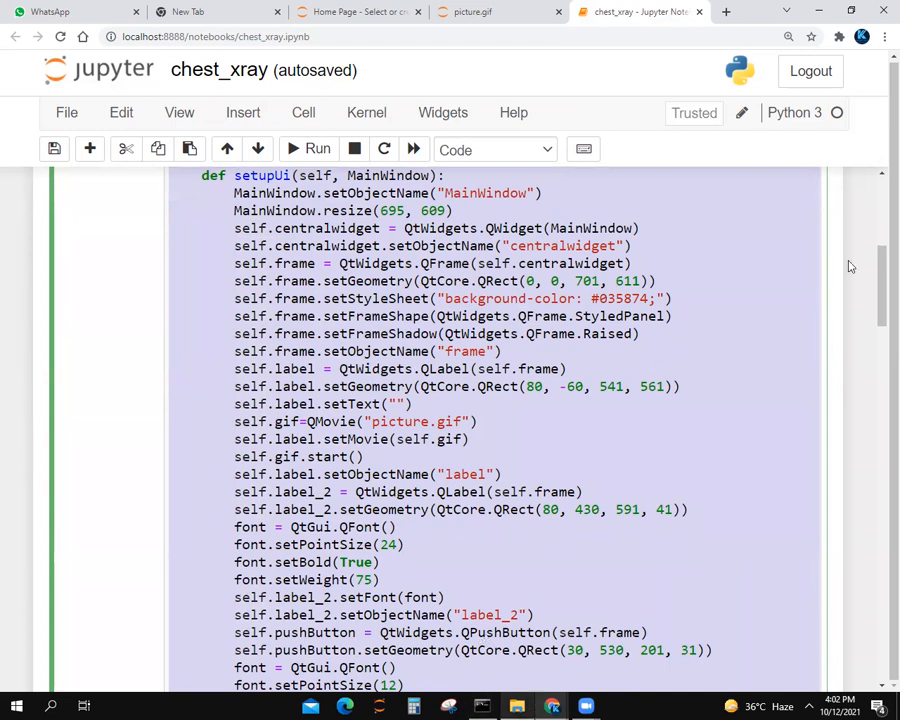
{"action": "scroll", "scroll_direction": "down", "scroll_amount": 3}
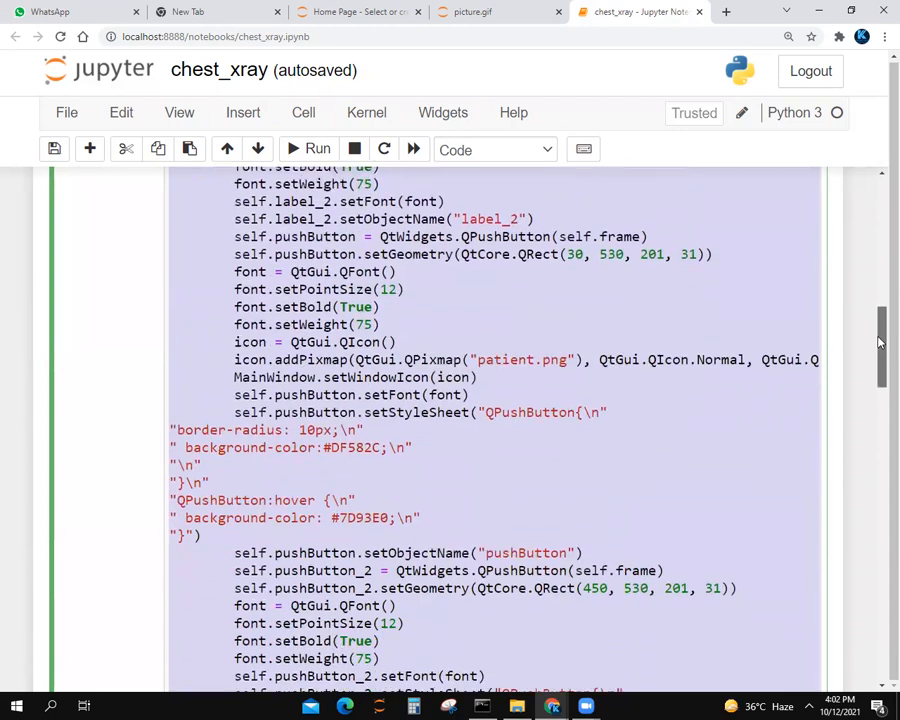
{"action": "scroll", "scroll_direction": "down", "scroll_amount": 3}
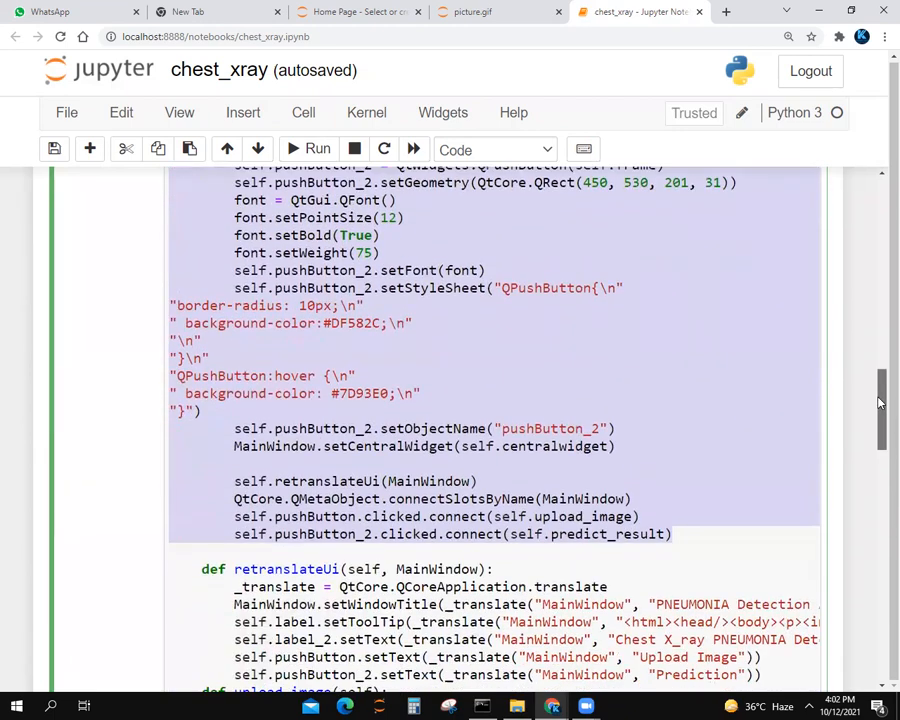
{"action": "scroll", "scroll_direction": "down", "scroll_amount": 3}
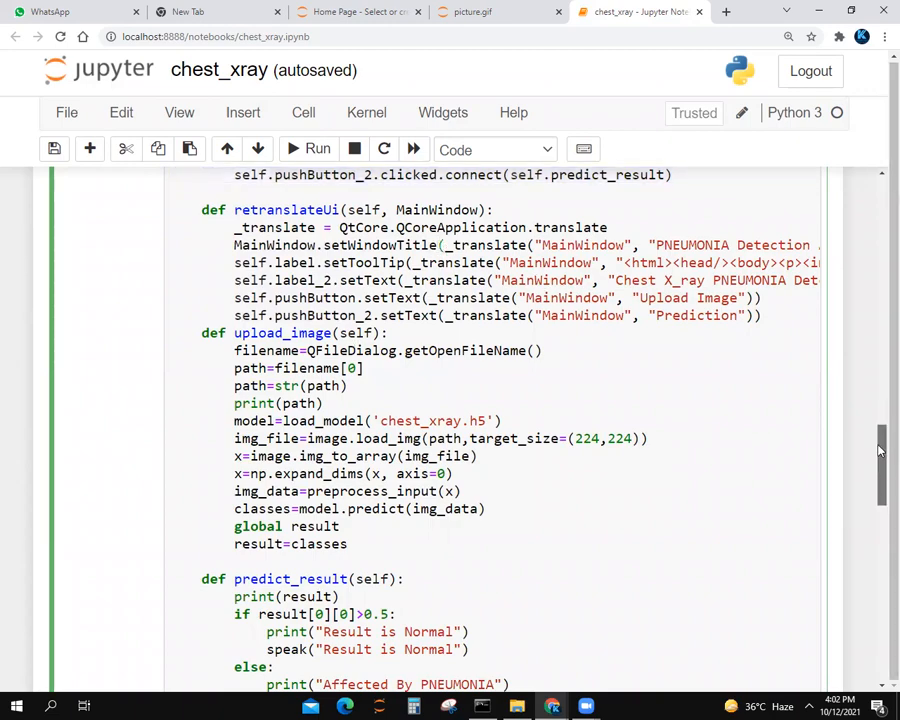
{"action": "scroll", "scroll_direction": "up", "scroll_amount": 3}
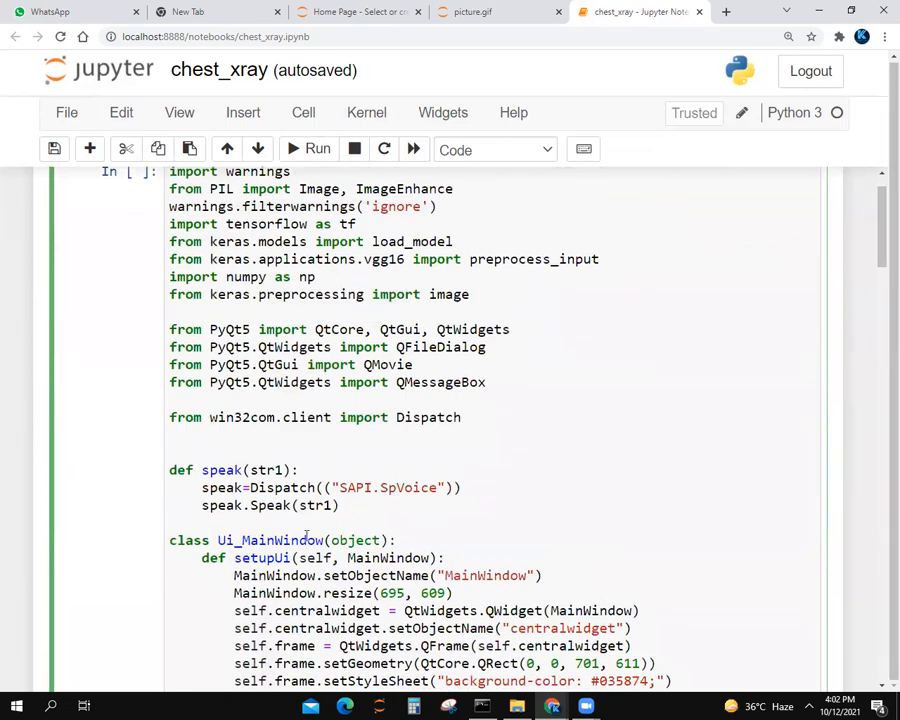
{"action": "scroll", "scroll_direction": "down", "scroll_amount": 3}
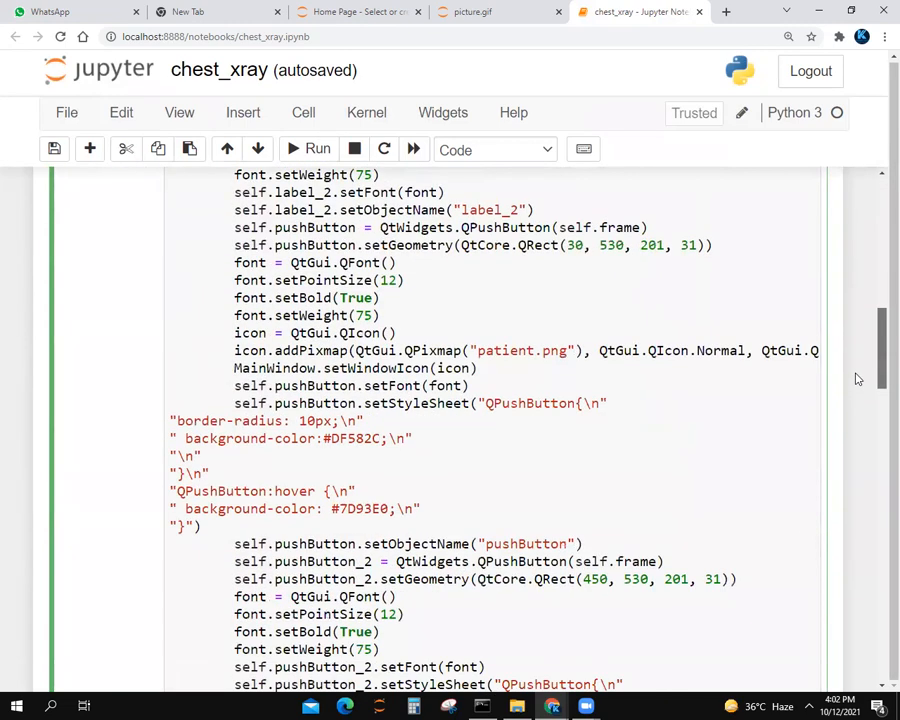
{"action": "scroll", "scroll_direction": "down", "scroll_amount": 3}
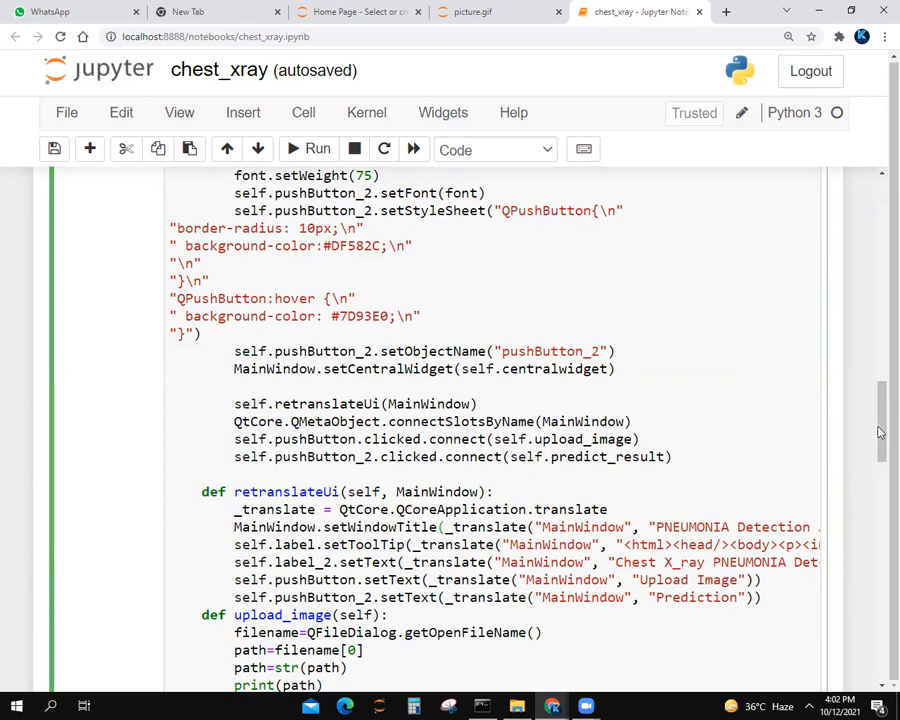
{"action": "scroll", "scroll_direction": "down", "scroll_amount": 3}
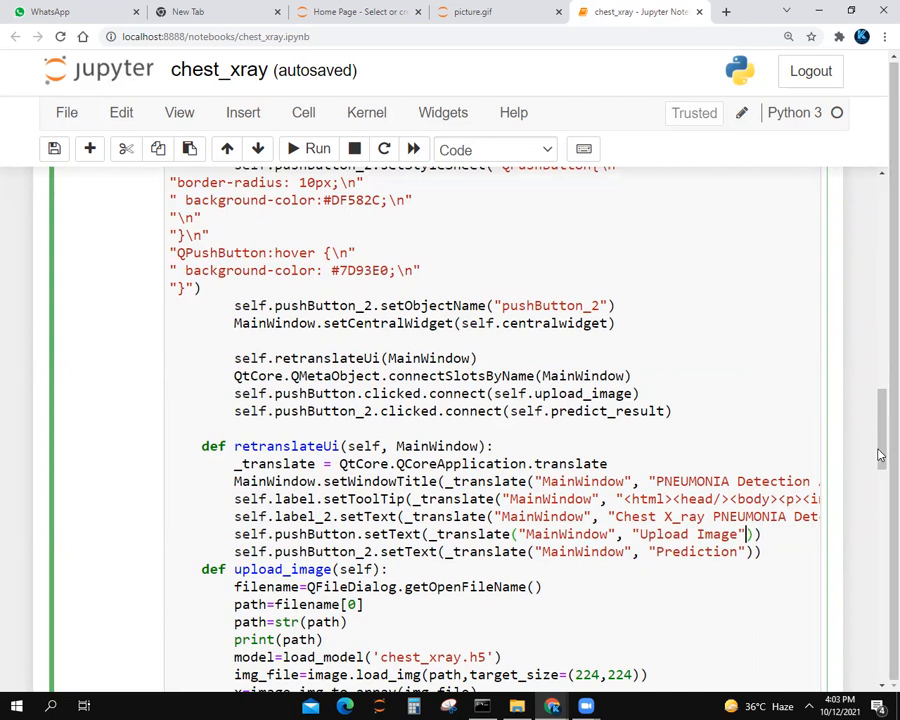
{"action": "scroll", "scroll_direction": "down", "scroll_amount": 3}
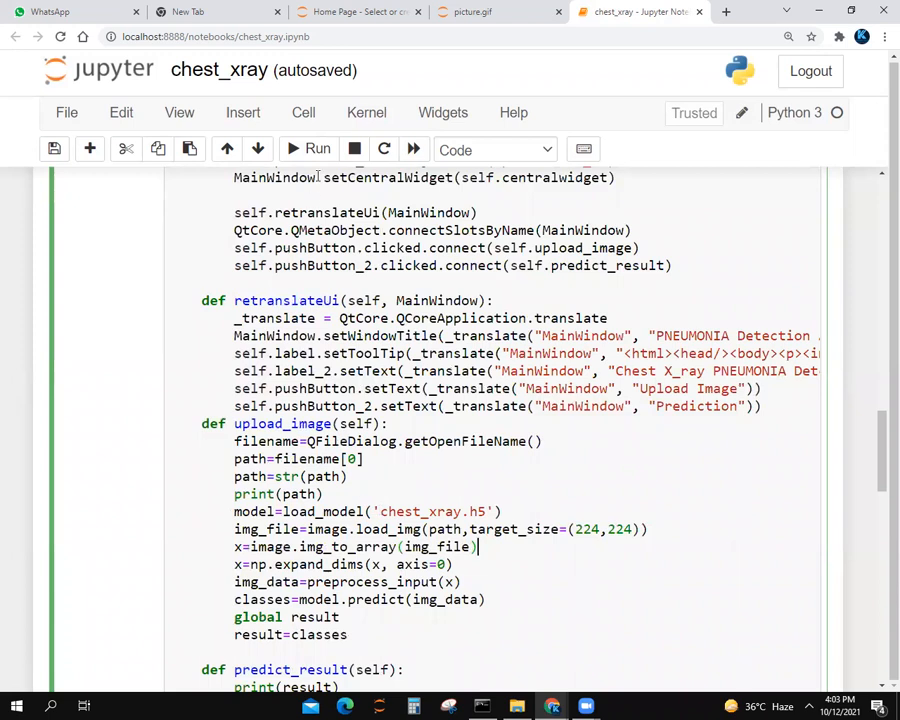
{"action": "scroll", "scroll_direction": "down", "scroll_amount": 3}
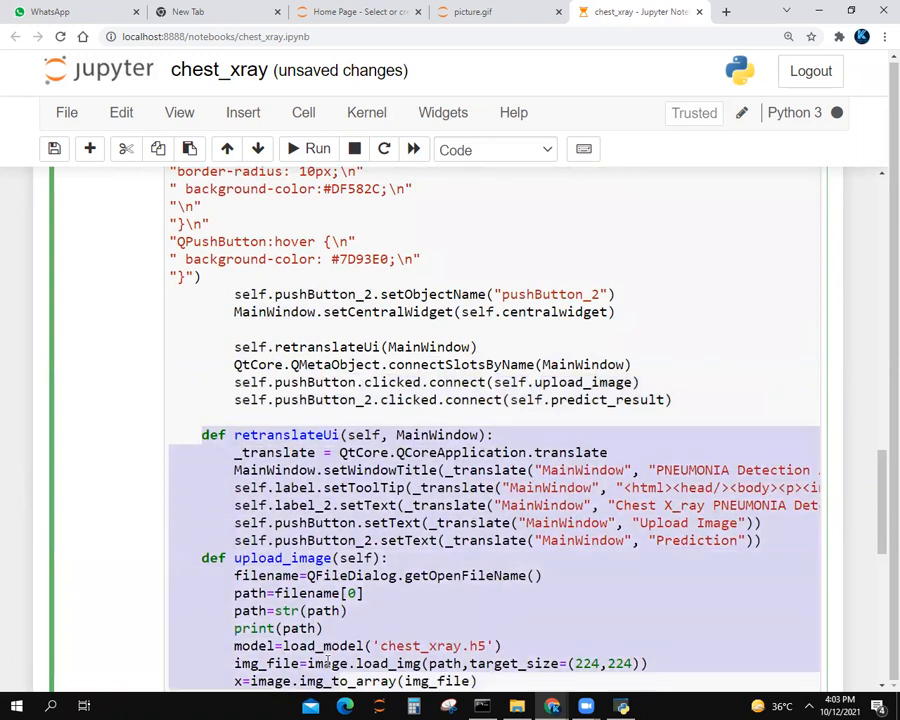
{"action": "scroll", "scroll_direction": "down", "scroll_amount": 3}
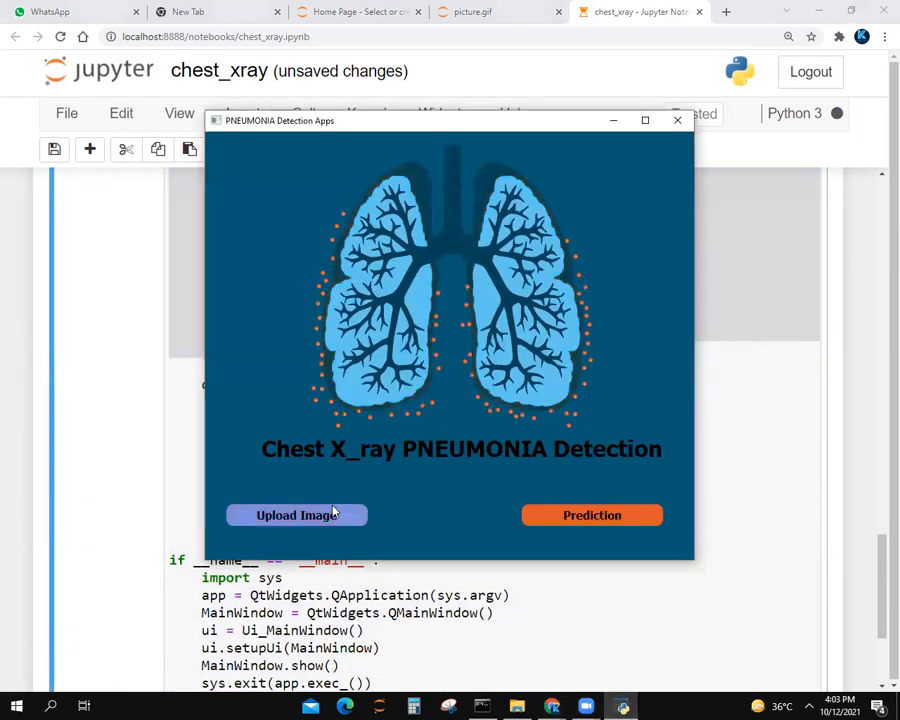
Cancel the detection app's Upload Image file chooser so the app exits
{"action": "left_click", "coordinate": [296, 515]}
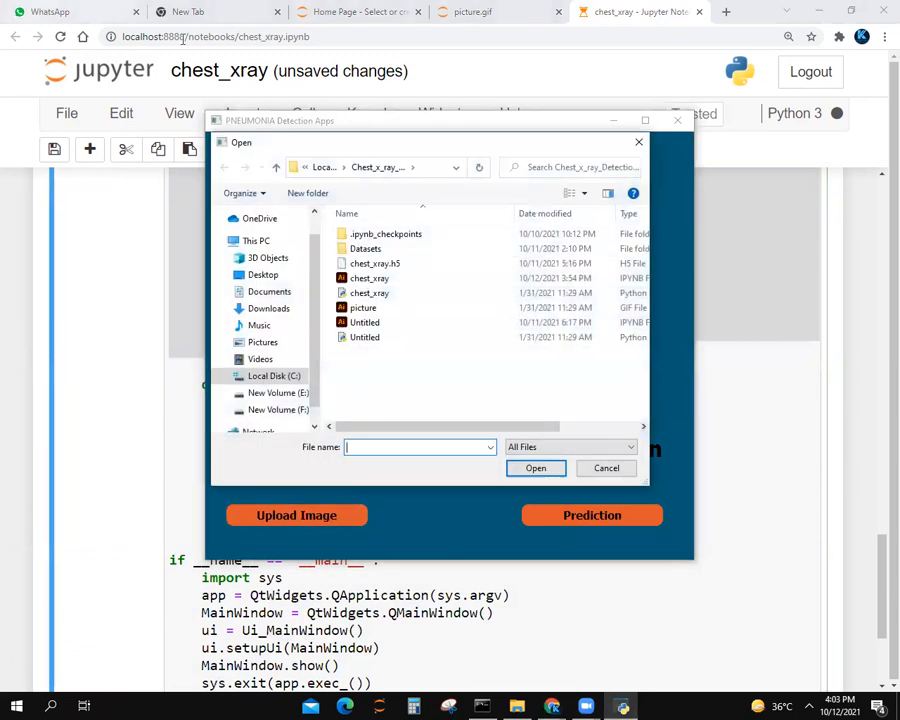
{"action": "left_click", "coordinate": [606, 468]}
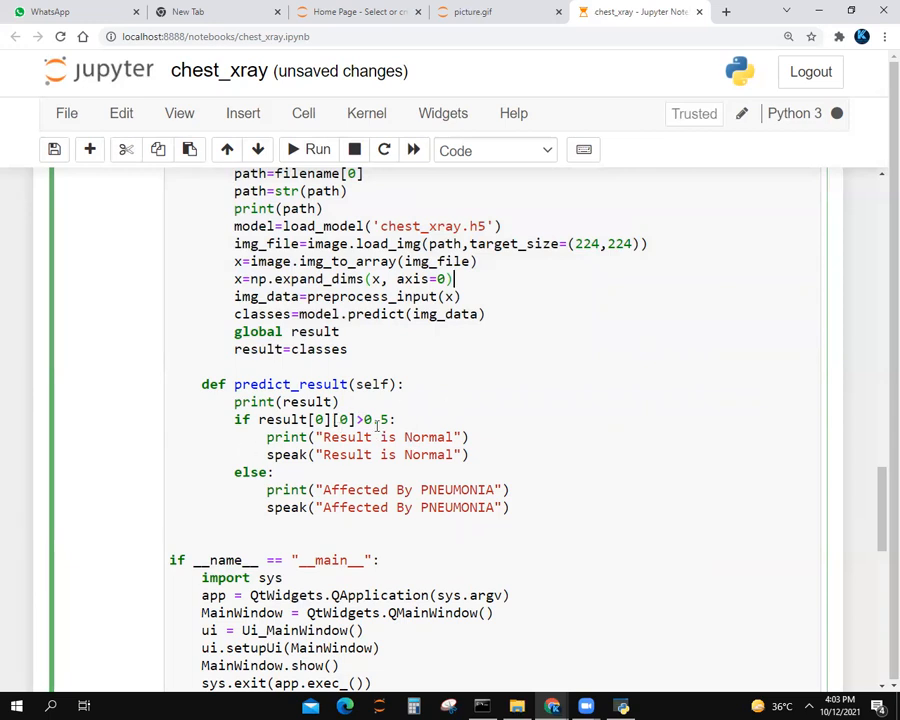
{"action": "mouse_move", "coordinate": [498, 458]}
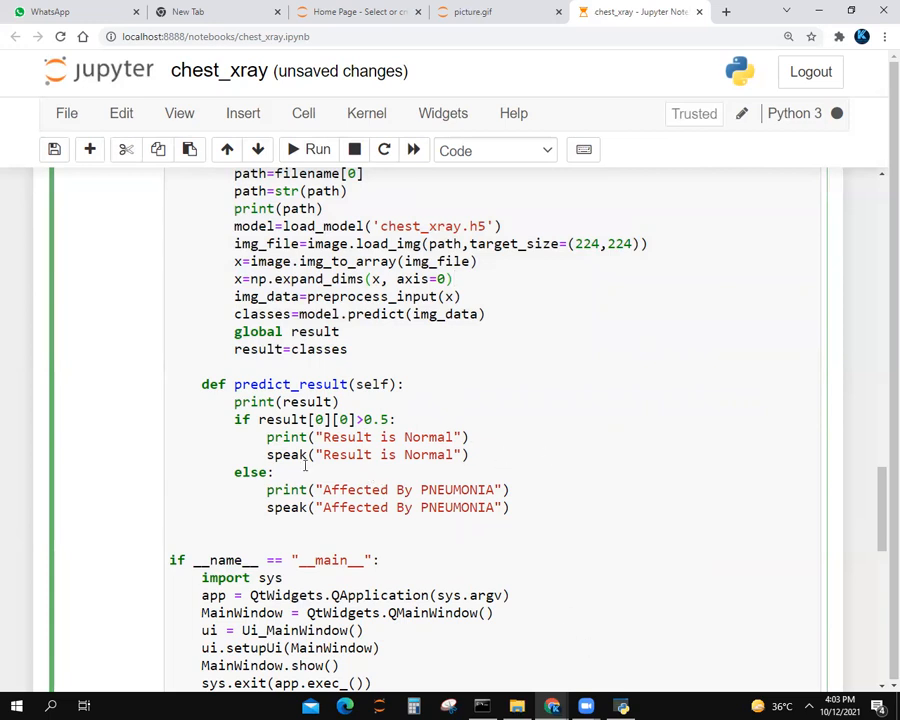
{"action": "mouse_move", "coordinate": [675, 427]}
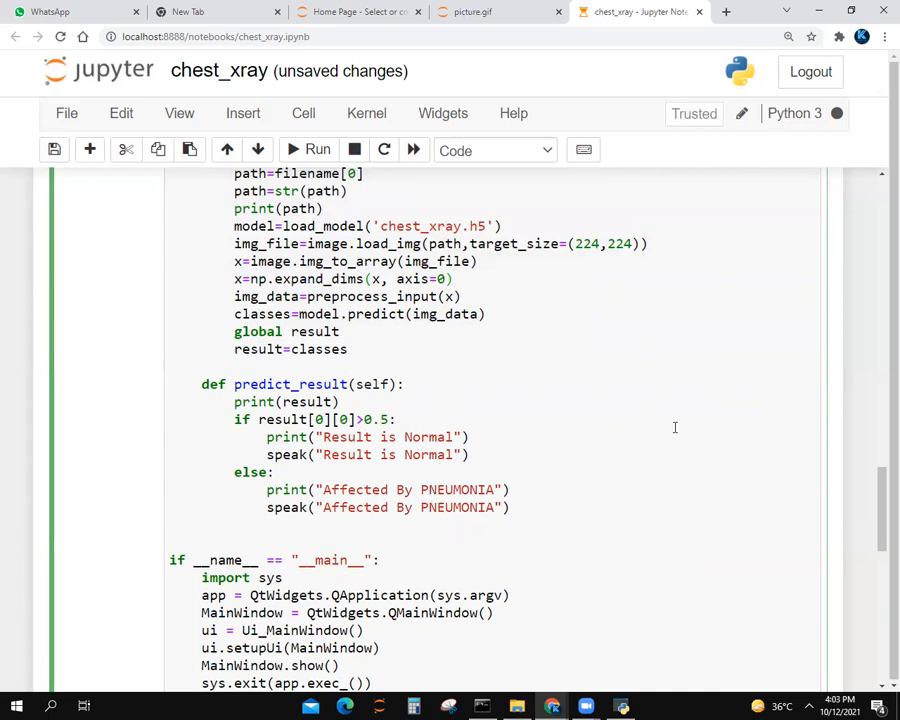
{"action": "mouse_move", "coordinate": [851, 521]}
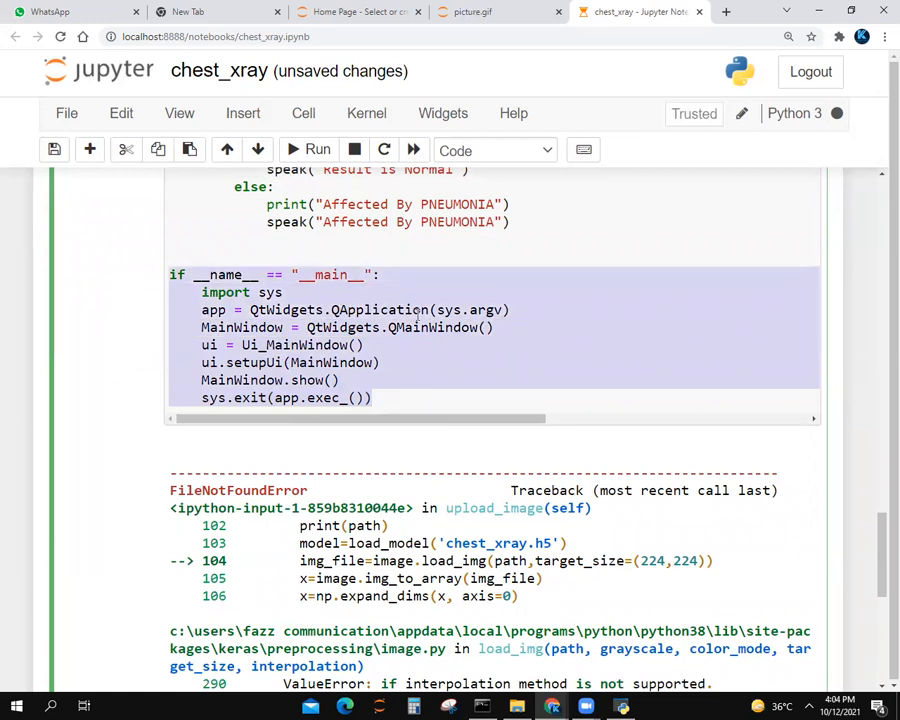
{"action": "left_click", "coordinate": [660, 315]}
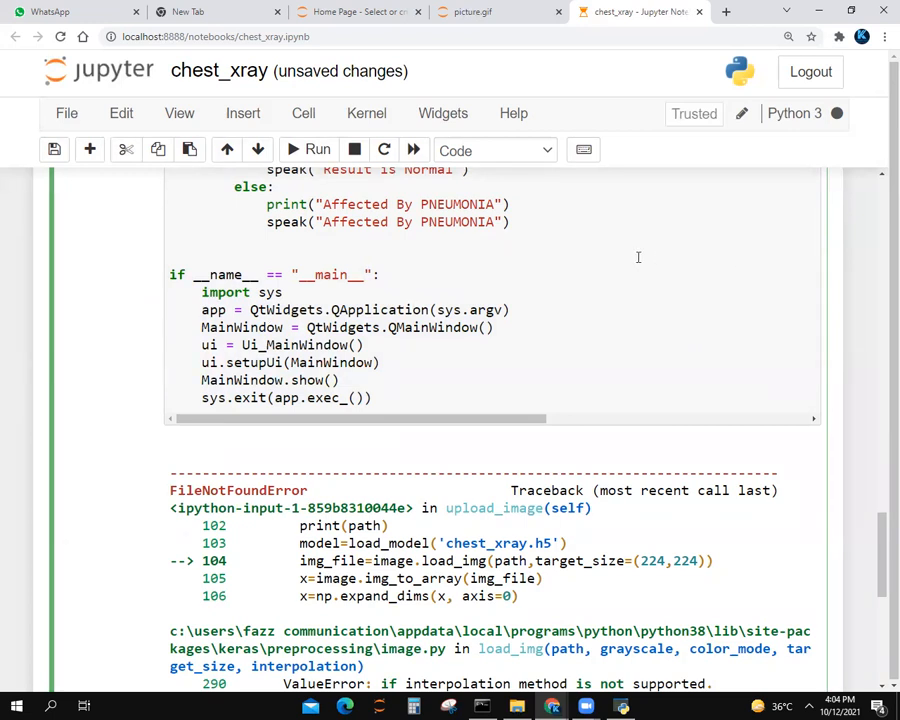
{"action": "mouse_move", "coordinate": [390, 335]}
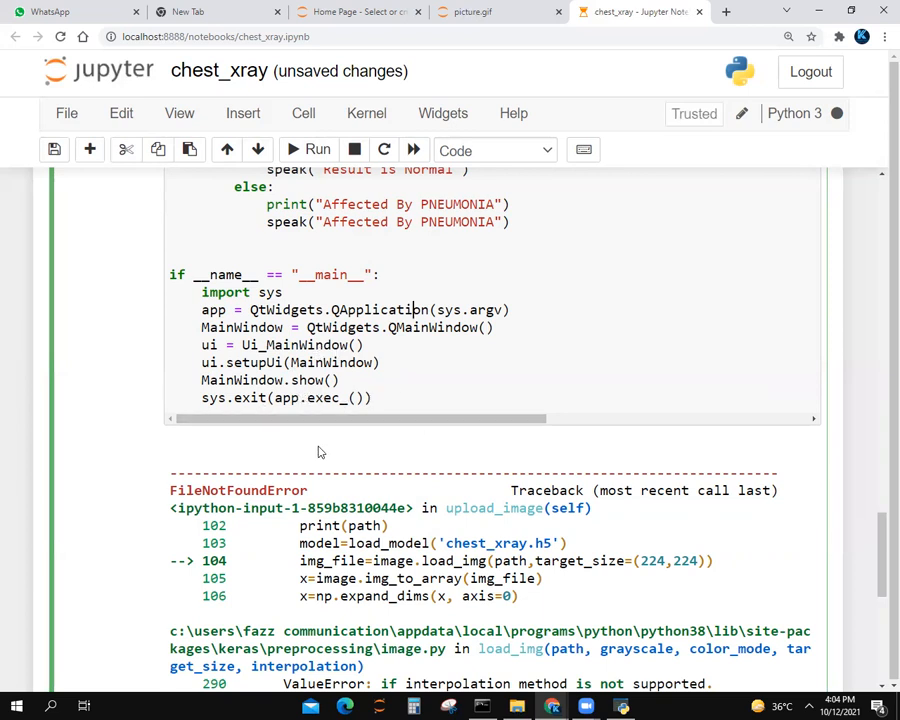
{"action": "mouse_move", "coordinate": [320, 423]}
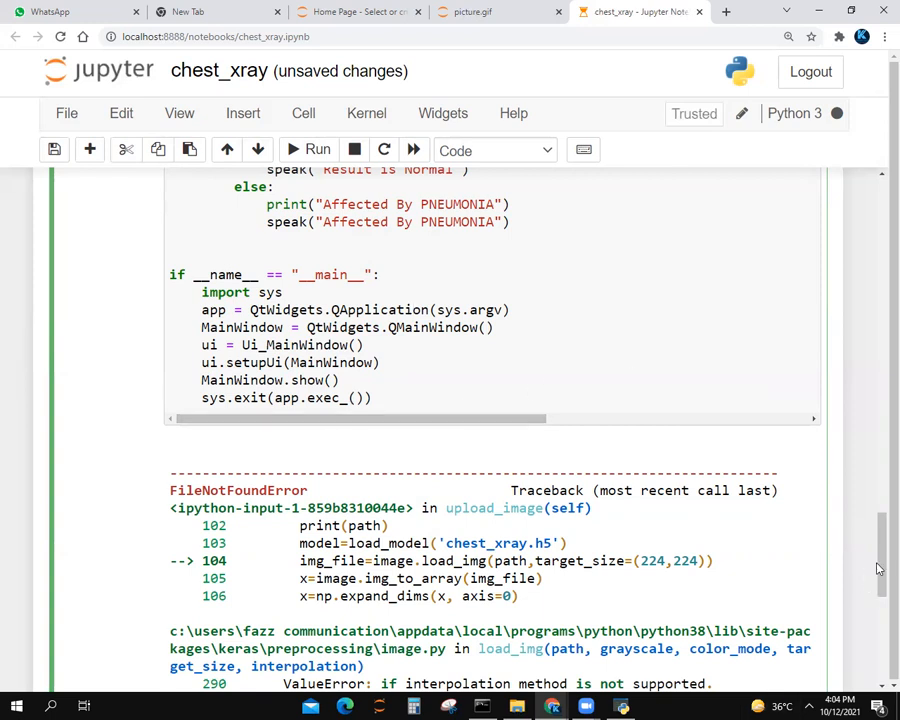
{"action": "scroll", "scroll_direction": "down", "scroll_amount": 3}
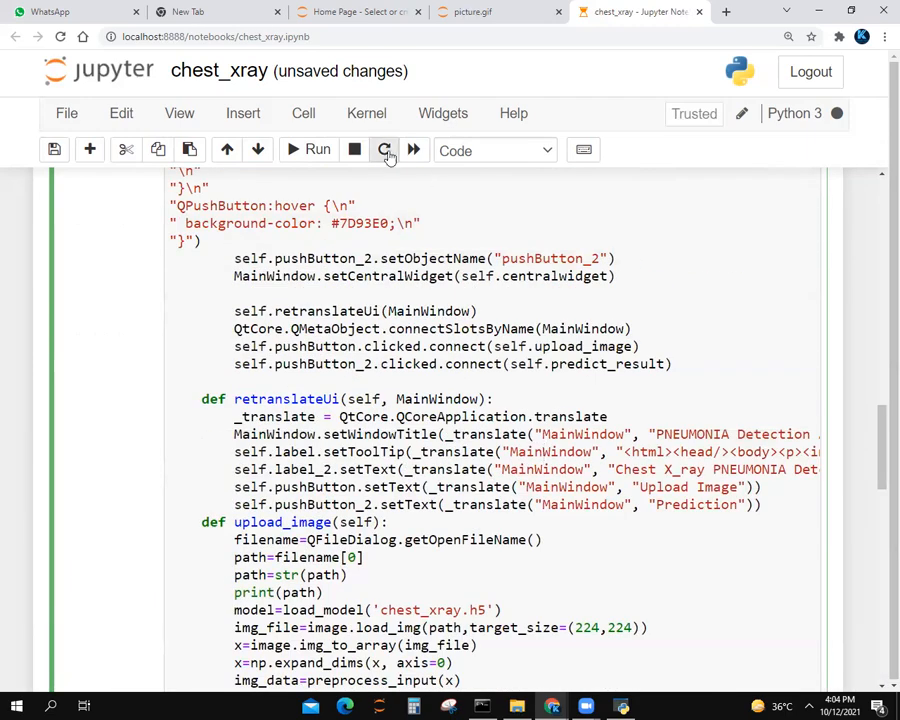
Restart the kernel and rerun the chest_xray GUI cell, clearing the FileNotFoundError traceback
{"action": "left_click", "coordinate": [384, 150]}
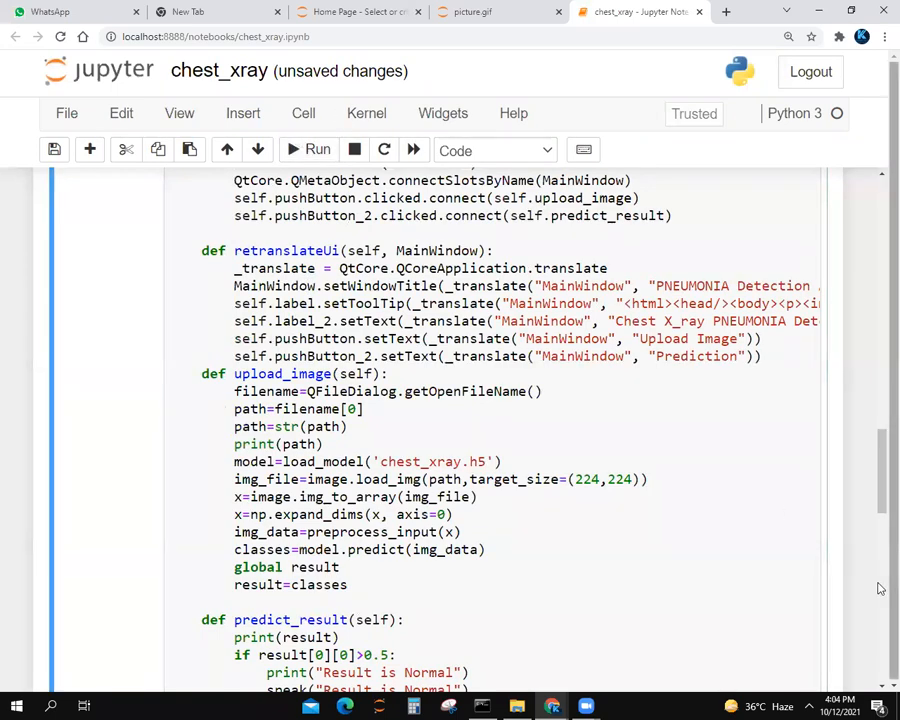
{"action": "left_click", "coordinate": [317, 150]}
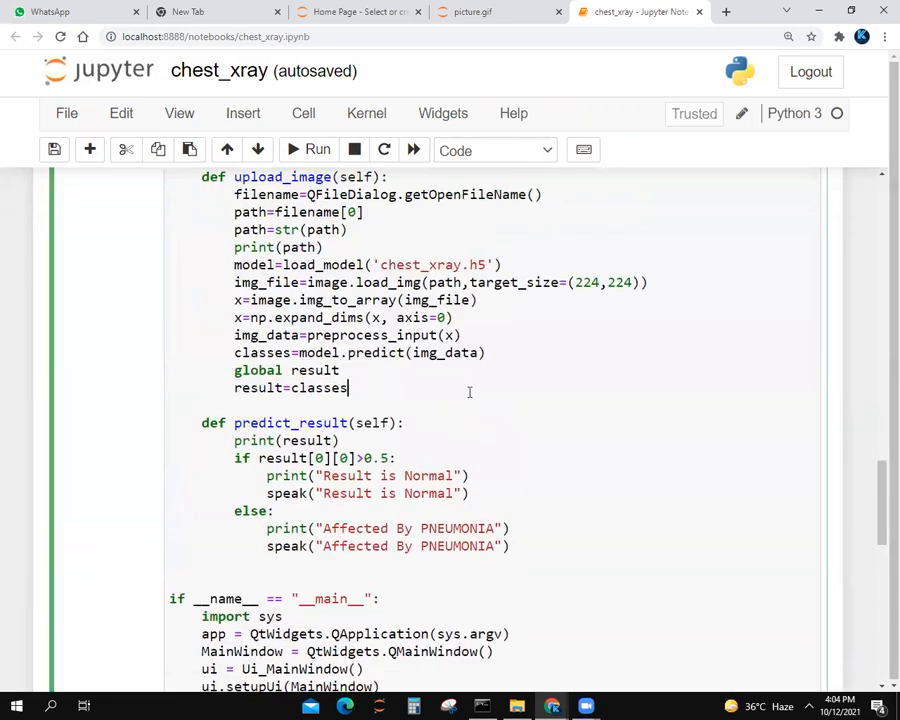
{"action": "left_click", "coordinate": [316, 150]}
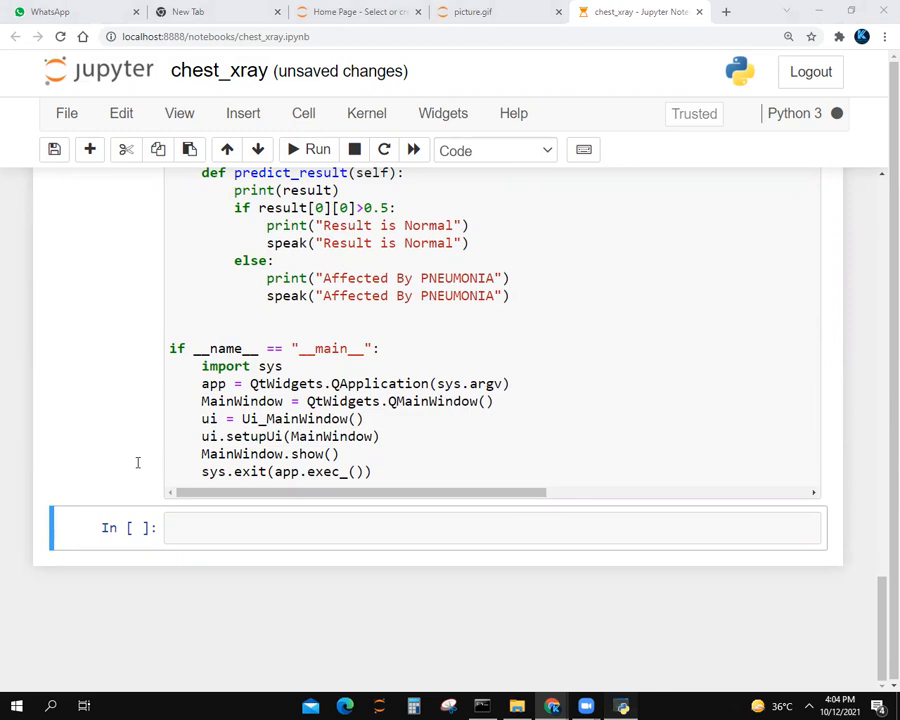
Upload NORMAL2-IM-1437-0001 from Datasets/val/NORMAL into the detection app
{"action": "left_click", "coordinate": [318, 149]}
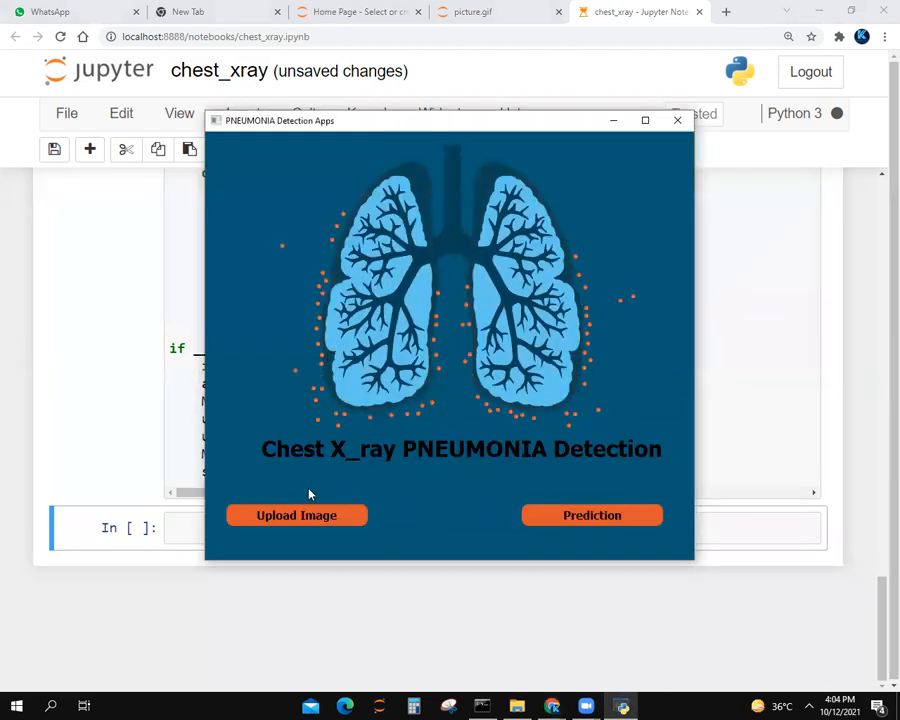
{"action": "left_click", "coordinate": [296, 515]}
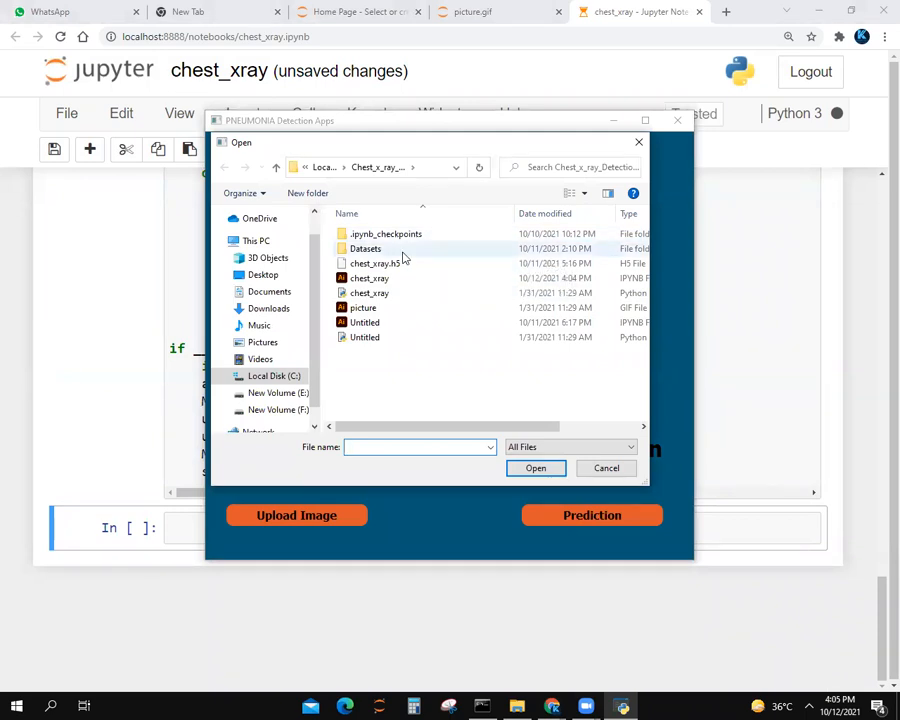
{"action": "double_click", "coordinate": [365, 248]}
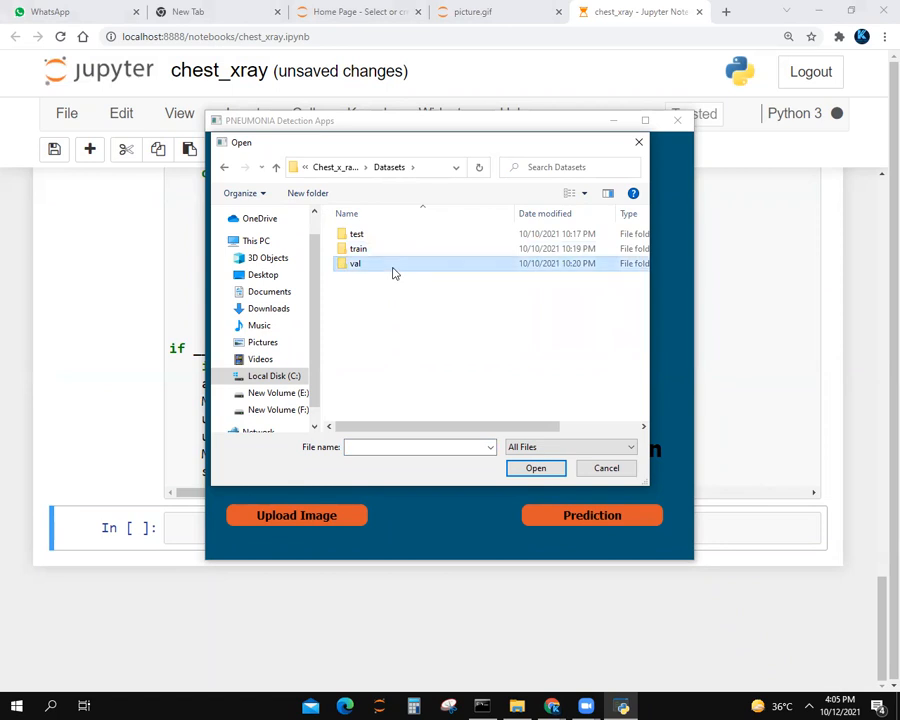
{"action": "double_click", "coordinate": [354, 263]}
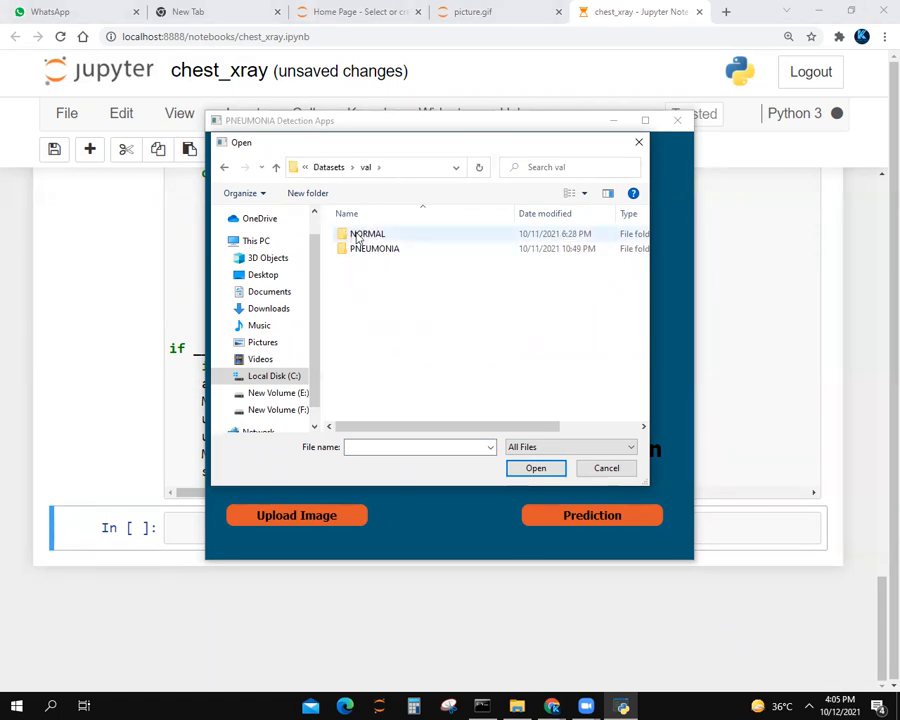
{"action": "double_click", "coordinate": [367, 233]}
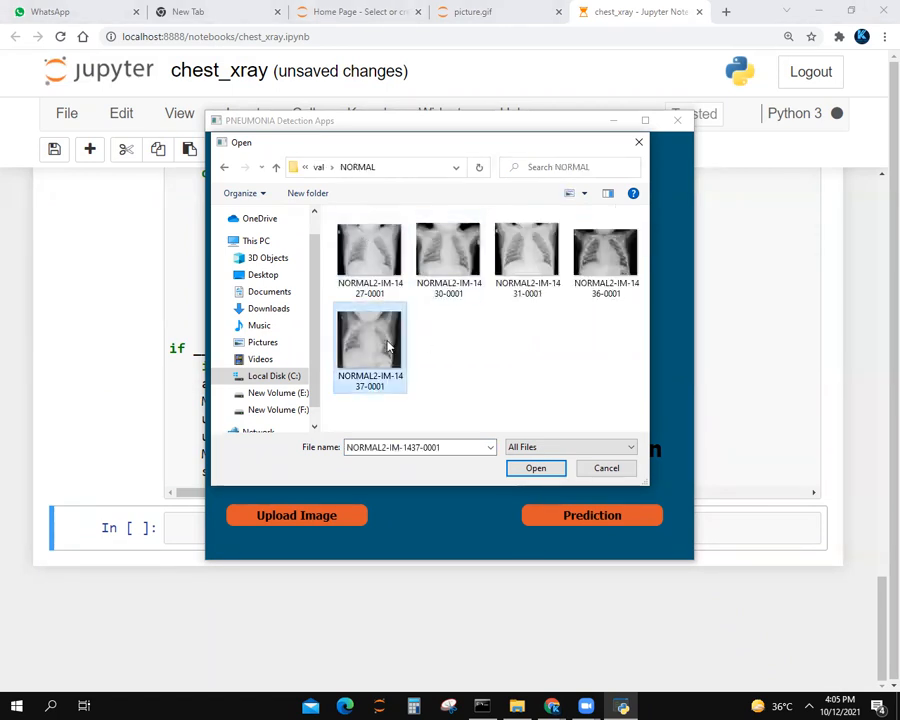
{"action": "left_click", "coordinate": [535, 468]}
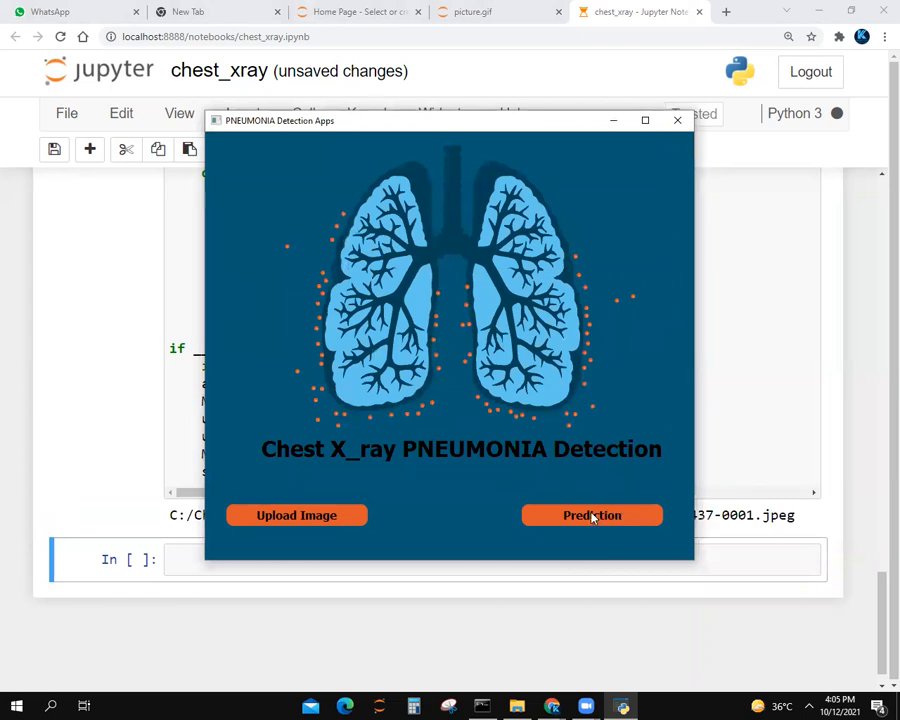
Run Prediction on the normal x-ray and read 'Result is Normal' in the notebook
{"action": "left_click", "coordinate": [592, 515]}
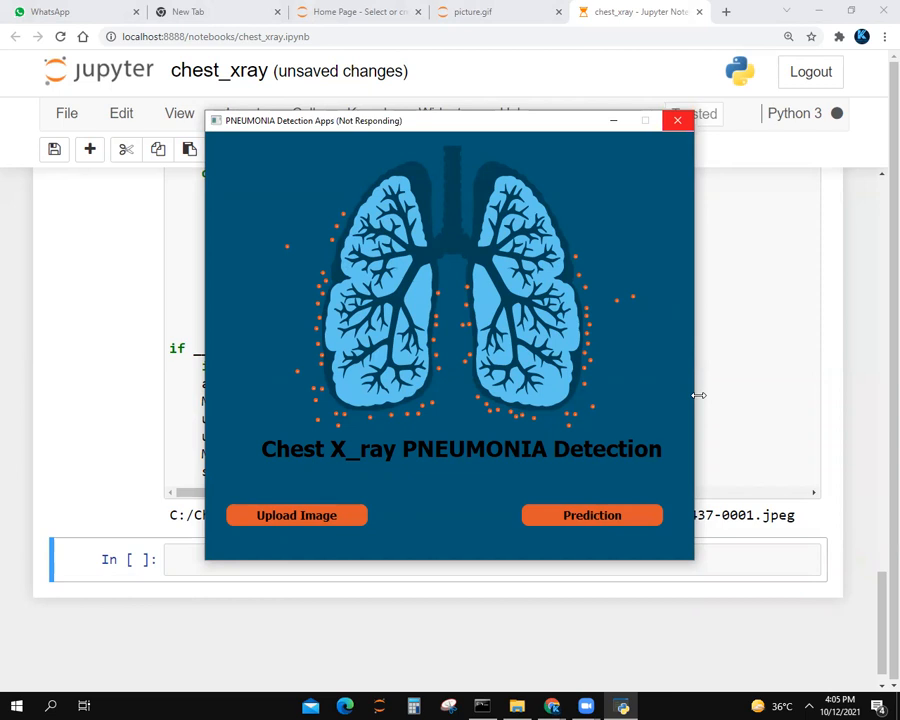
{"action": "left_click", "coordinate": [678, 120]}
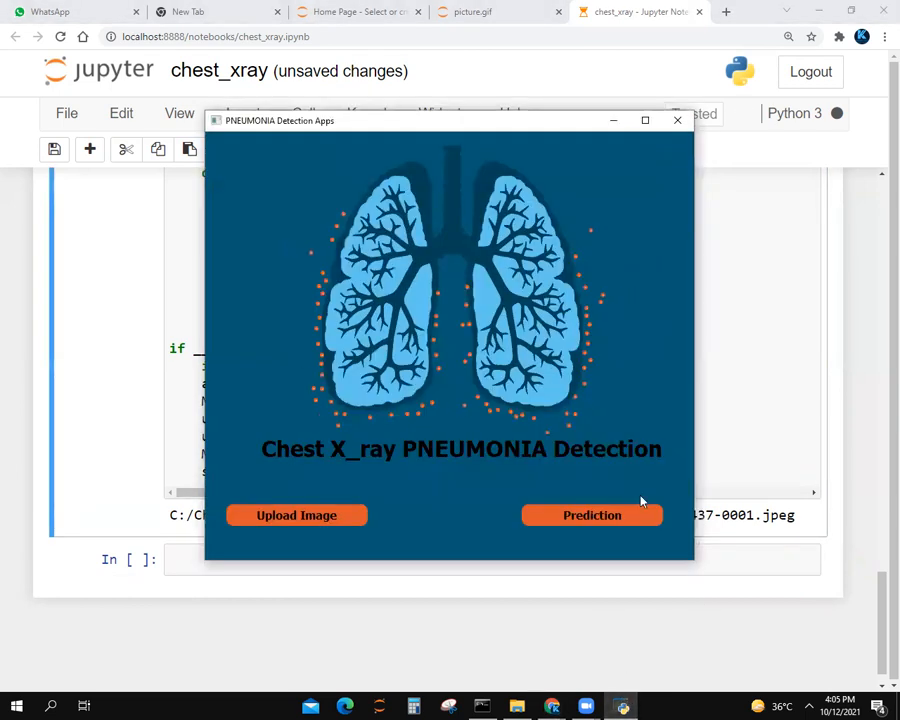
{"action": "left_click", "coordinate": [592, 515]}
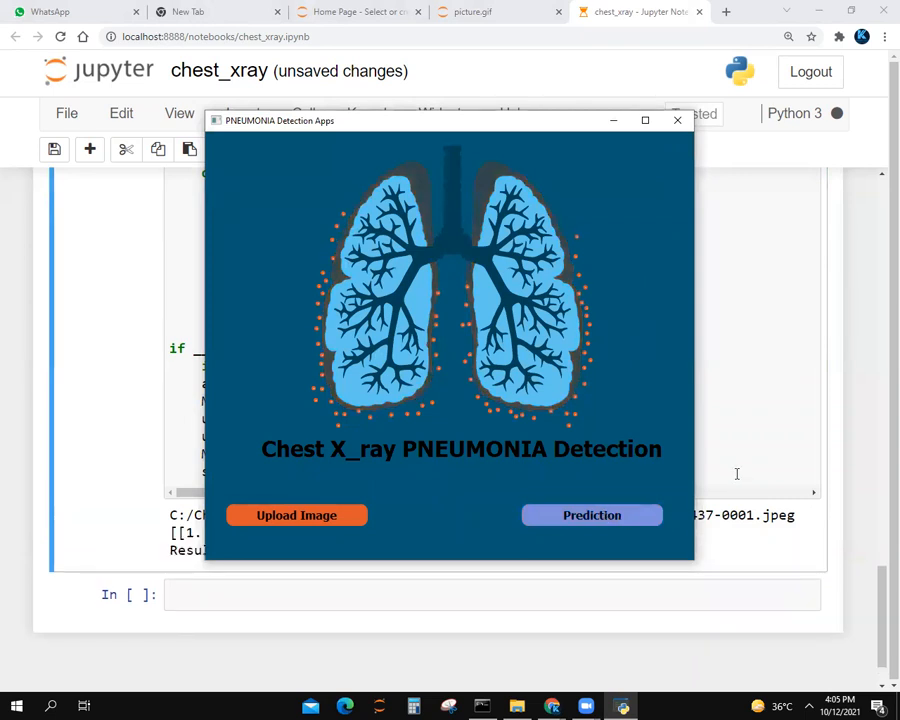
{"action": "left_click", "coordinate": [677, 120]}
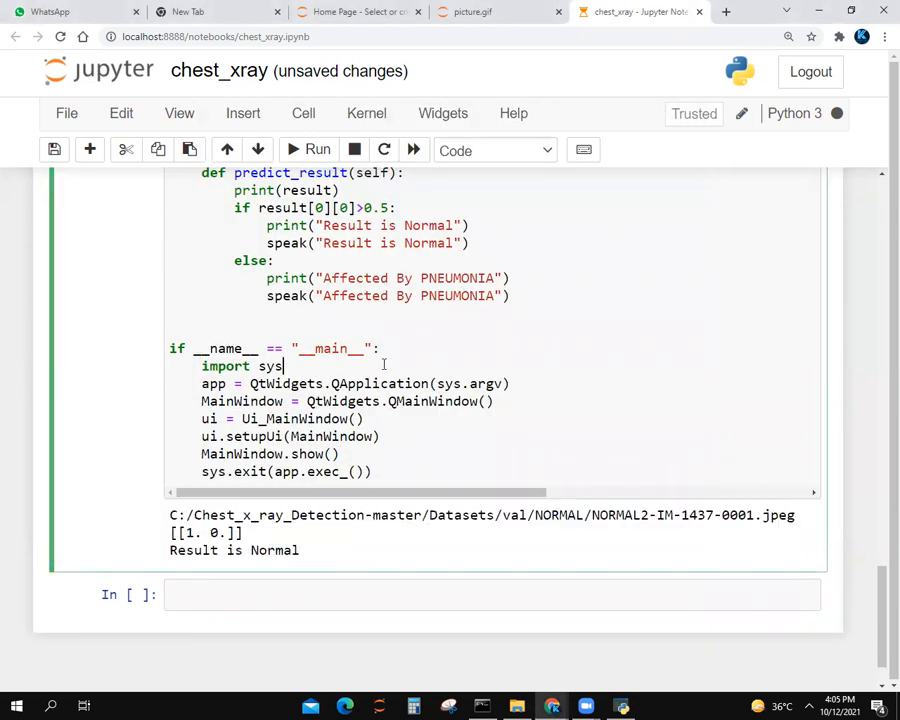
Upload person1952_bacteria_4883.jpeg from val/PNEUMONIA and predict 'Affected By PNEUMONIA'
{"action": "left_click", "coordinate": [318, 149]}
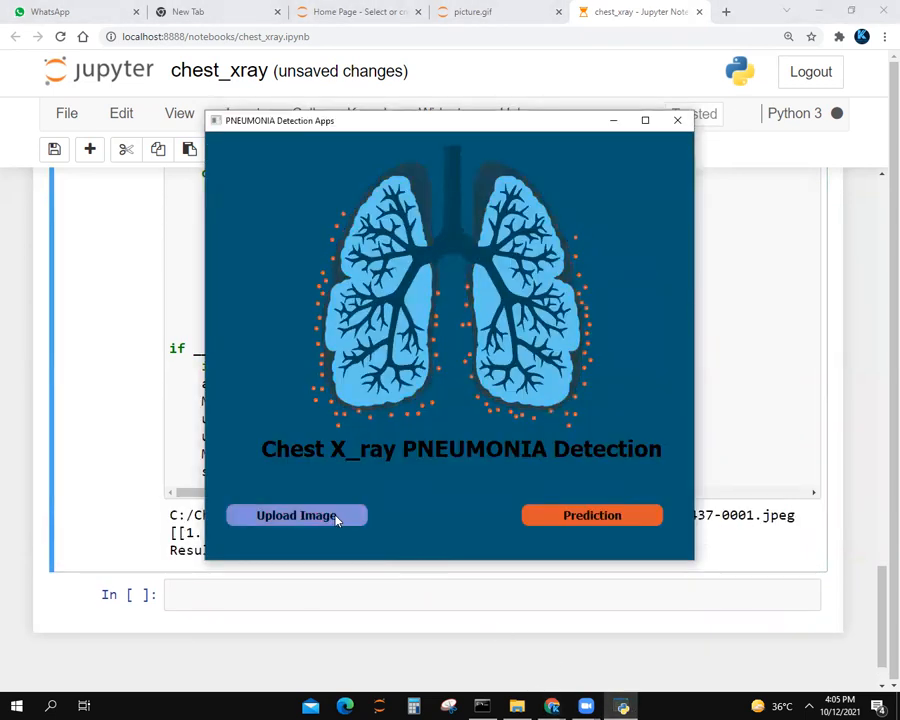
{"action": "left_click", "coordinate": [296, 515]}
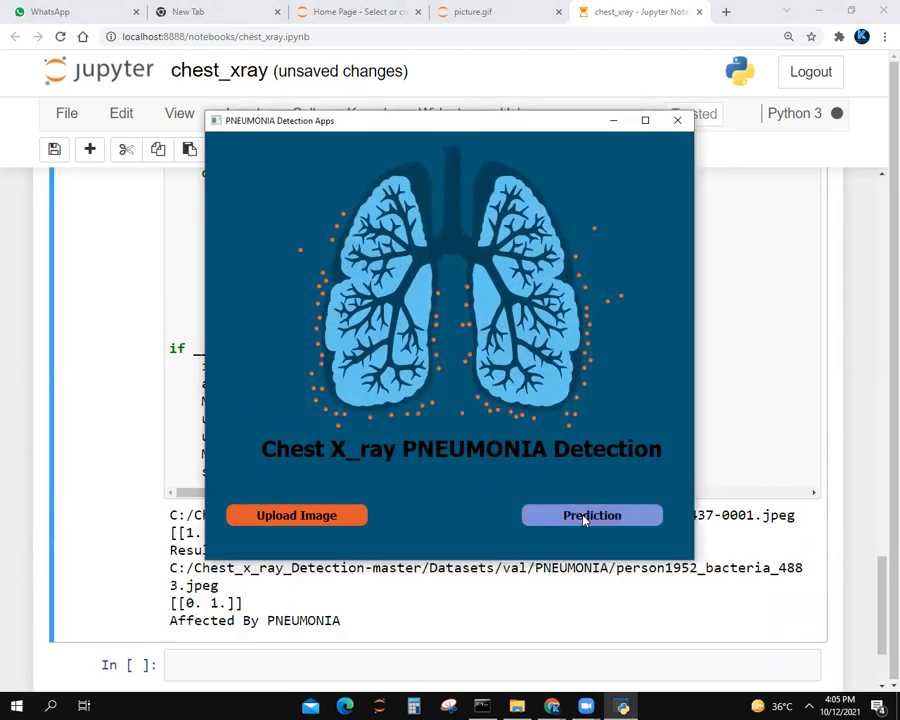
{"action": "left_click", "coordinate": [677, 120]}
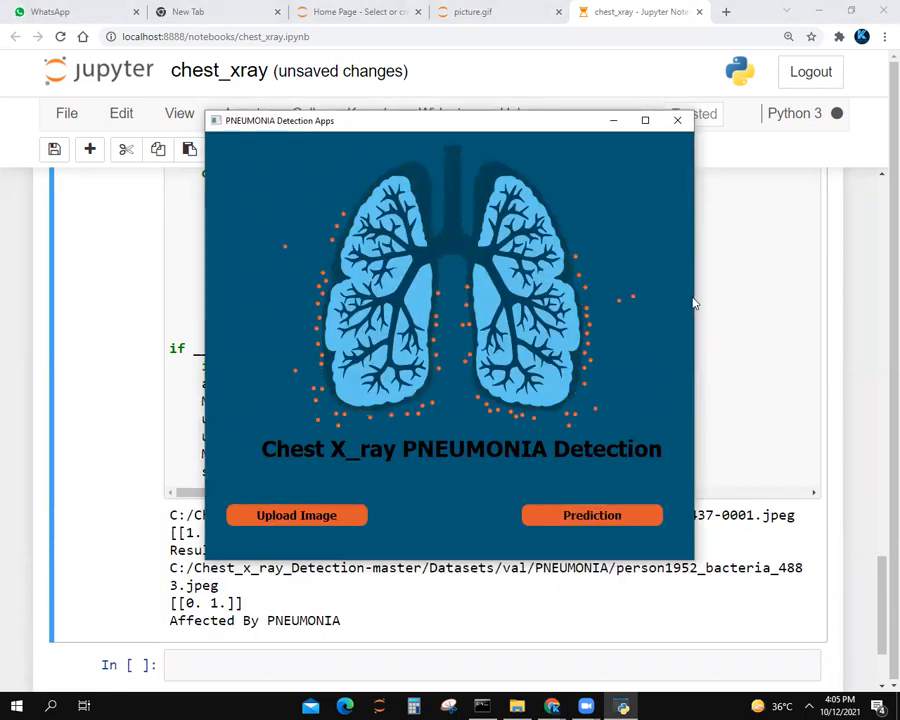
{"action": "left_click", "coordinate": [677, 120]}
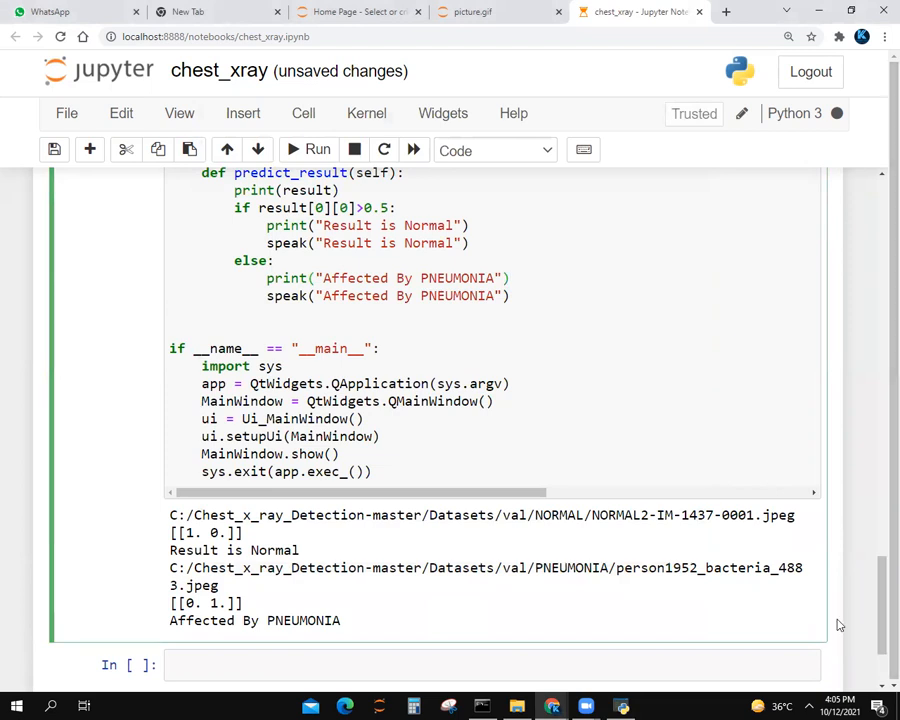